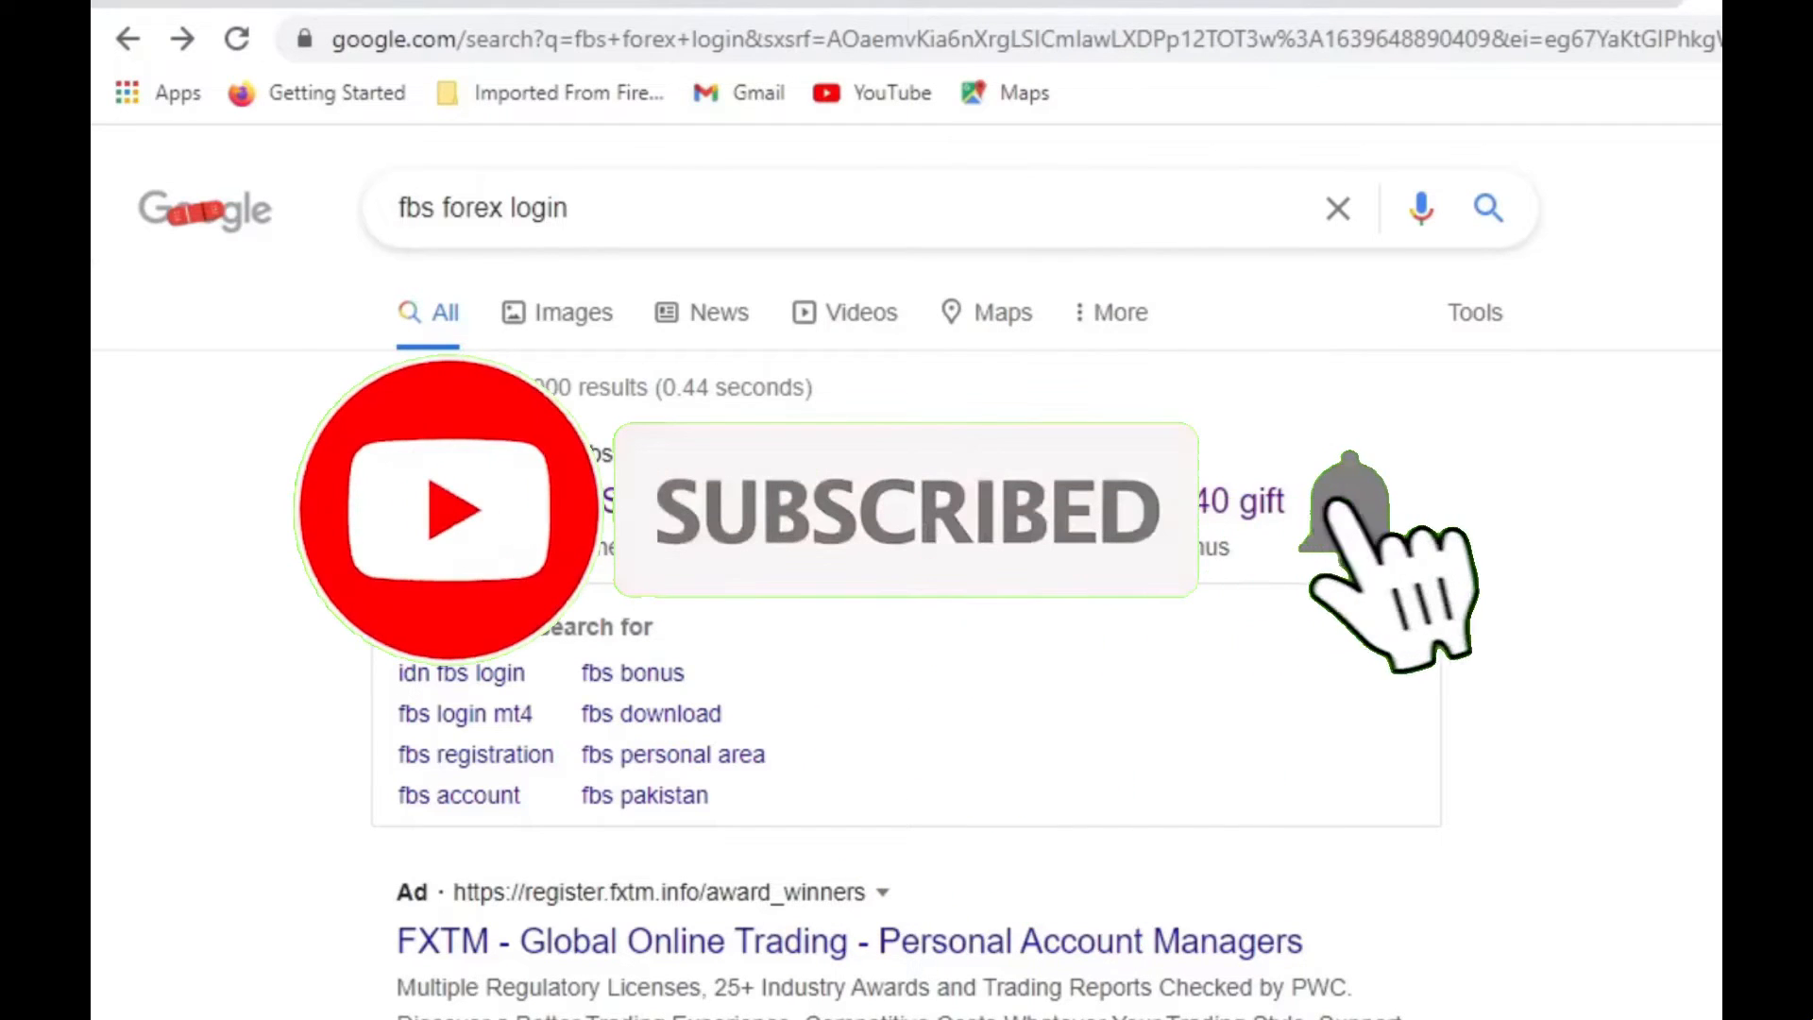
Step: Reach the FBS Level Up Bonus landing page from the ad and scroll to its sign-up panel
left_click(1347, 508)
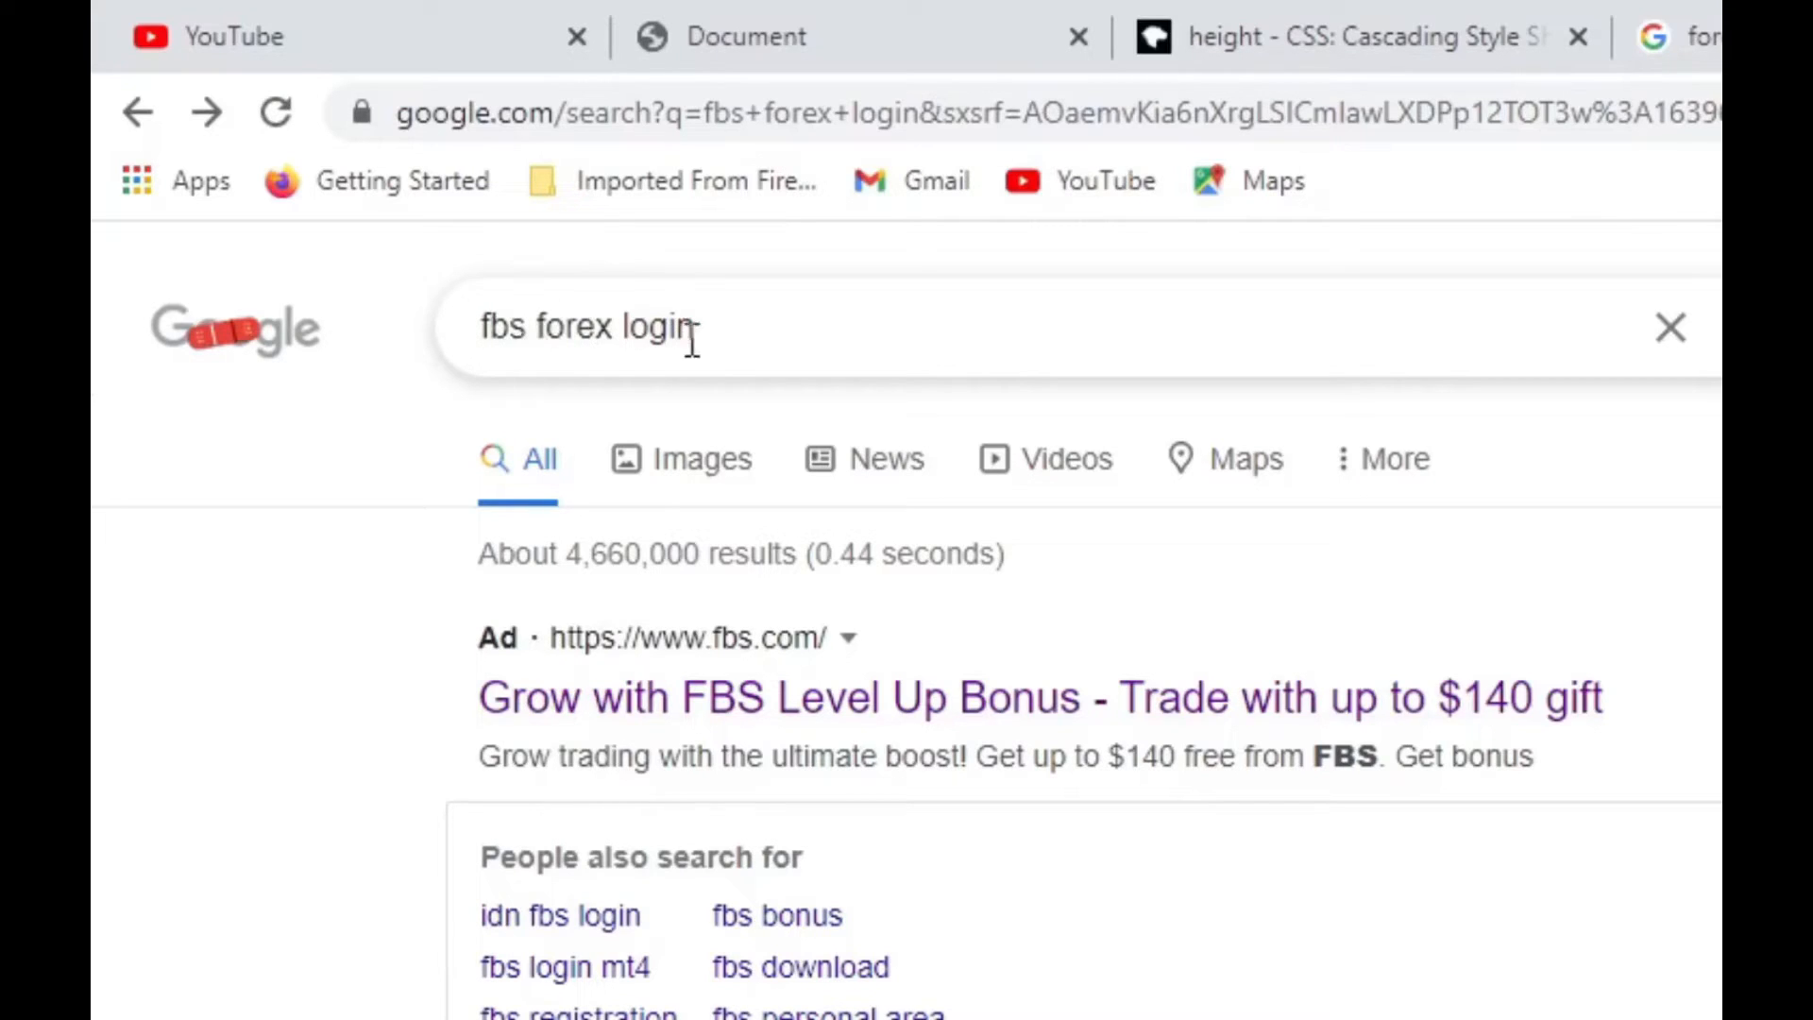
mouse_move(831, 697)
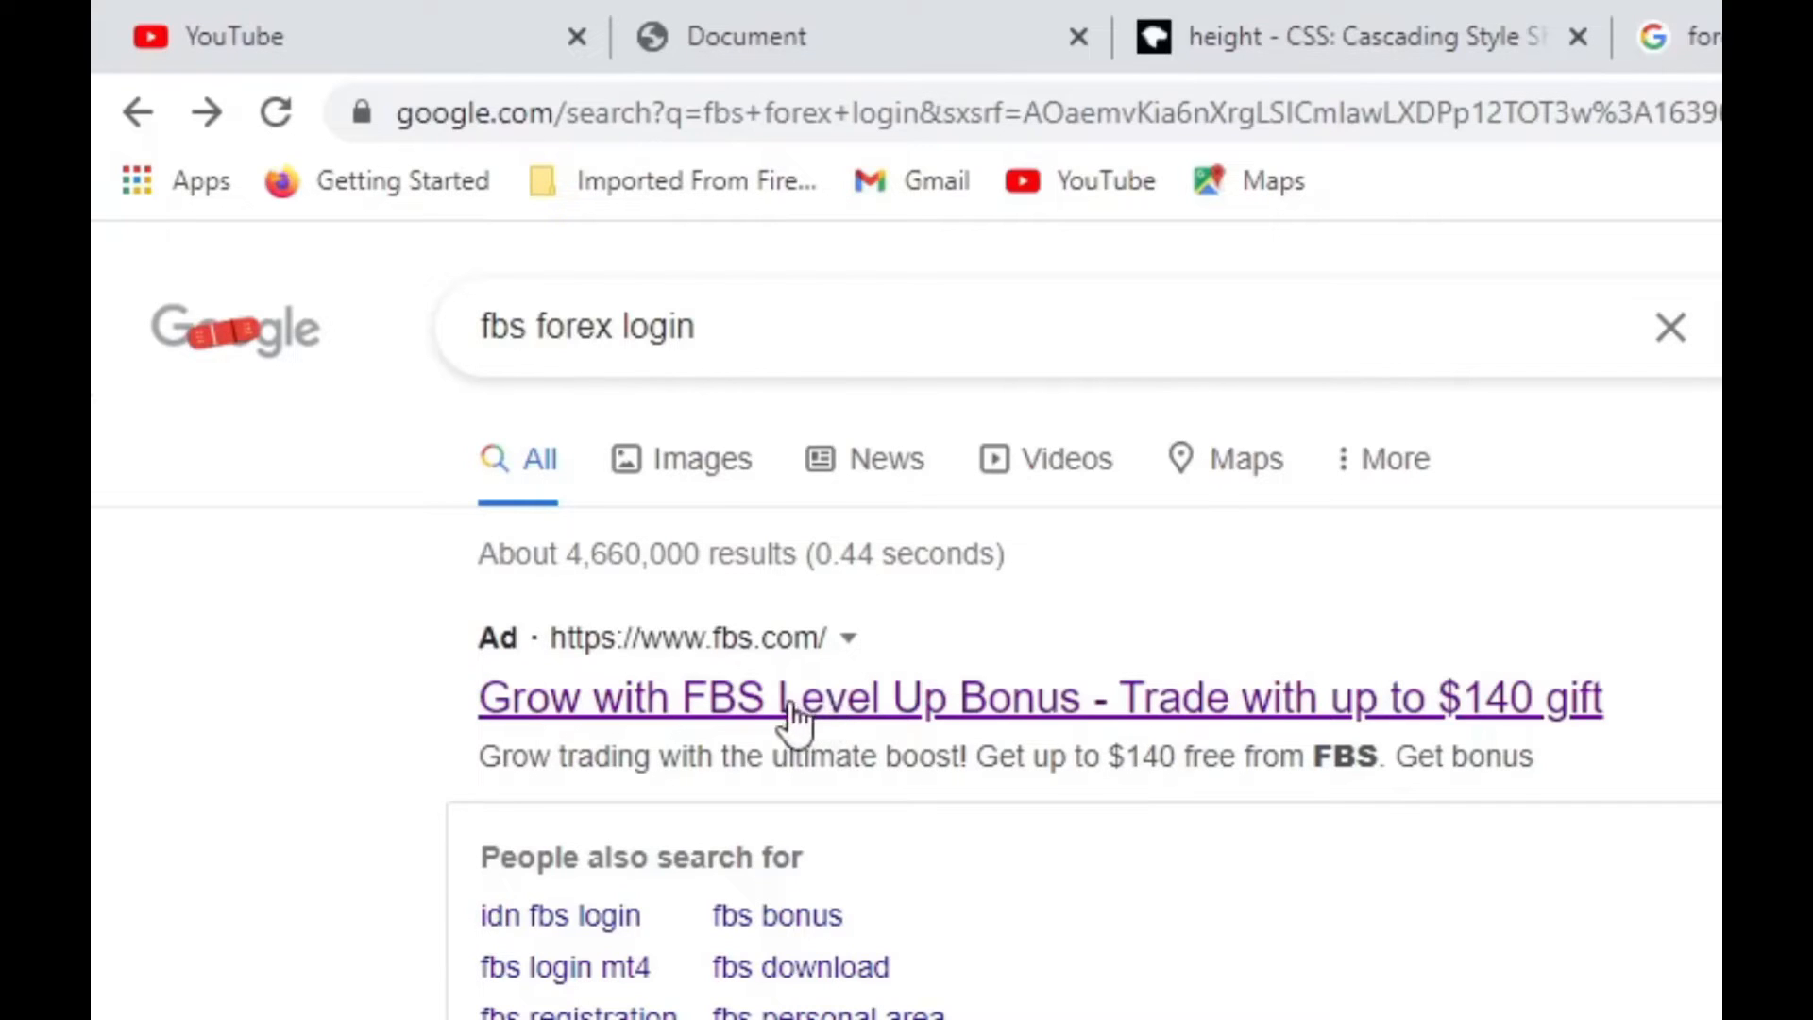
left_click(1039, 697)
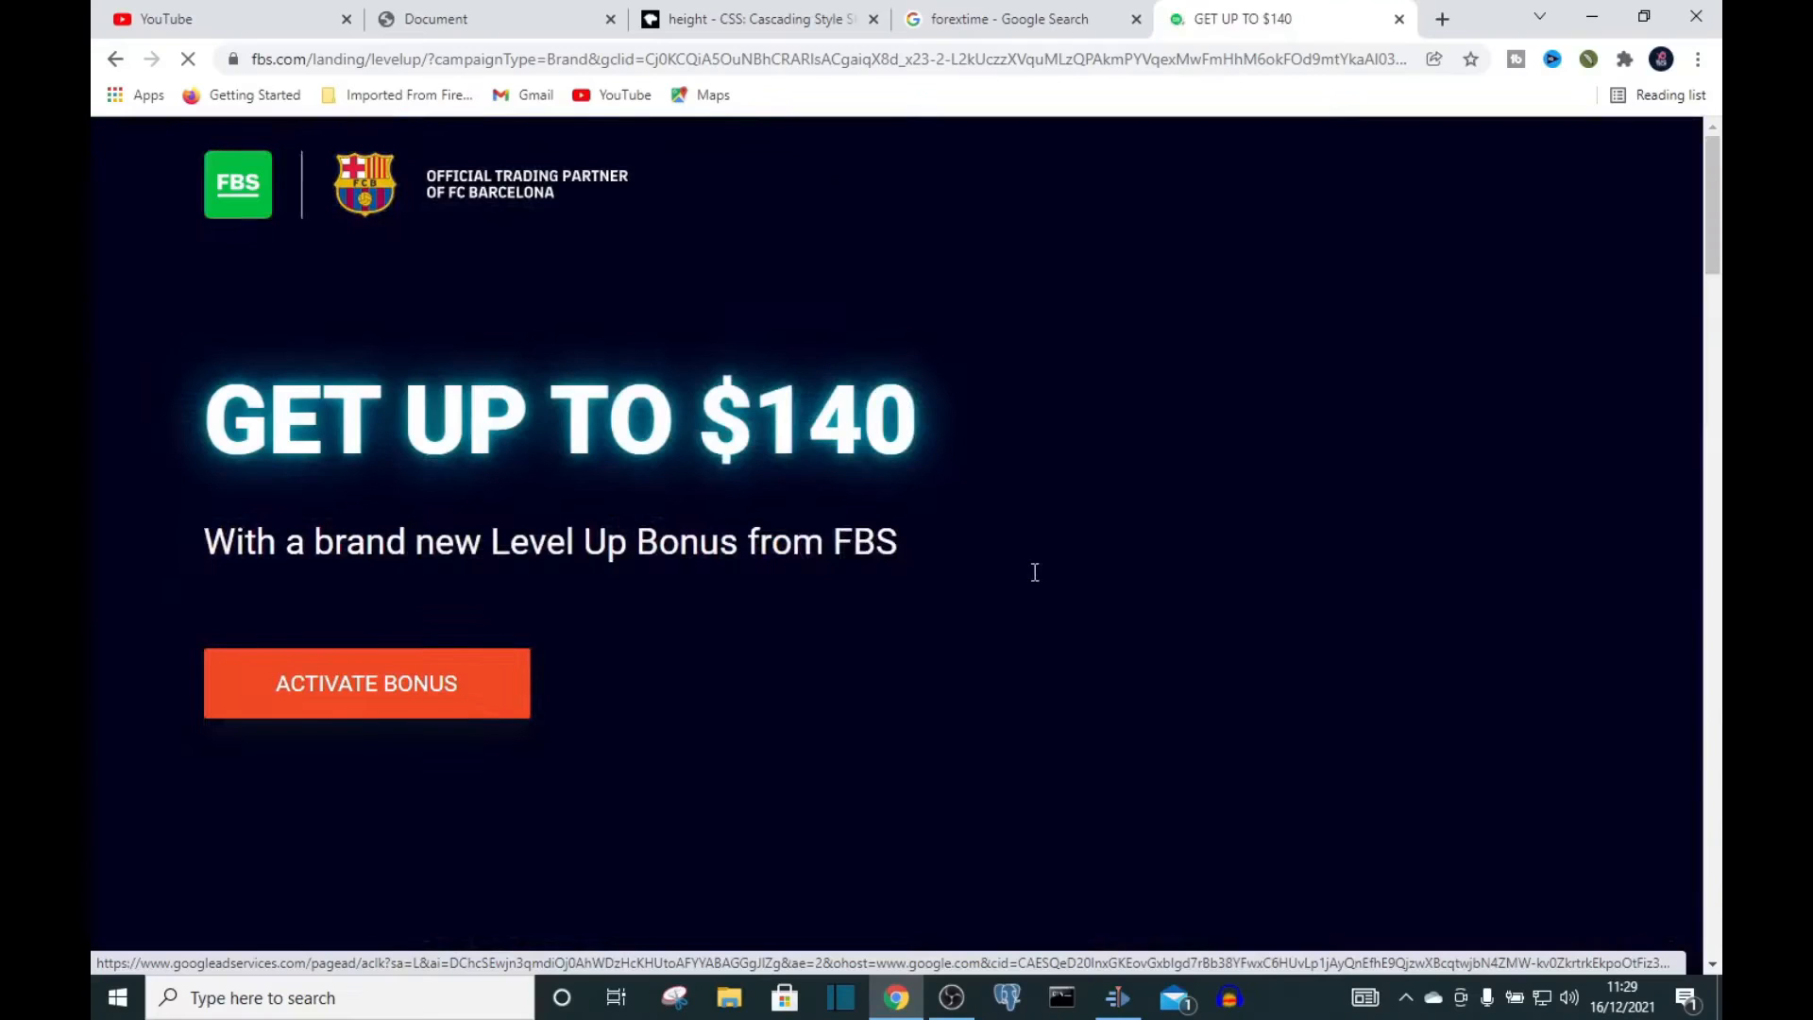
scroll("down", 3)
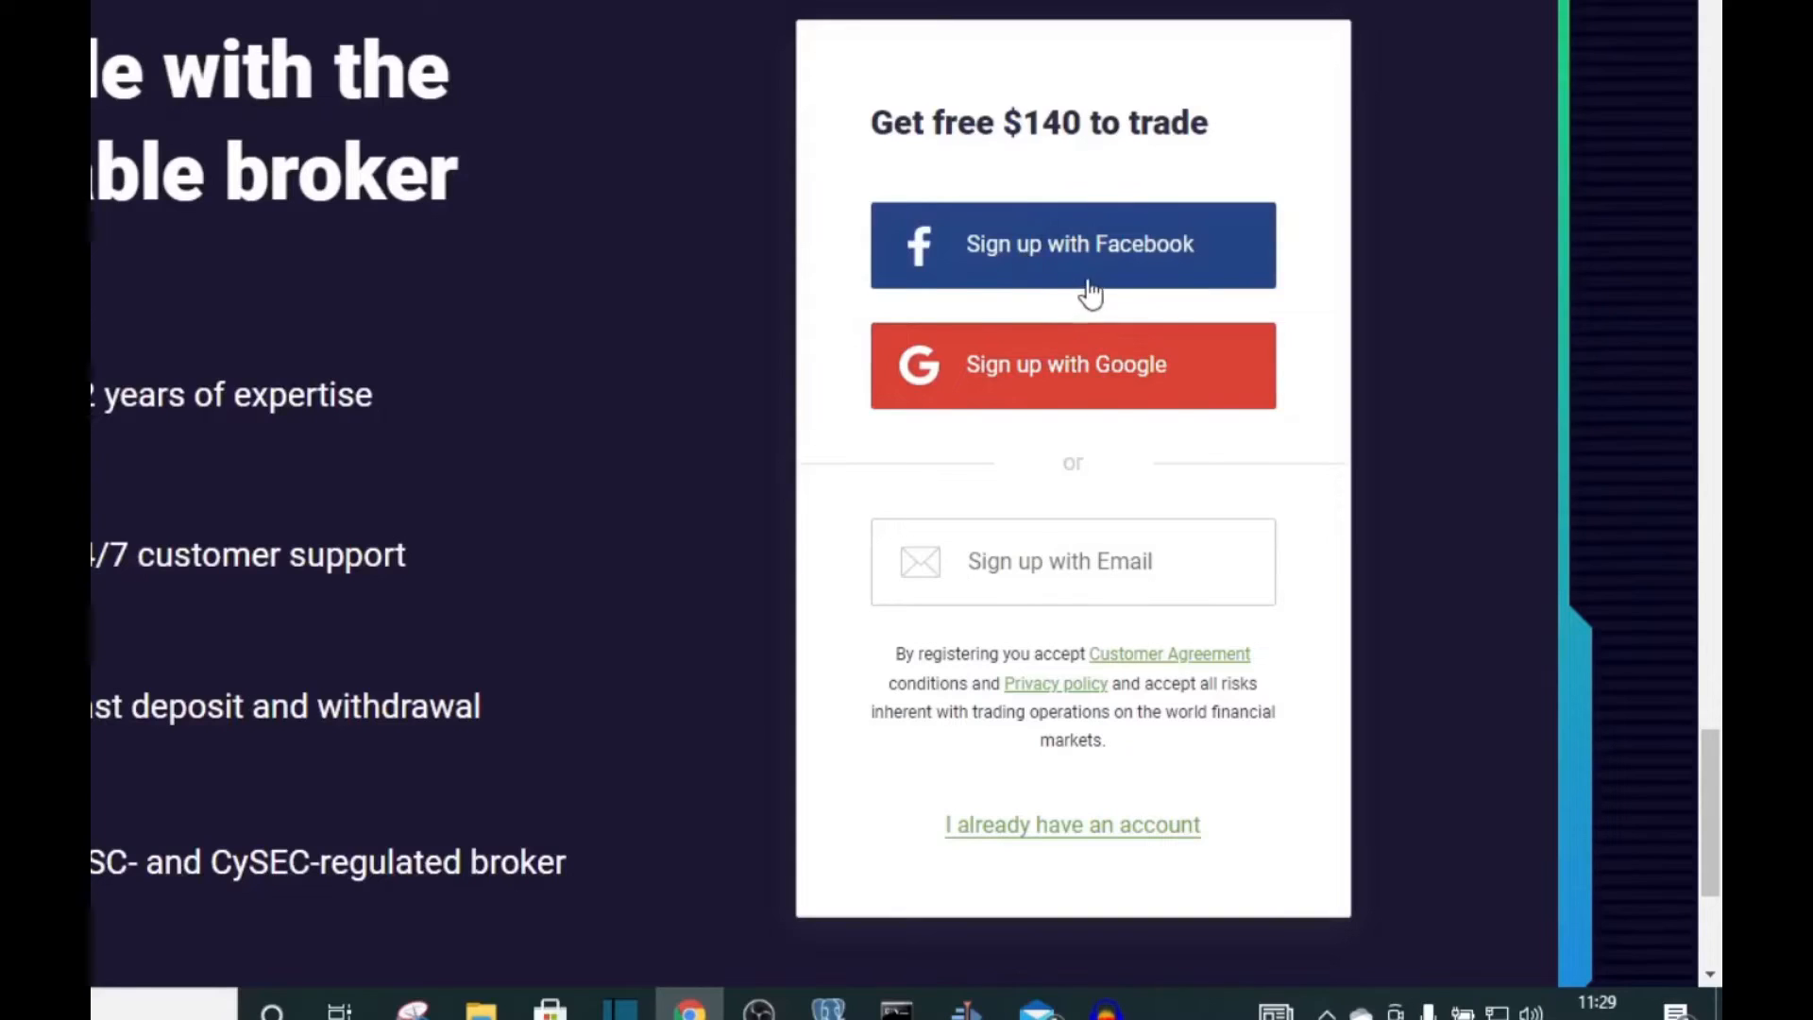
mouse_move(1084, 389)
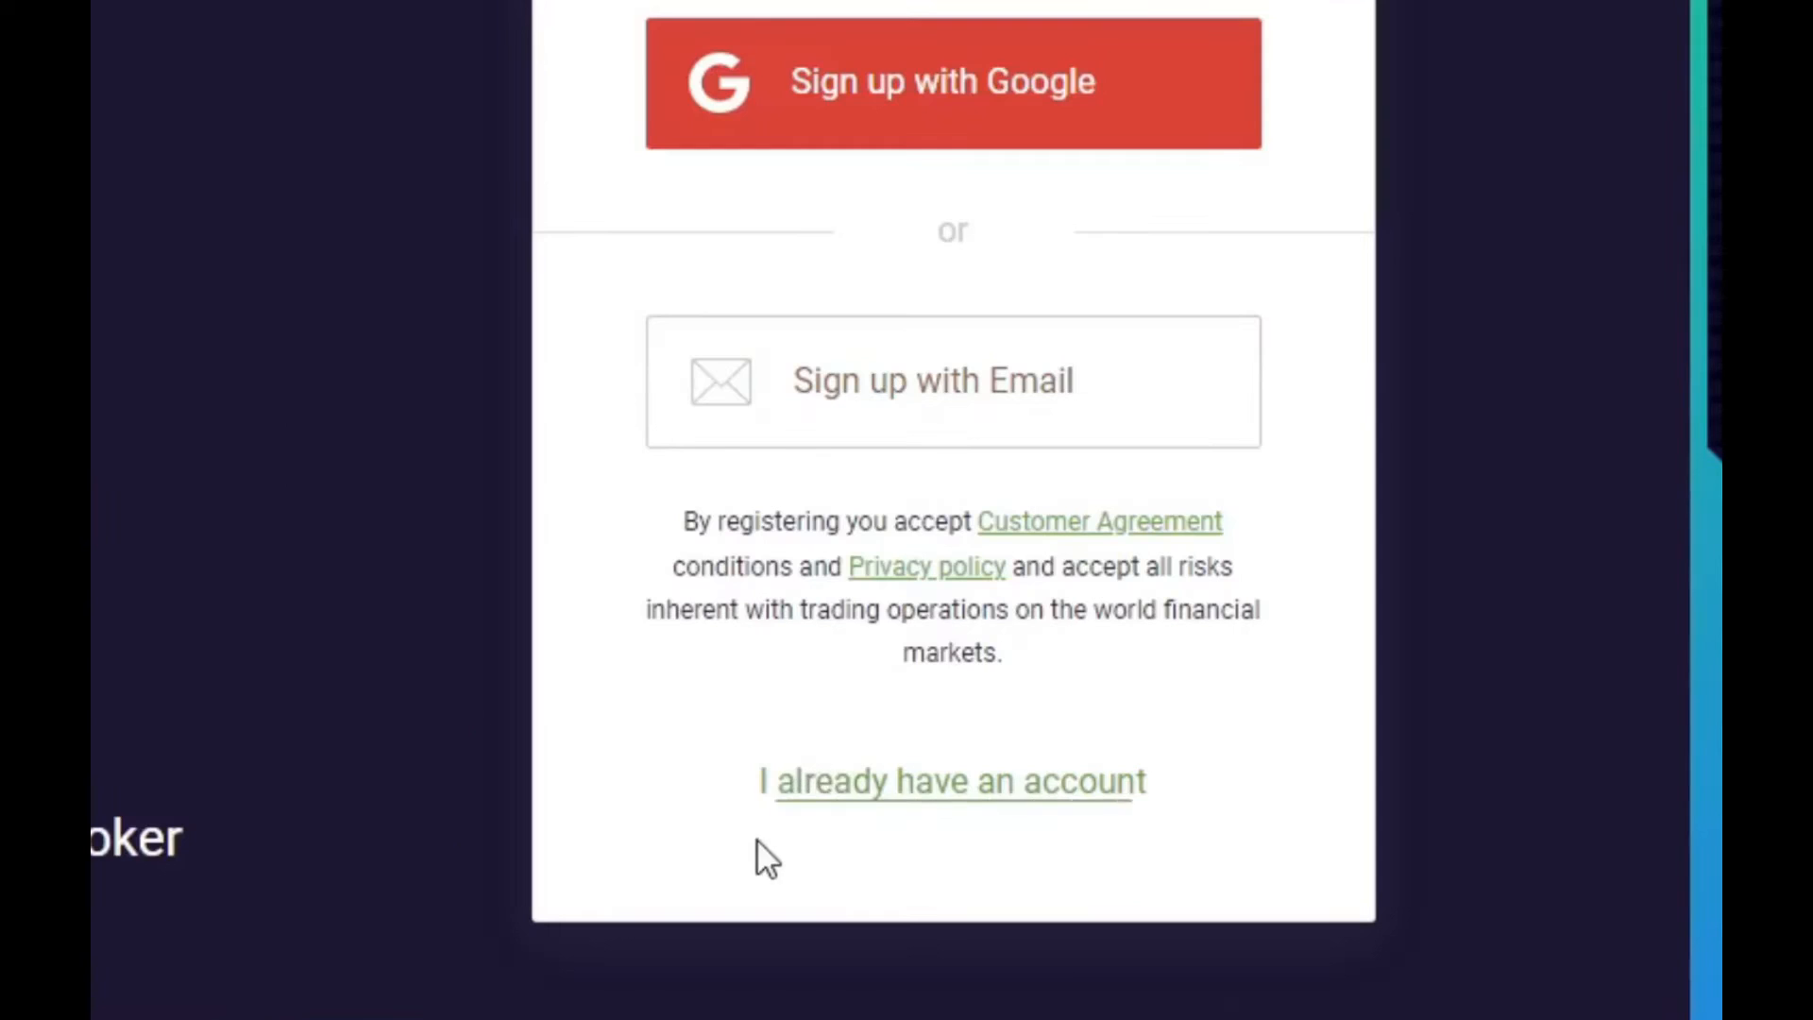
mouse_move(903, 797)
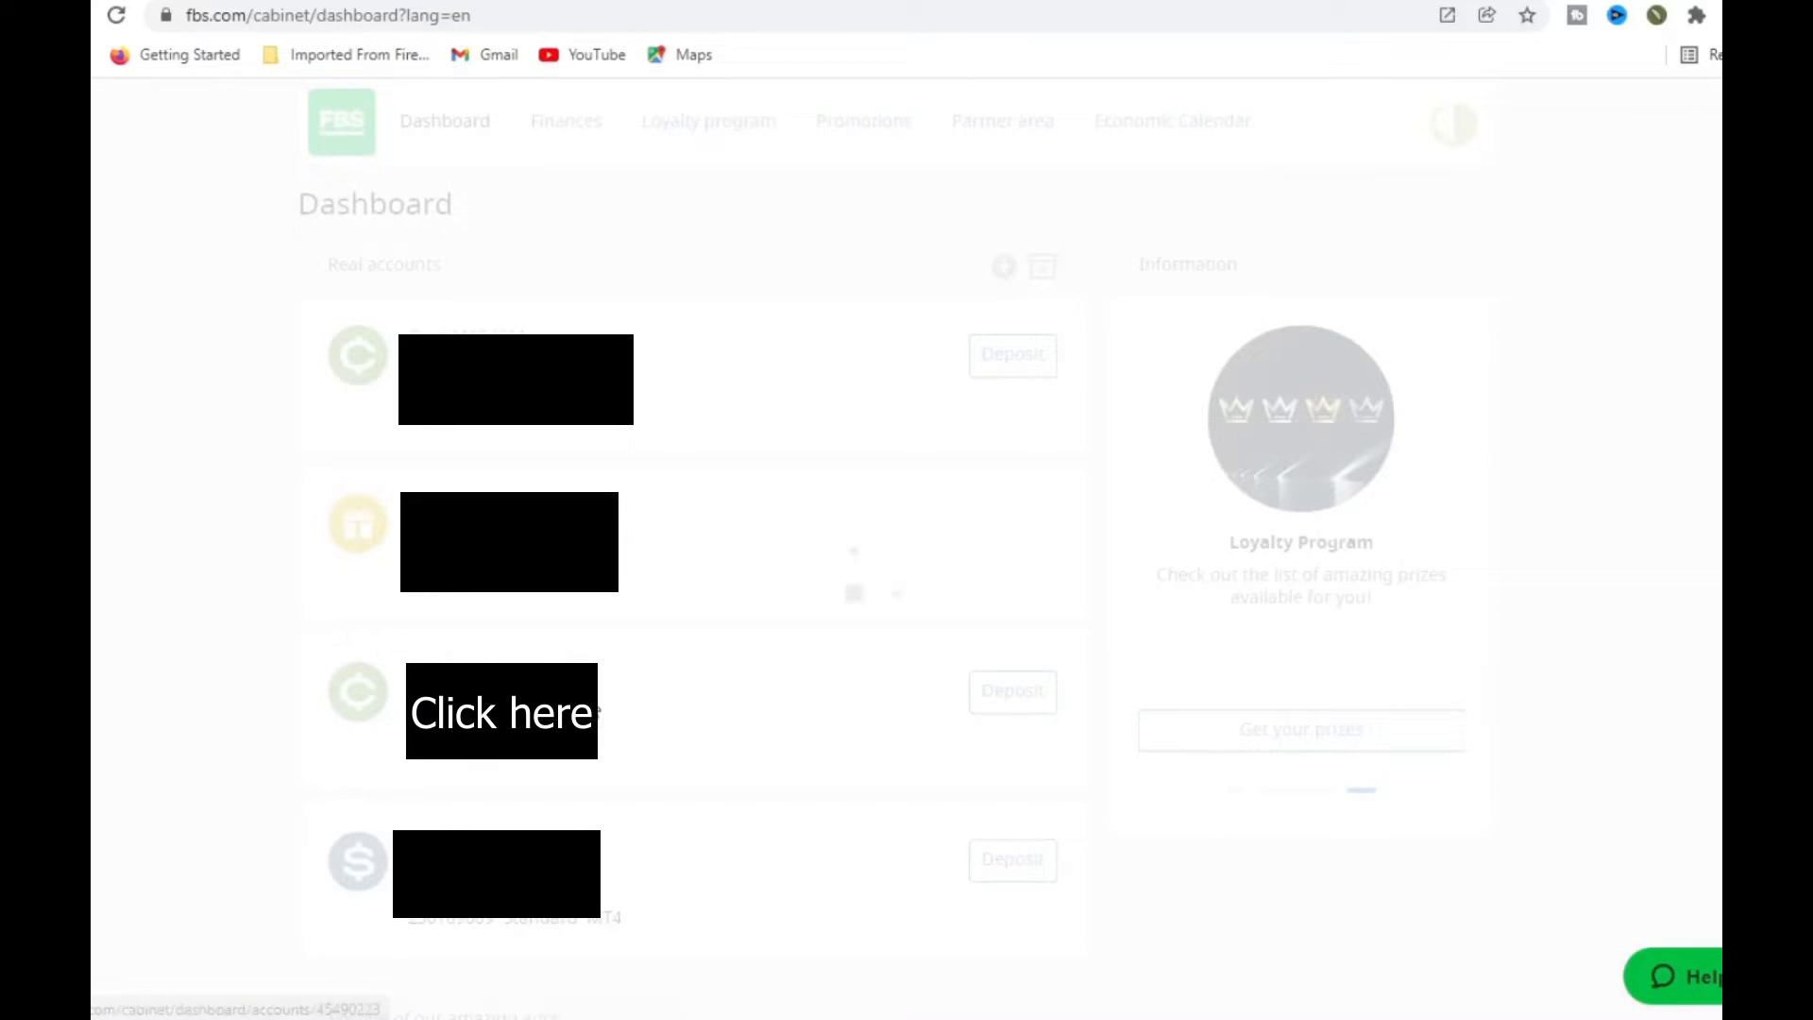
Step: From the real account's details, download the Windows MT4 installer fbs4setup (1).exe
left_click(500, 712)
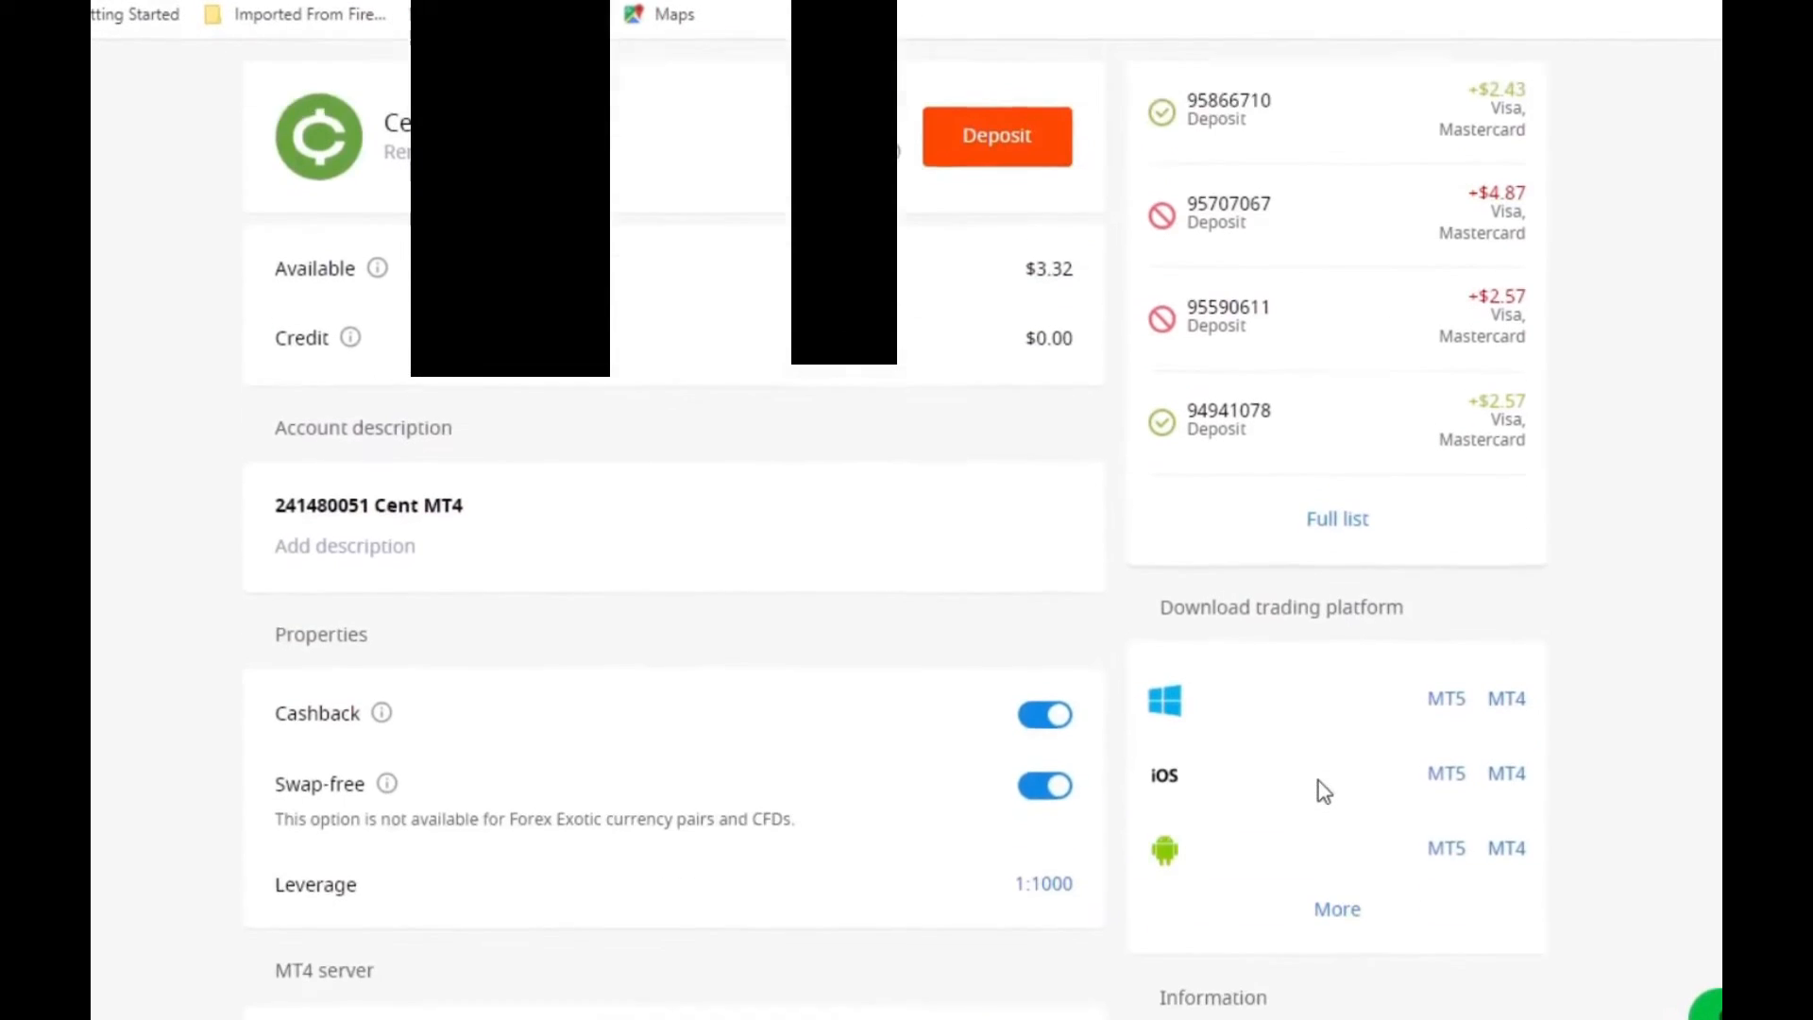
scroll("down", 3)
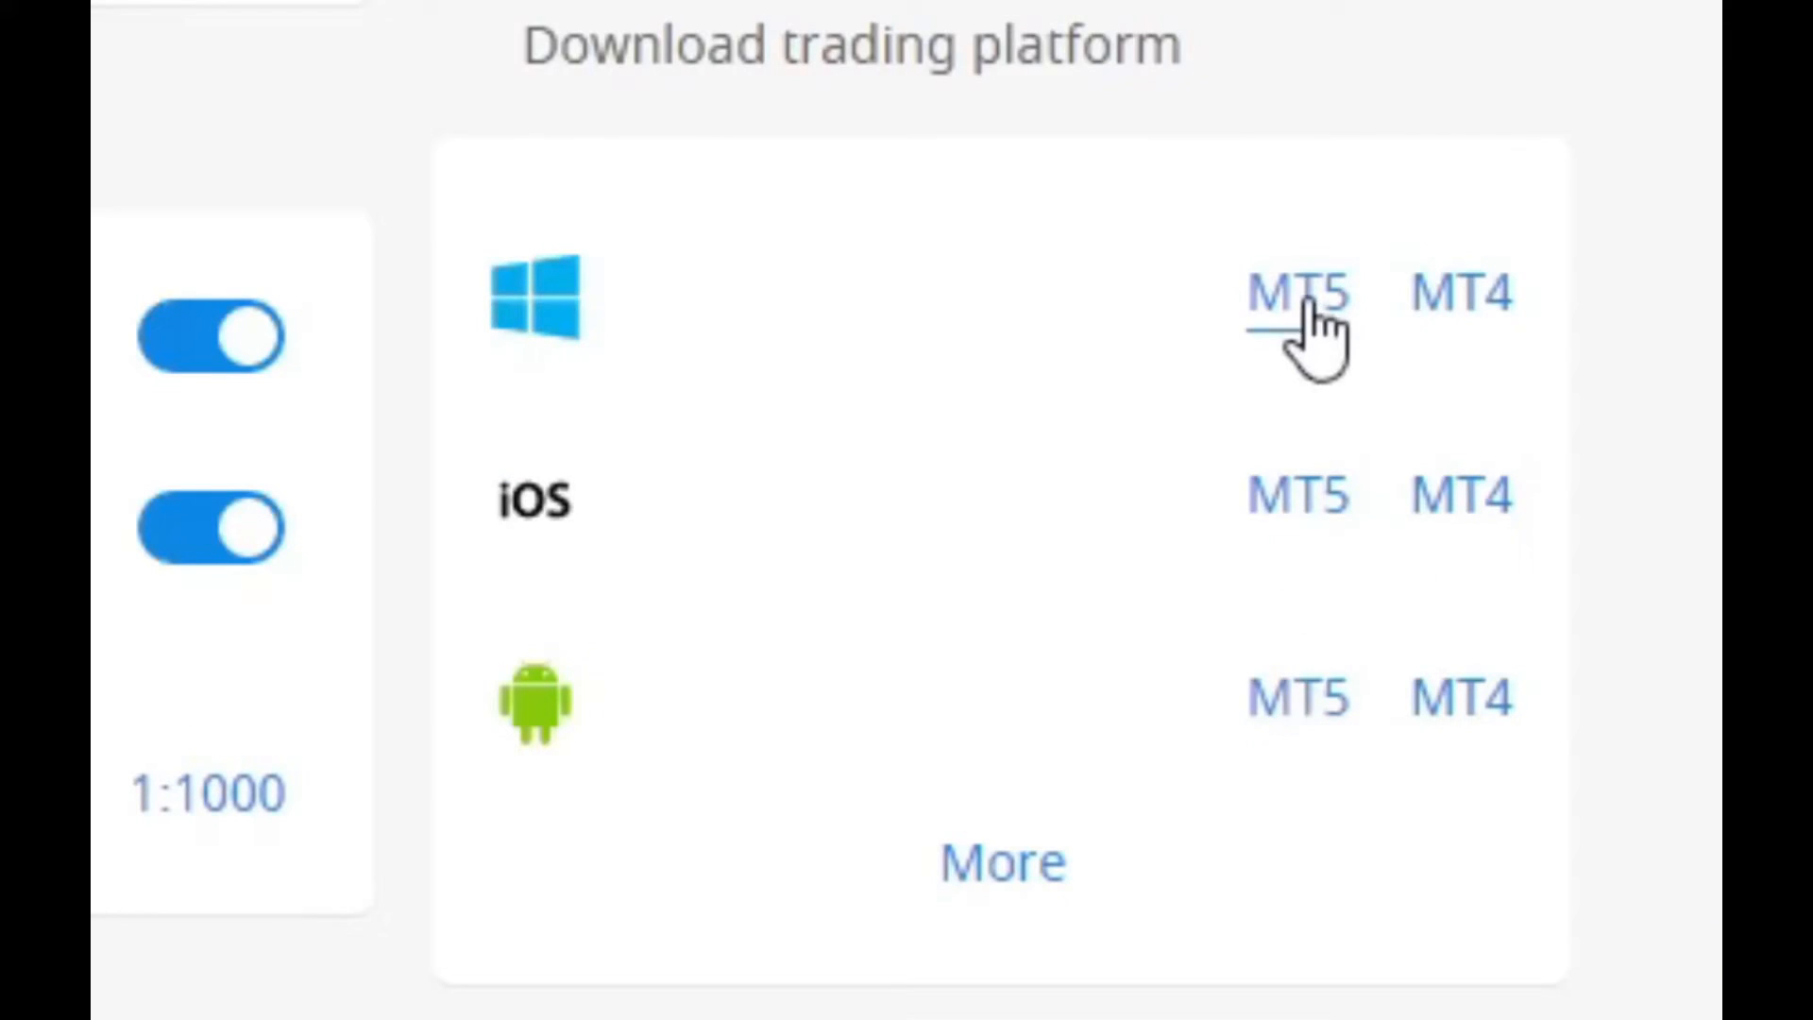
mouse_move(1460, 295)
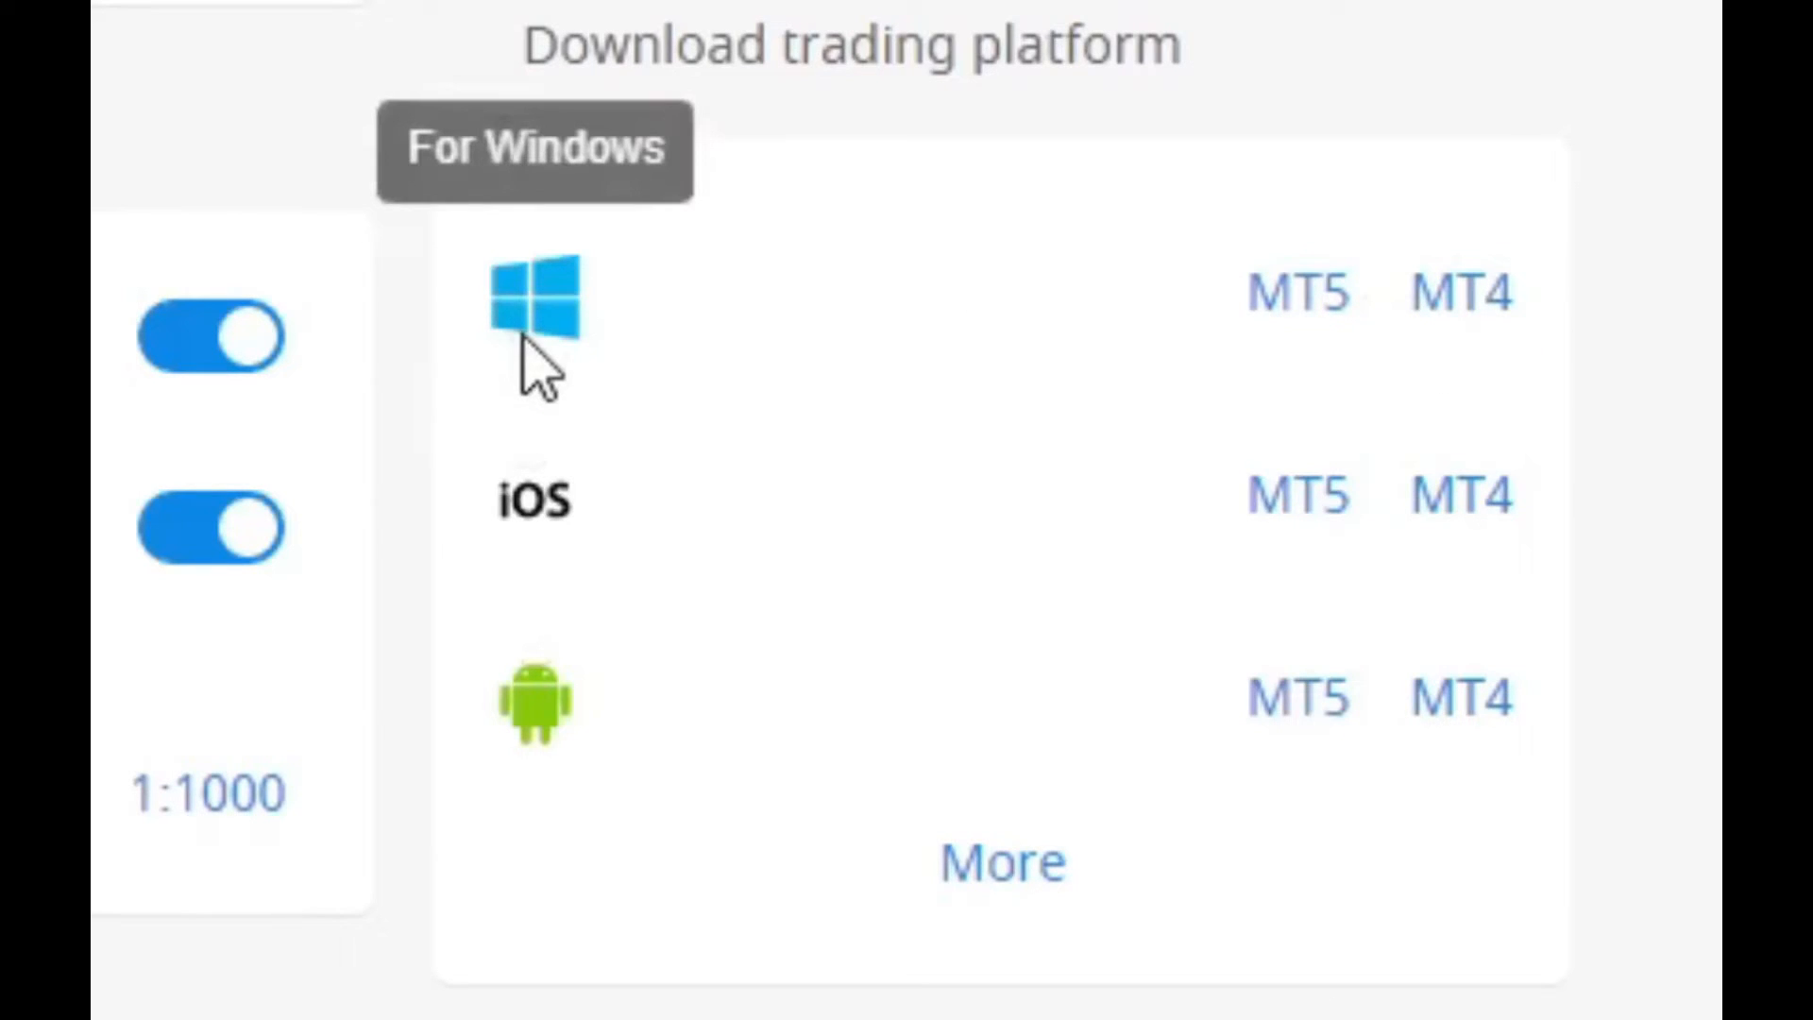
mouse_move(535, 499)
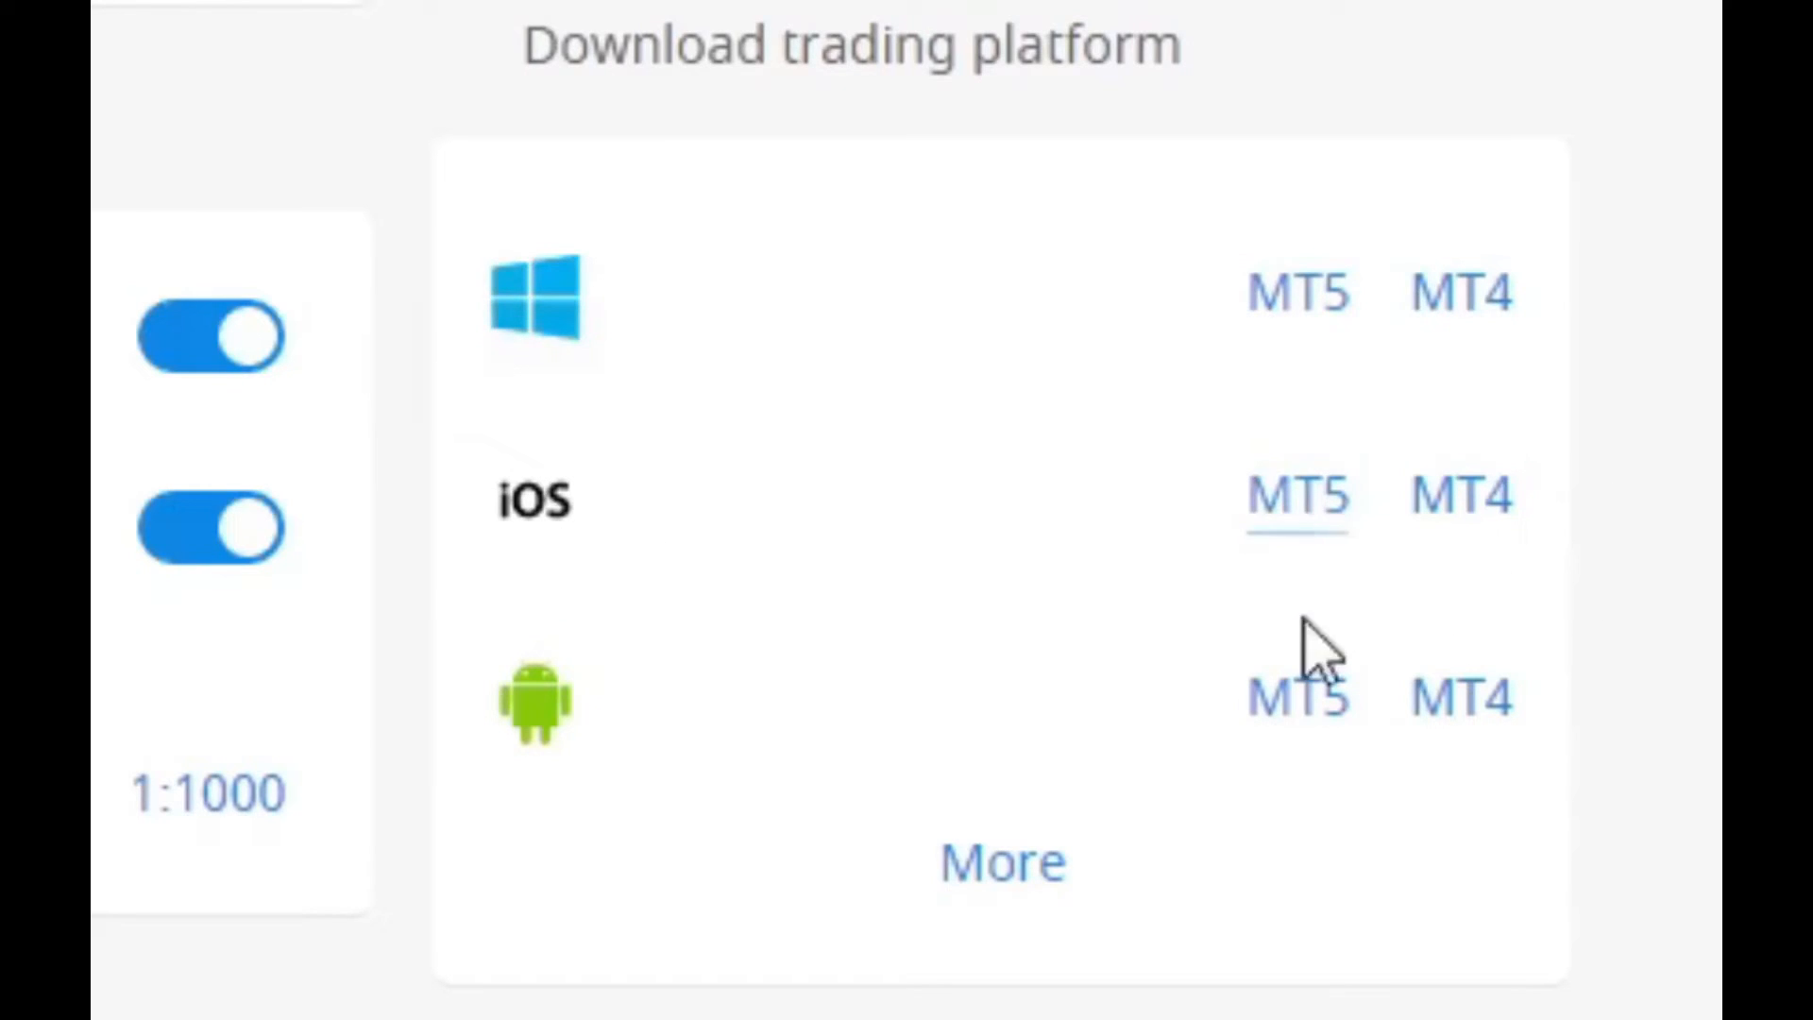
mouse_move(1002, 810)
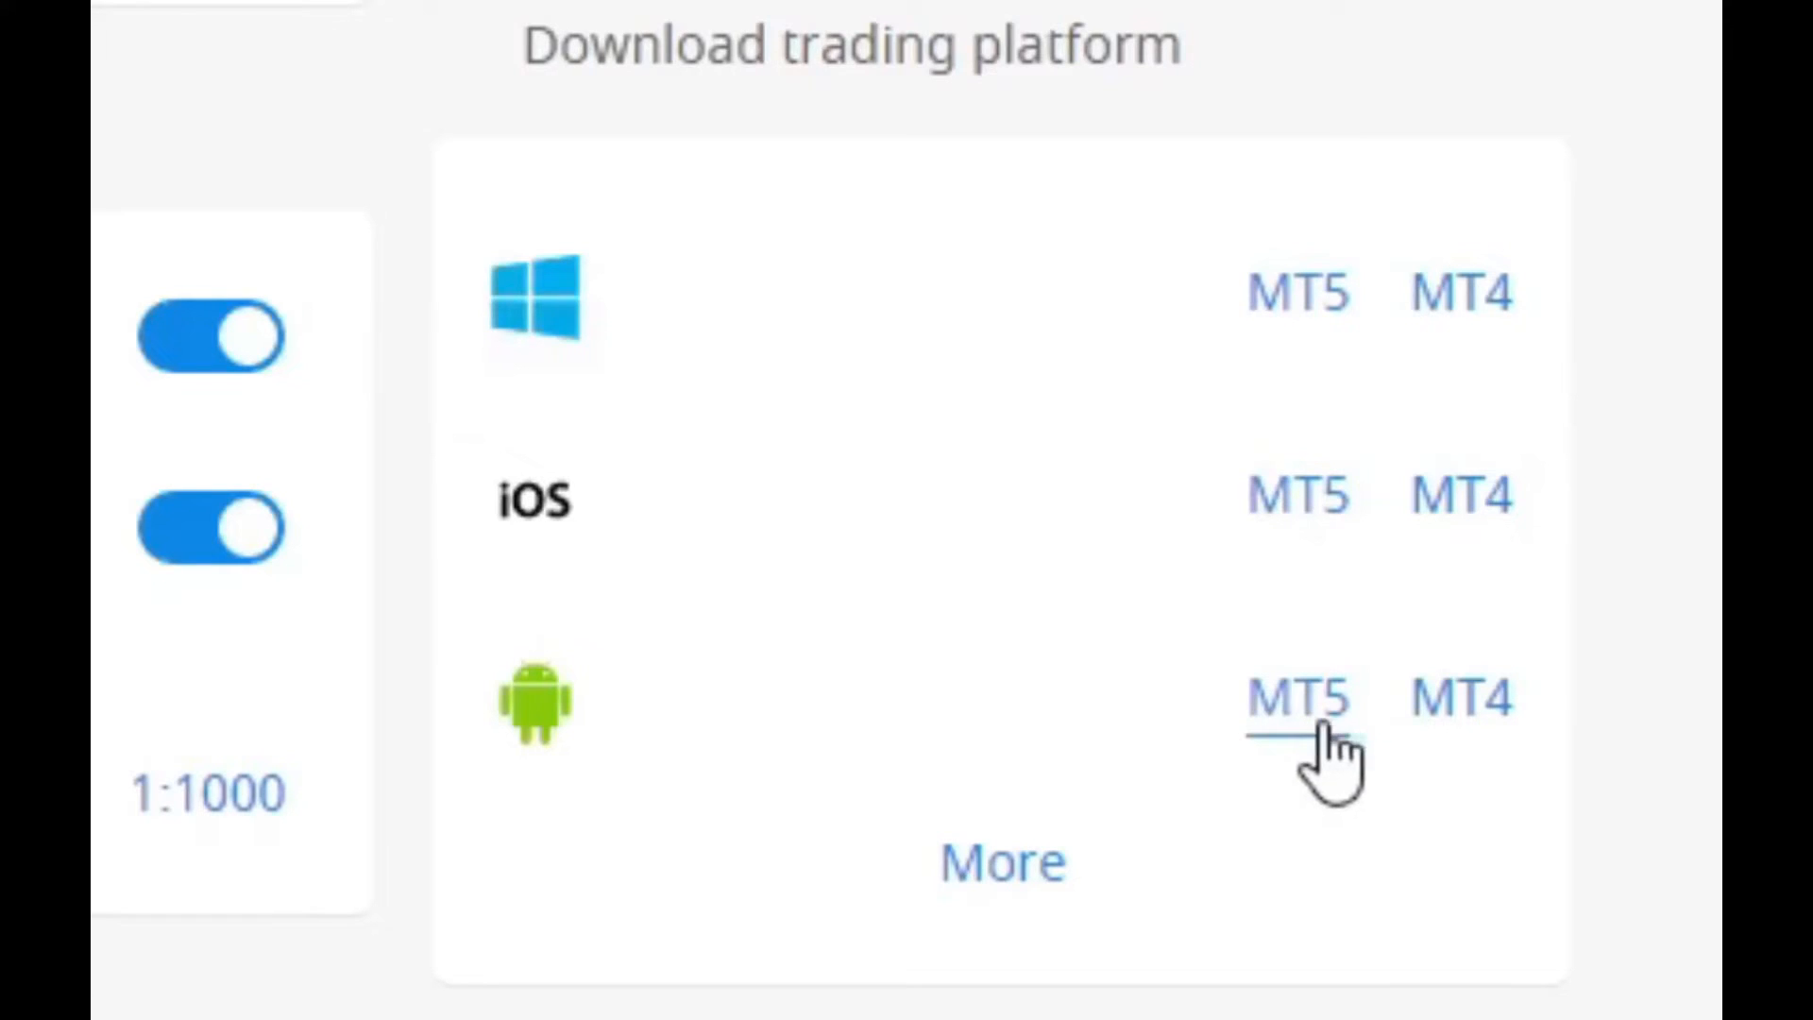
mouse_move(1460, 697)
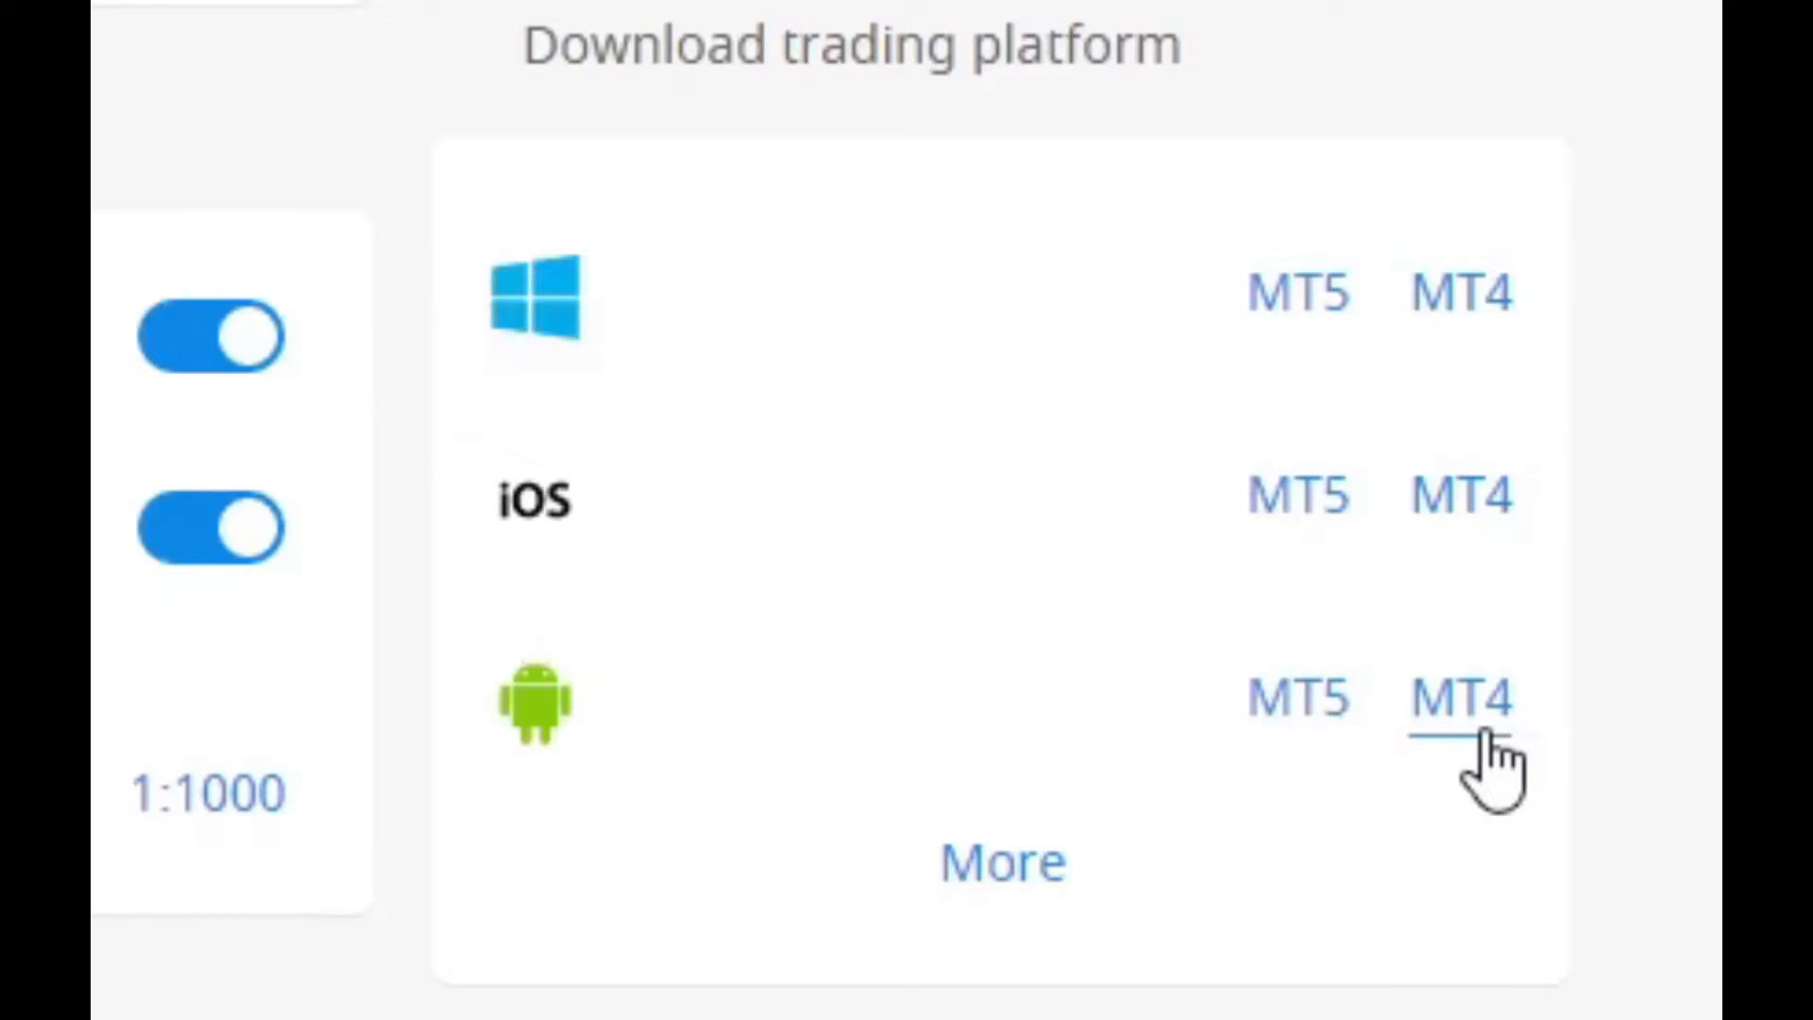
mouse_move(1298, 293)
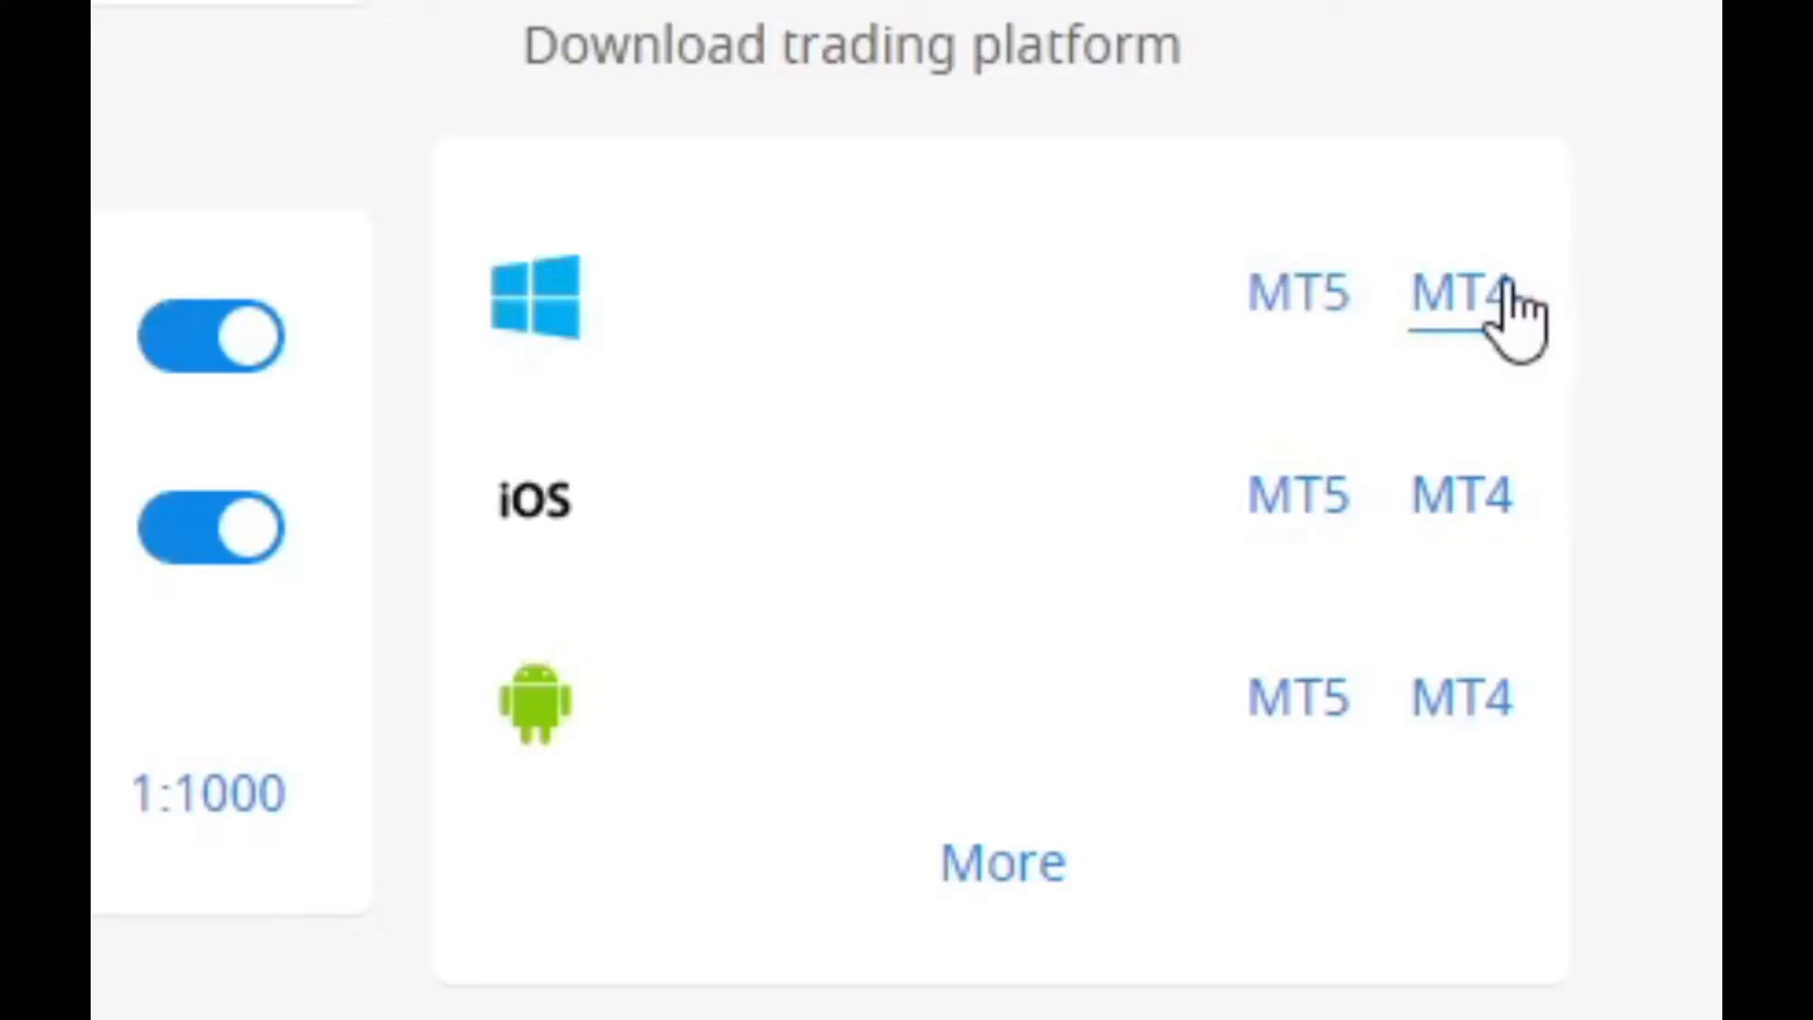
left_click(1460, 292)
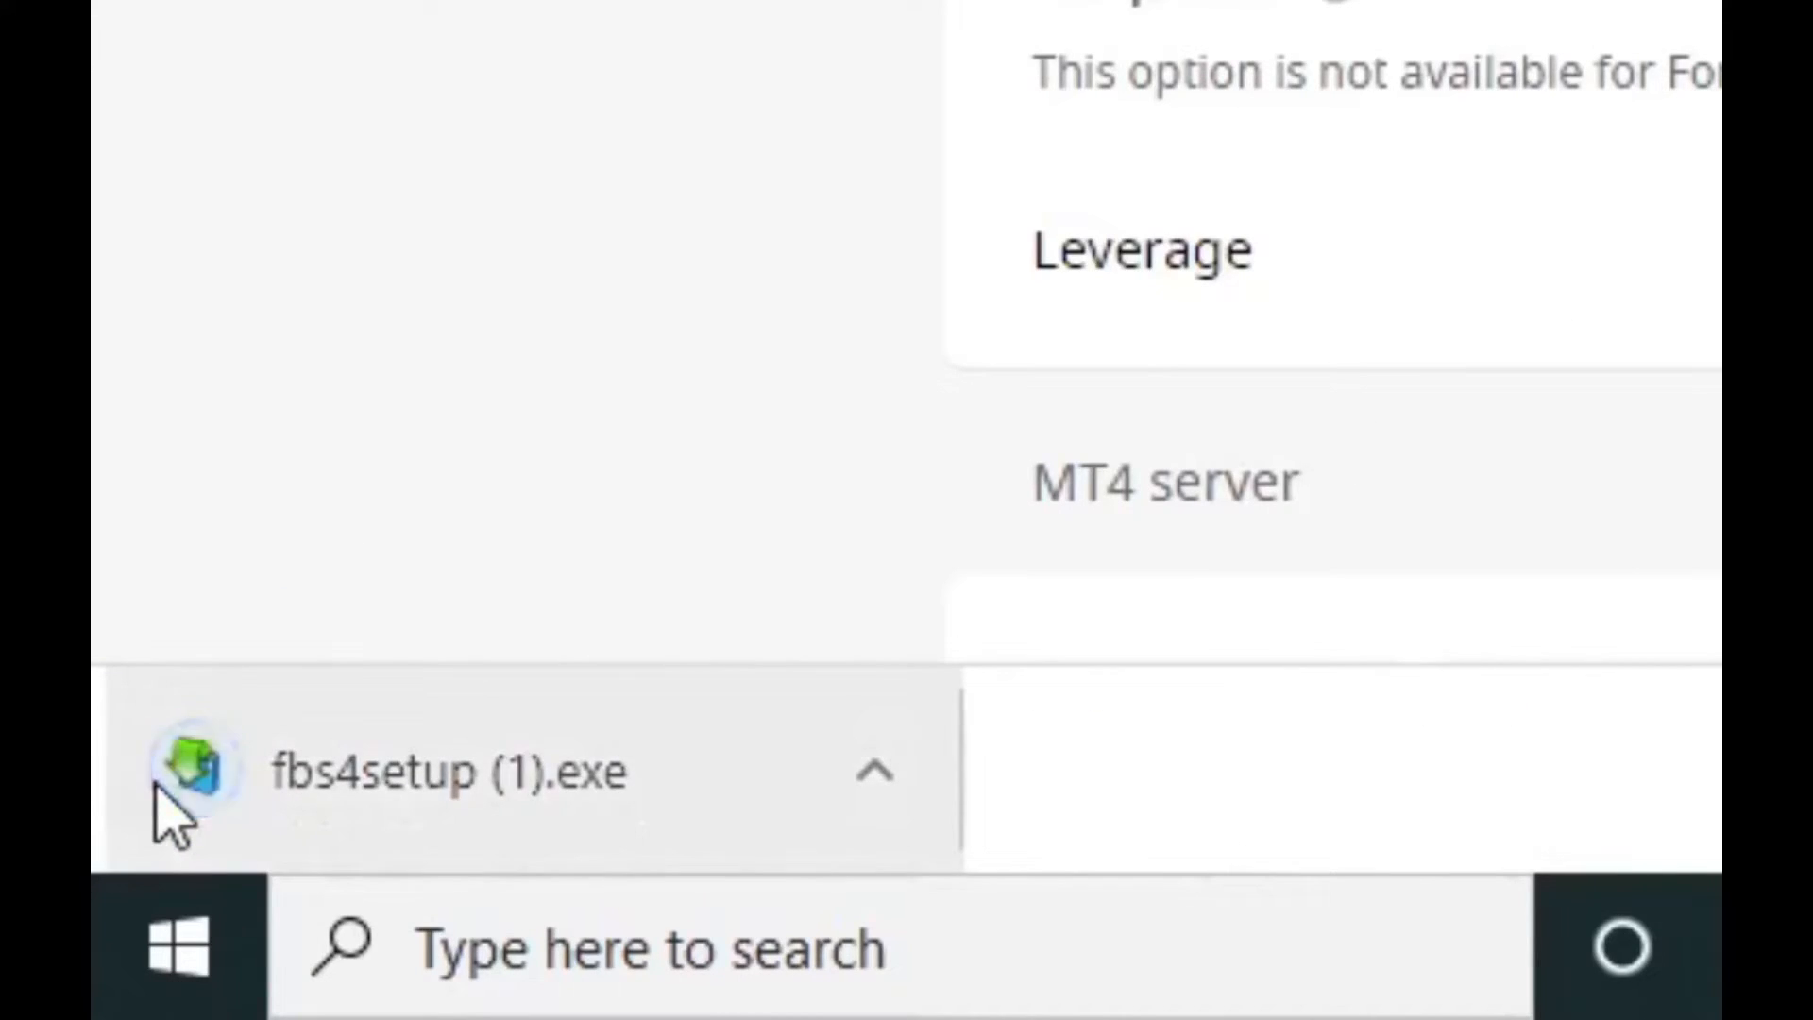
mouse_move(522, 821)
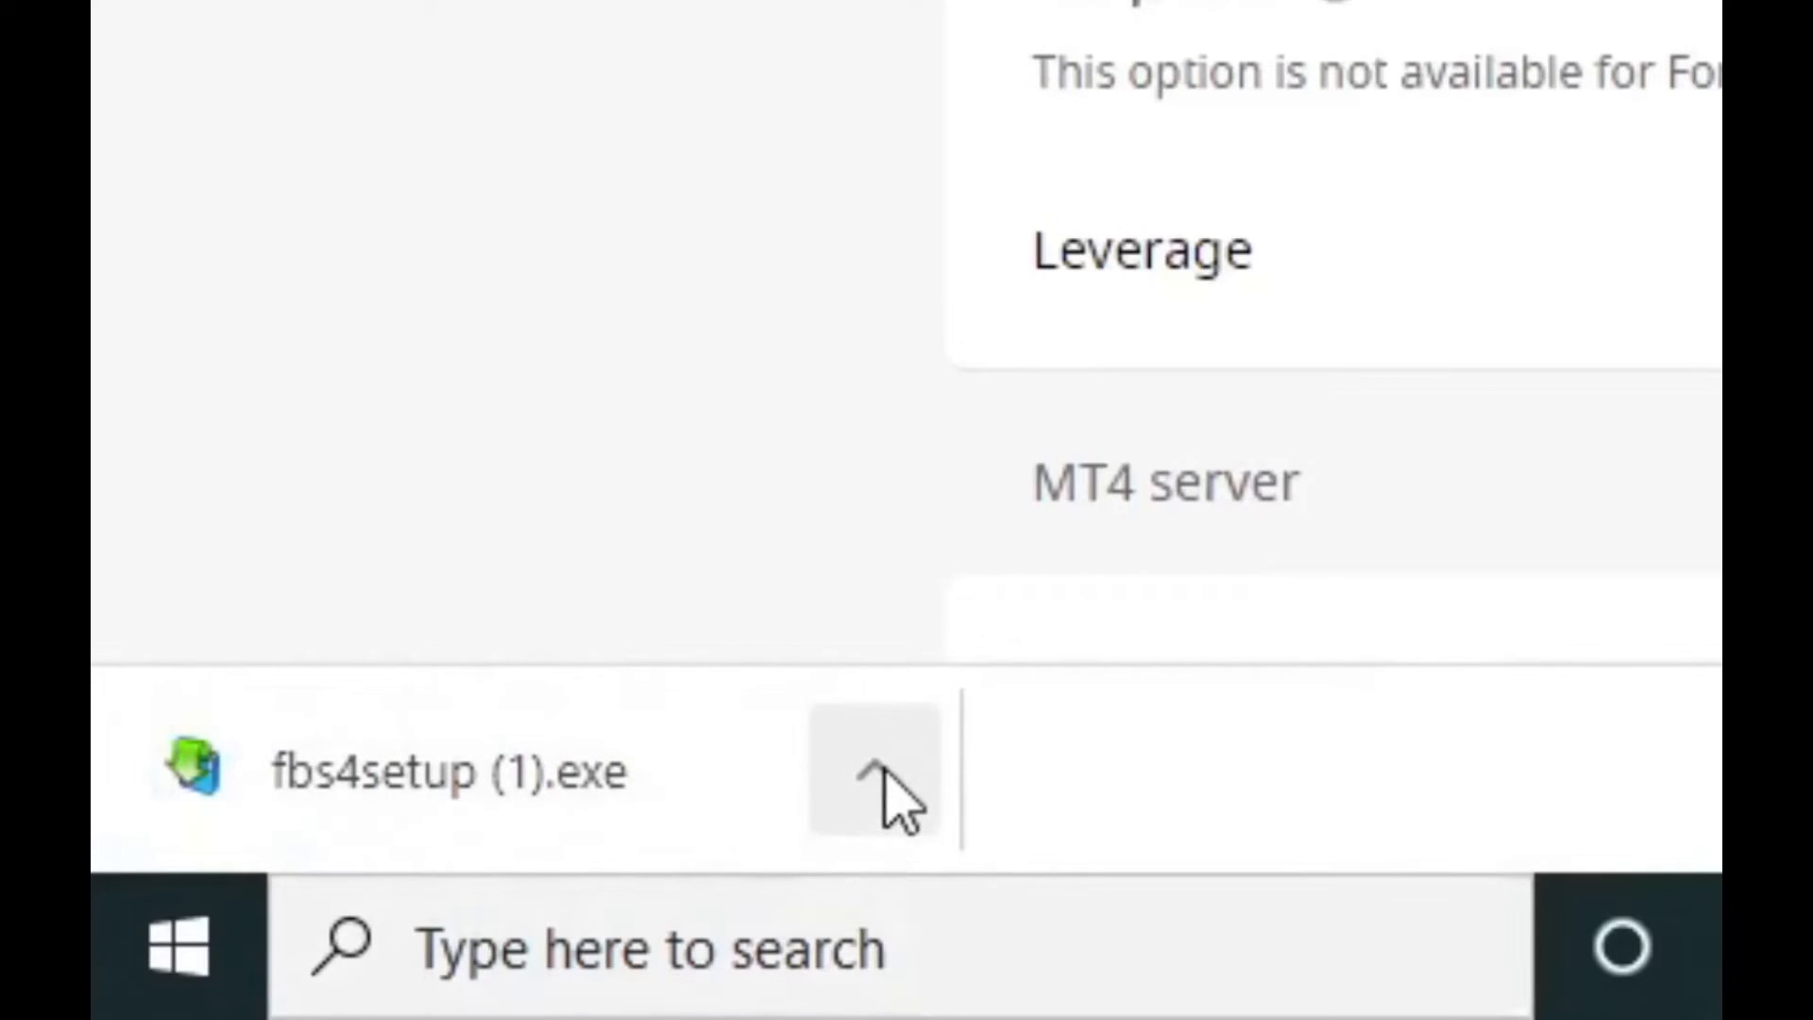
Step: Show Chrome's options for the downloaded fbs4setup (1).exe installer
left_click(872, 771)
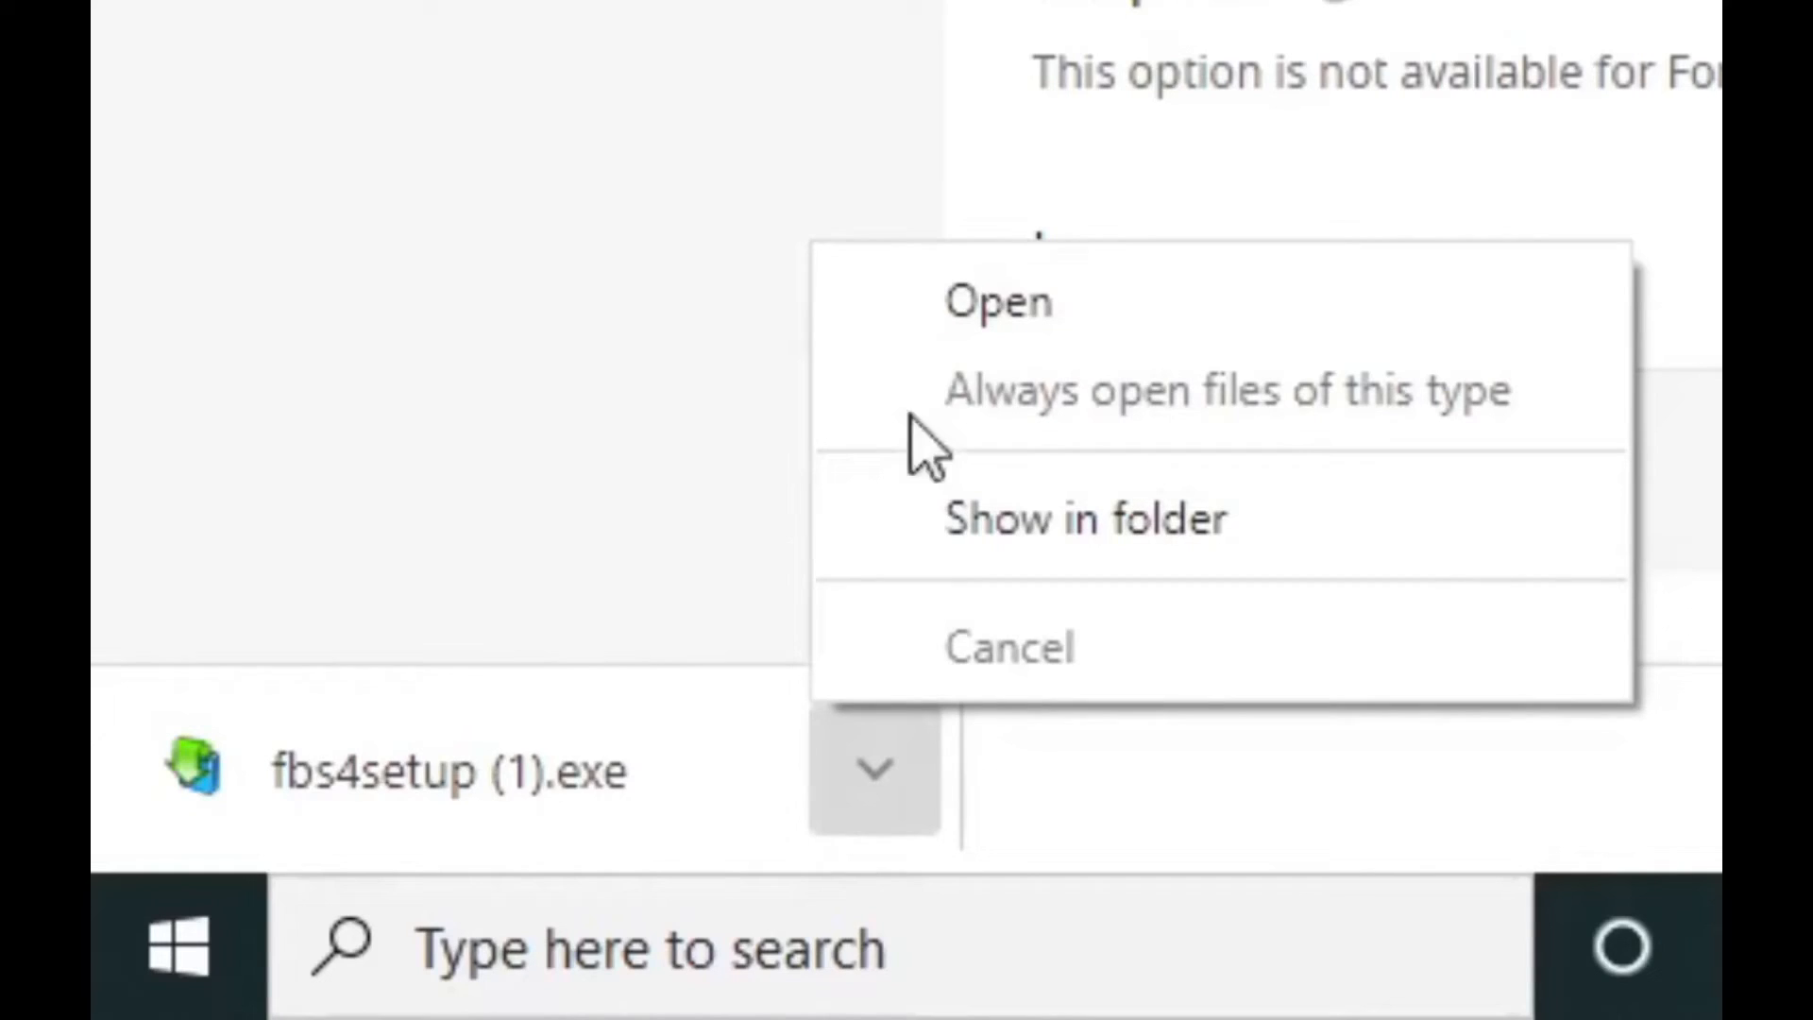
mouse_move(1018, 324)
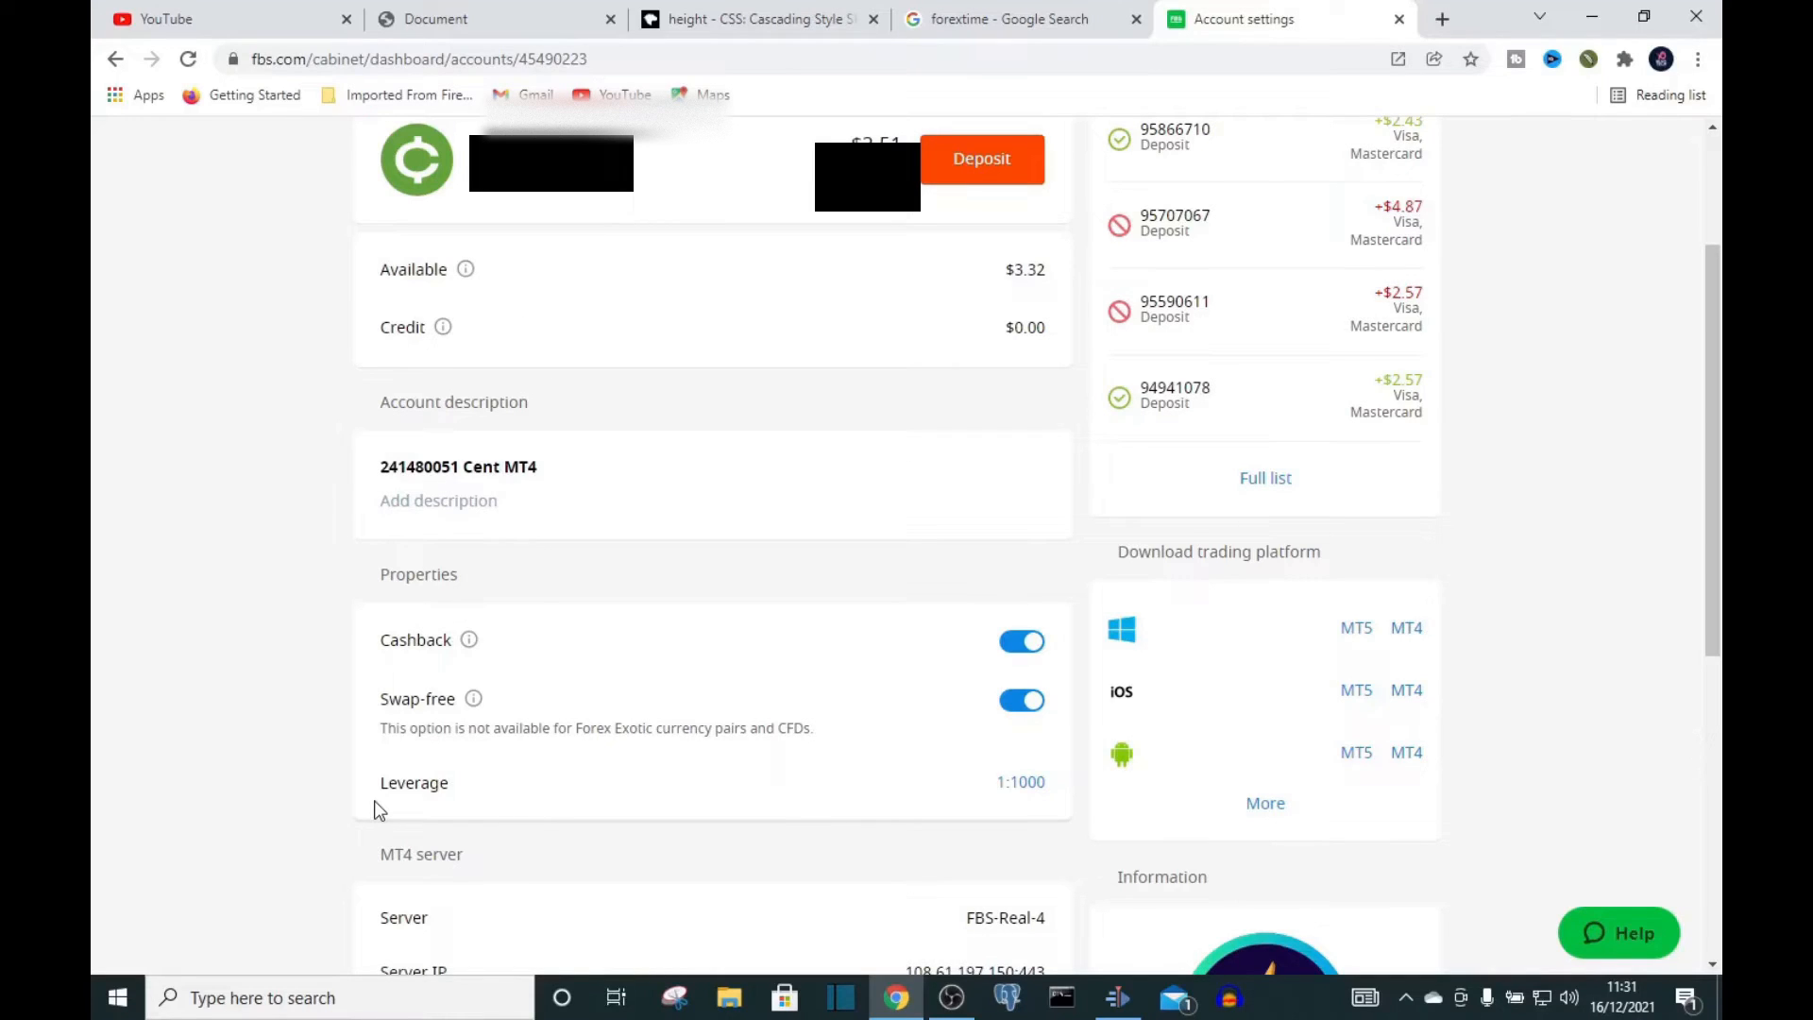
mouse_move(714, 748)
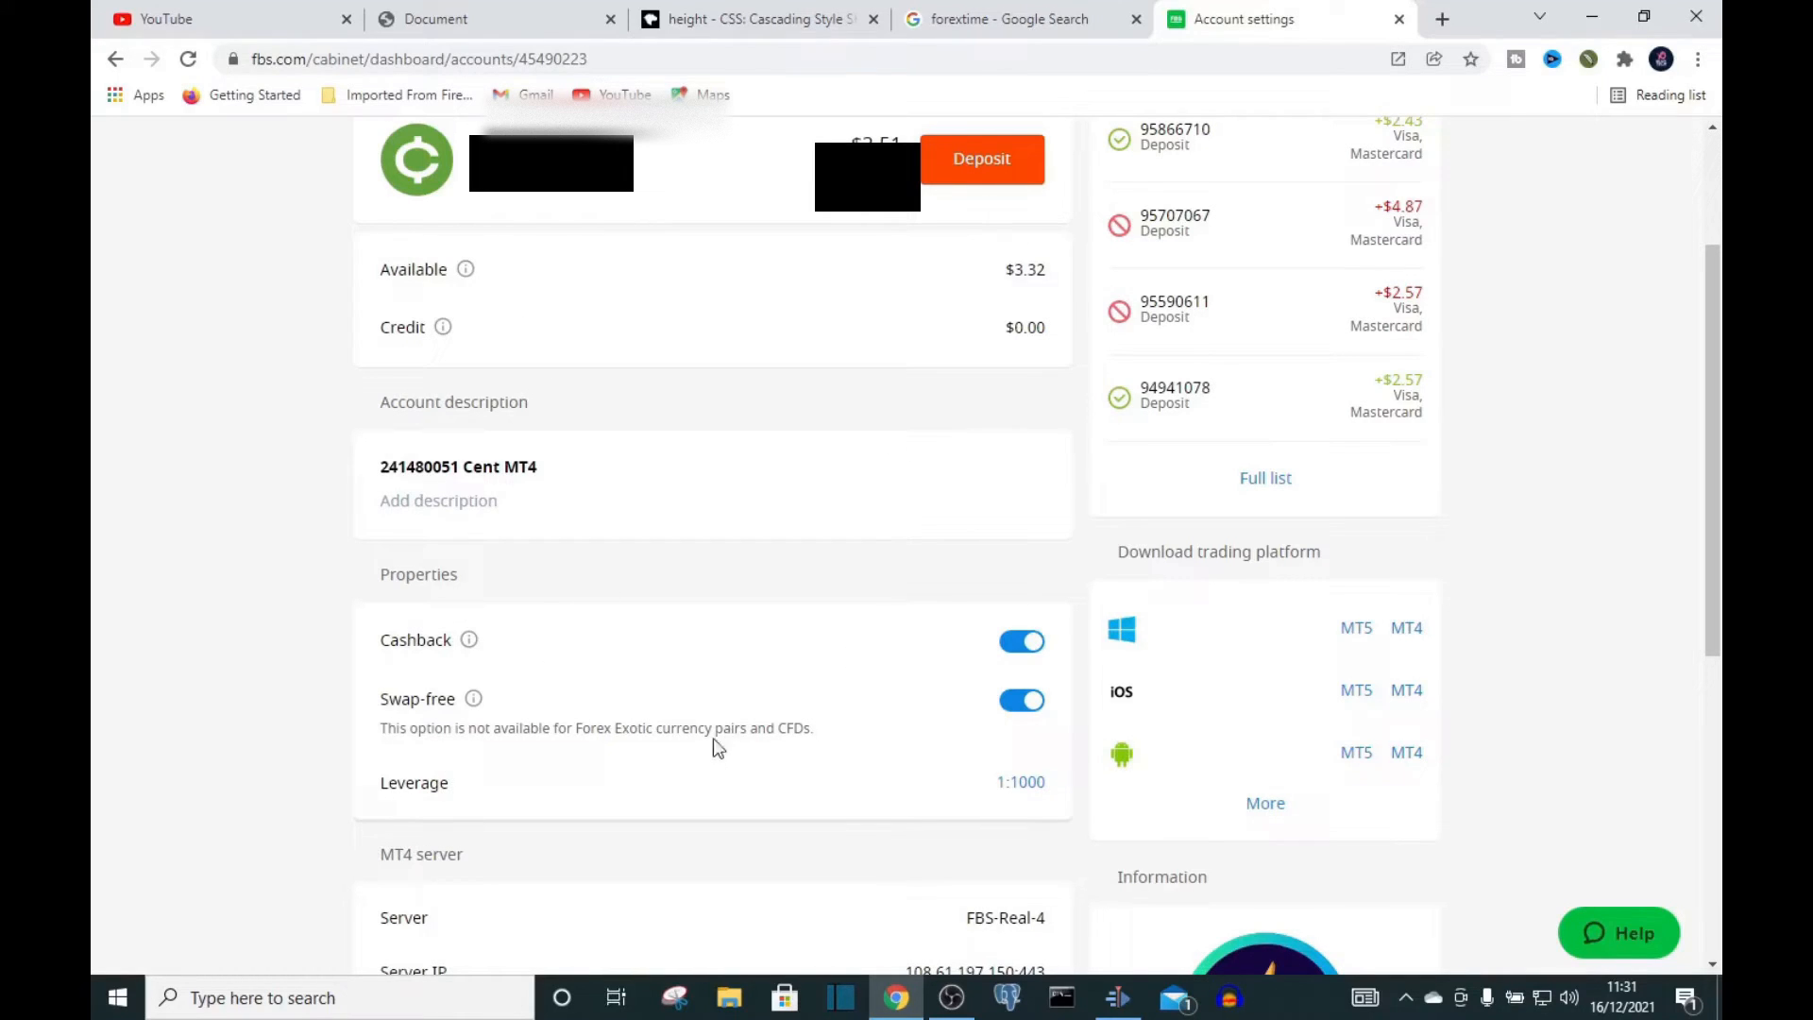
mouse_move(808, 669)
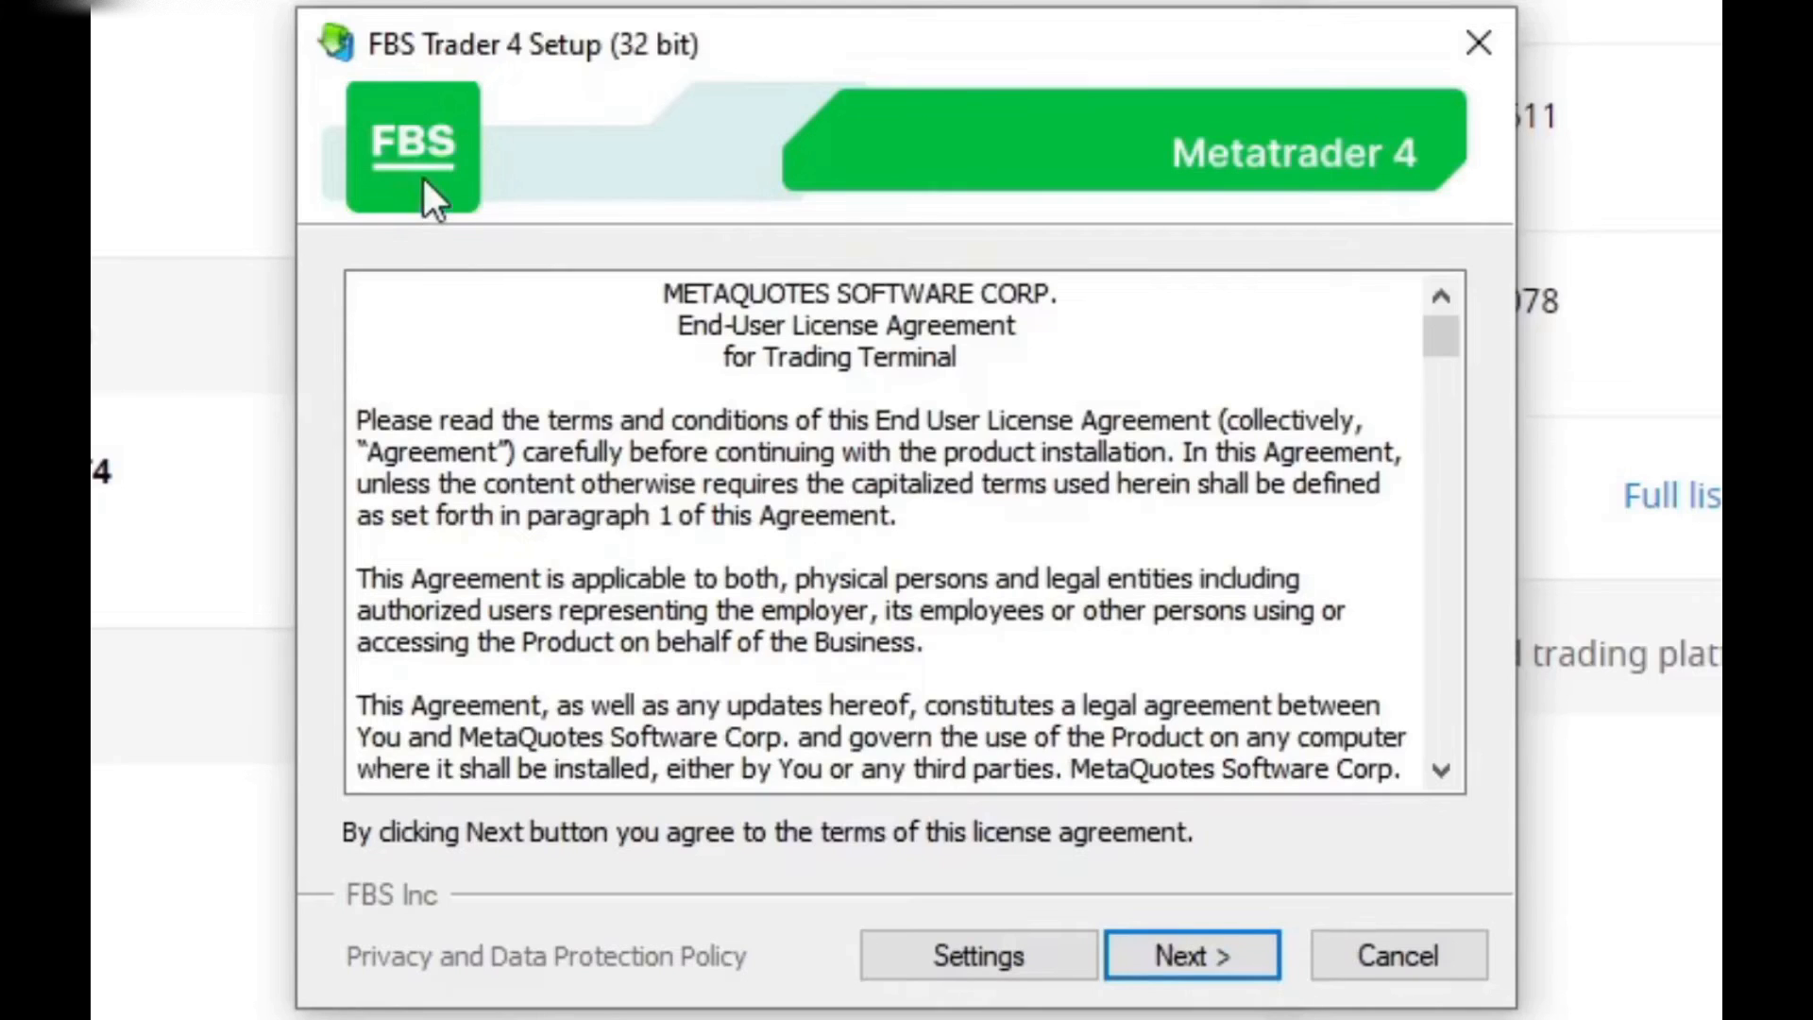
mouse_move(1192, 956)
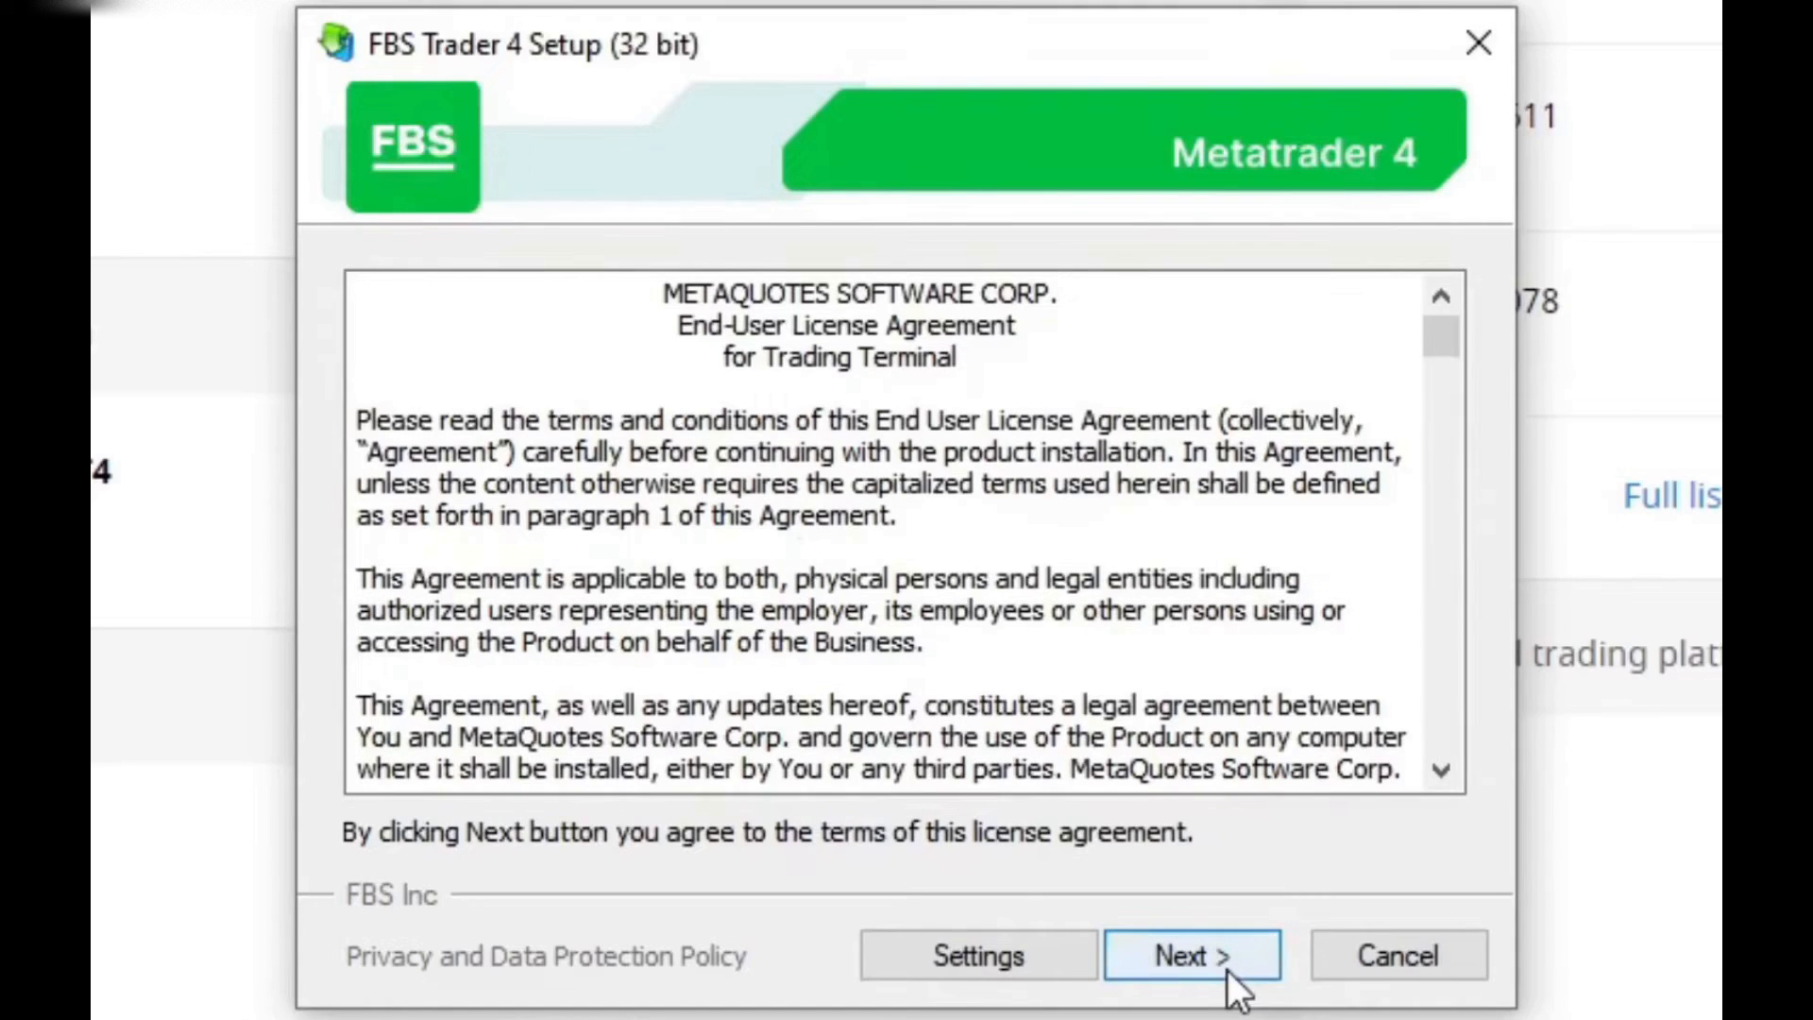
Step: Accept the license, let MetaTrader 4 install and finish the setup wizard
left_click(1192, 956)
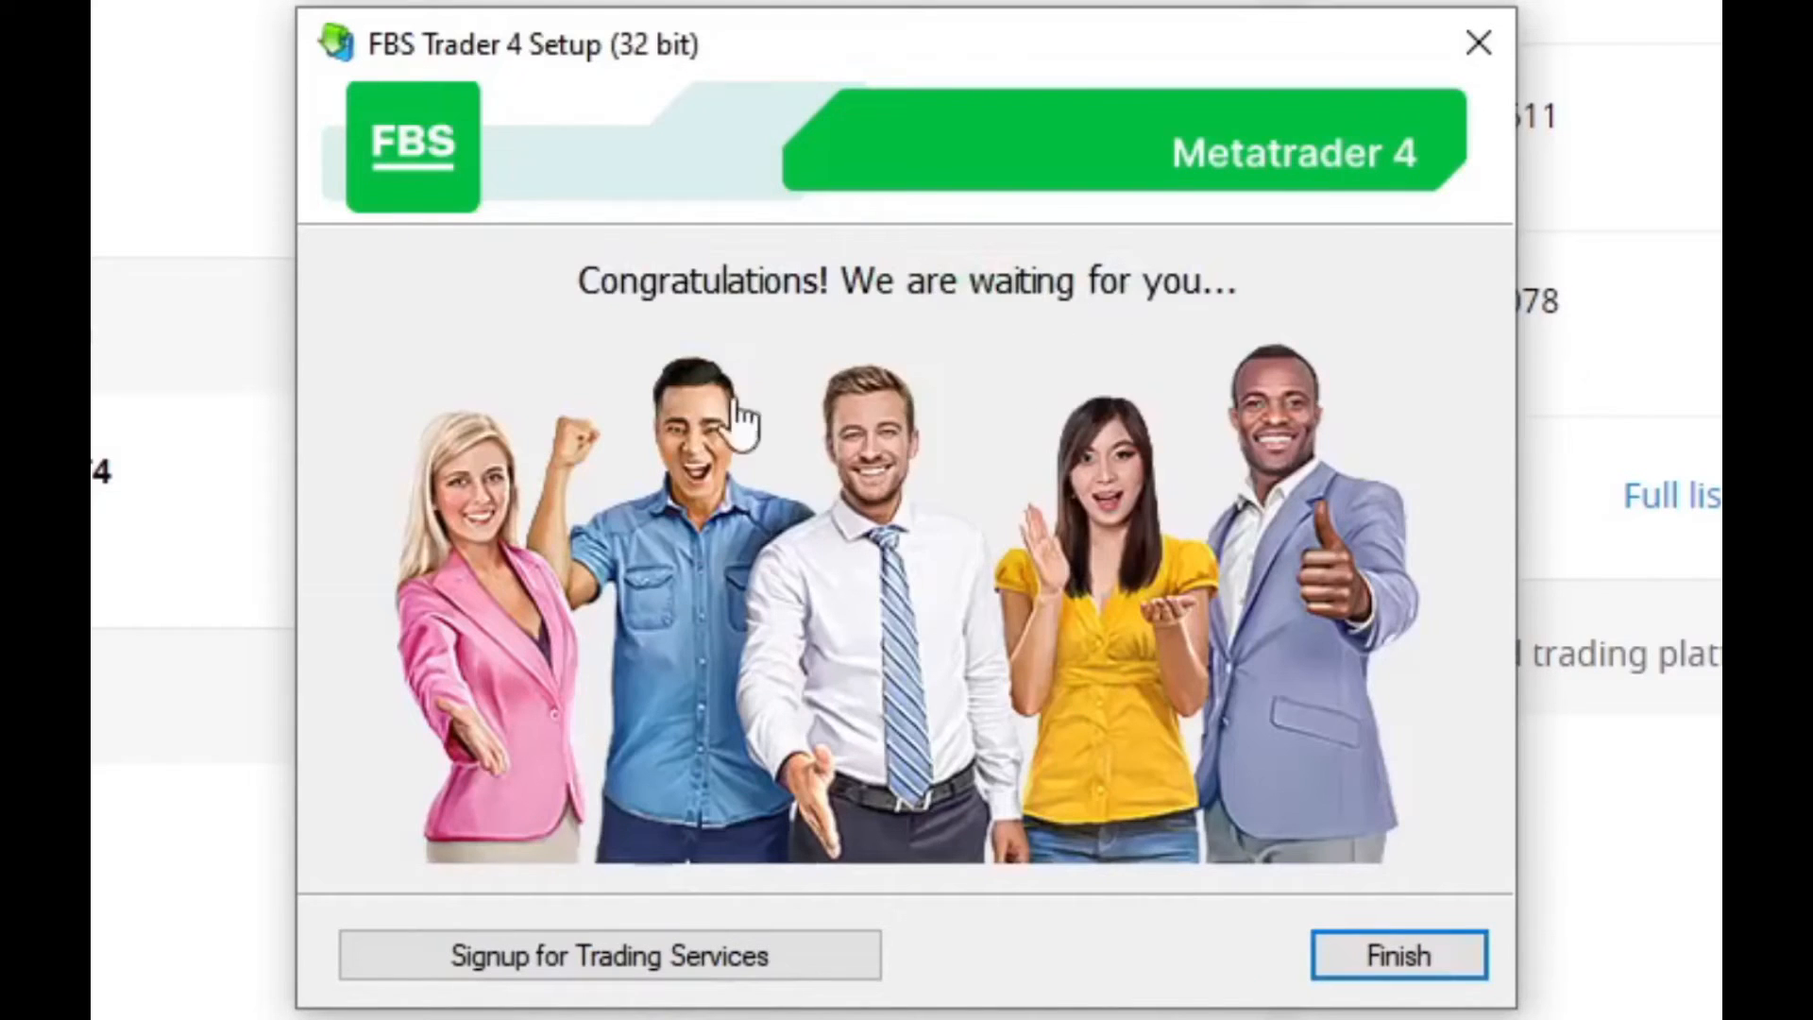
mouse_move(1033, 321)
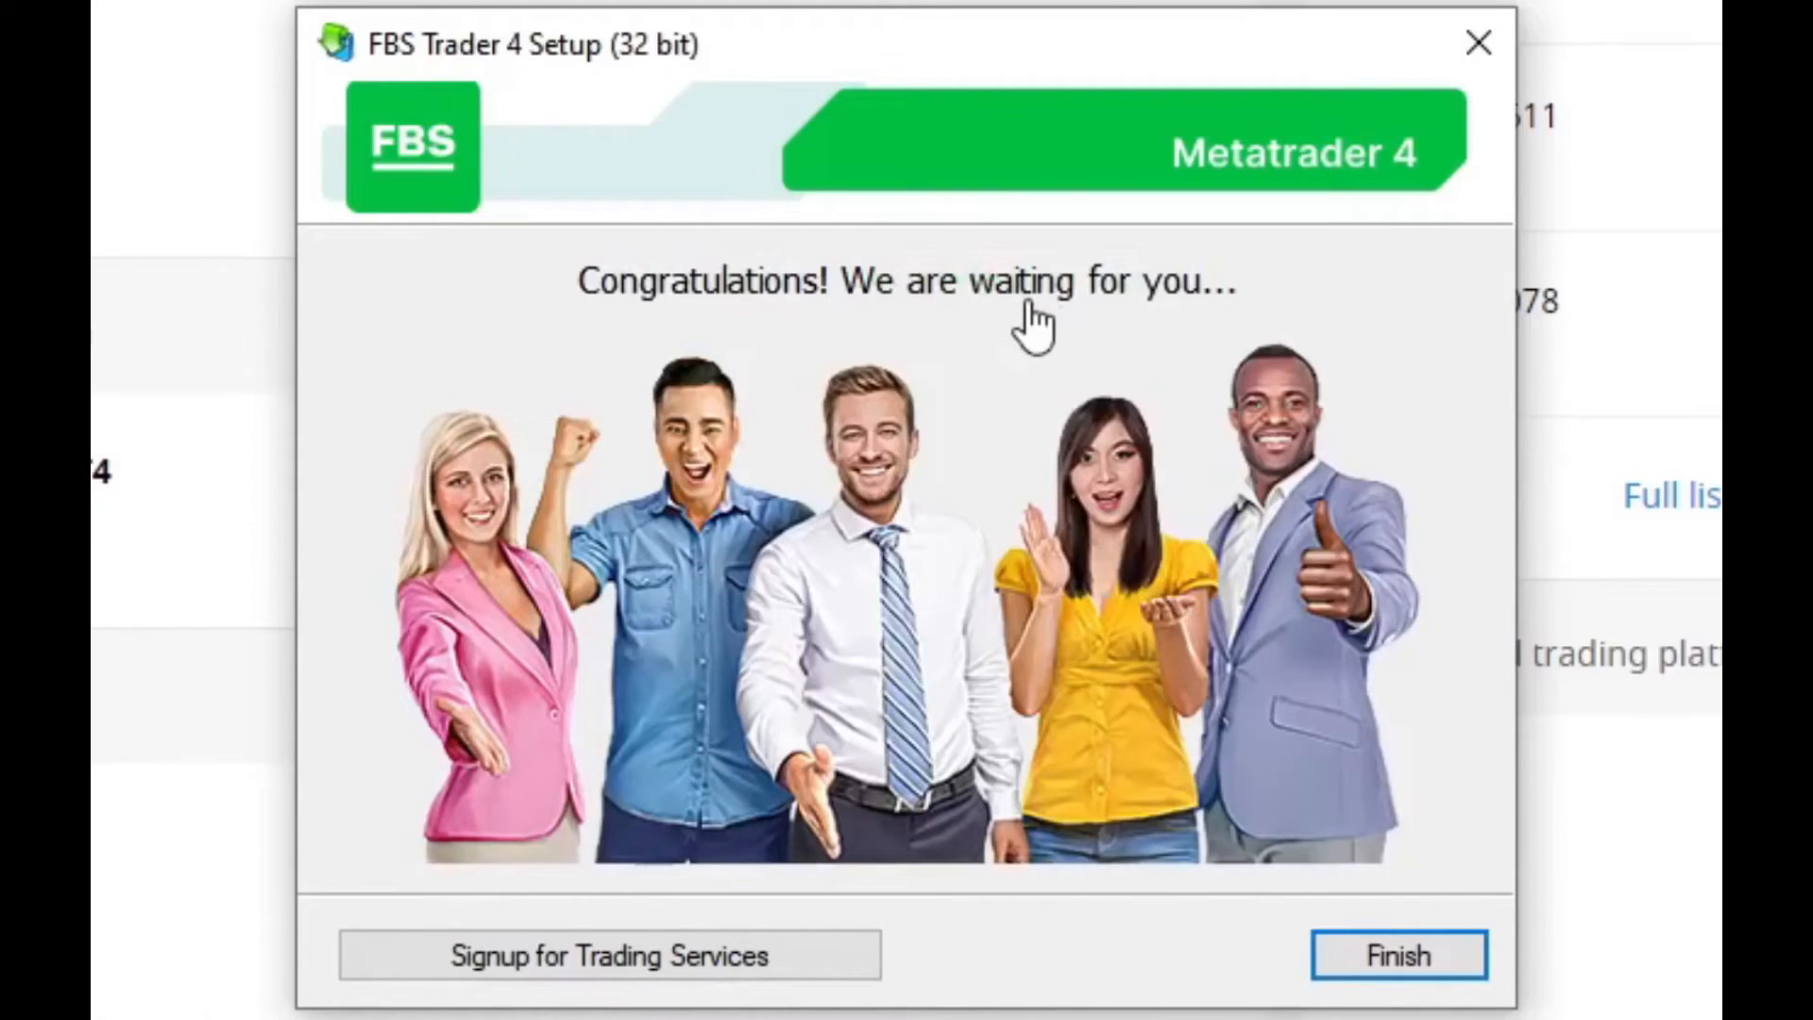
mouse_move(1406, 920)
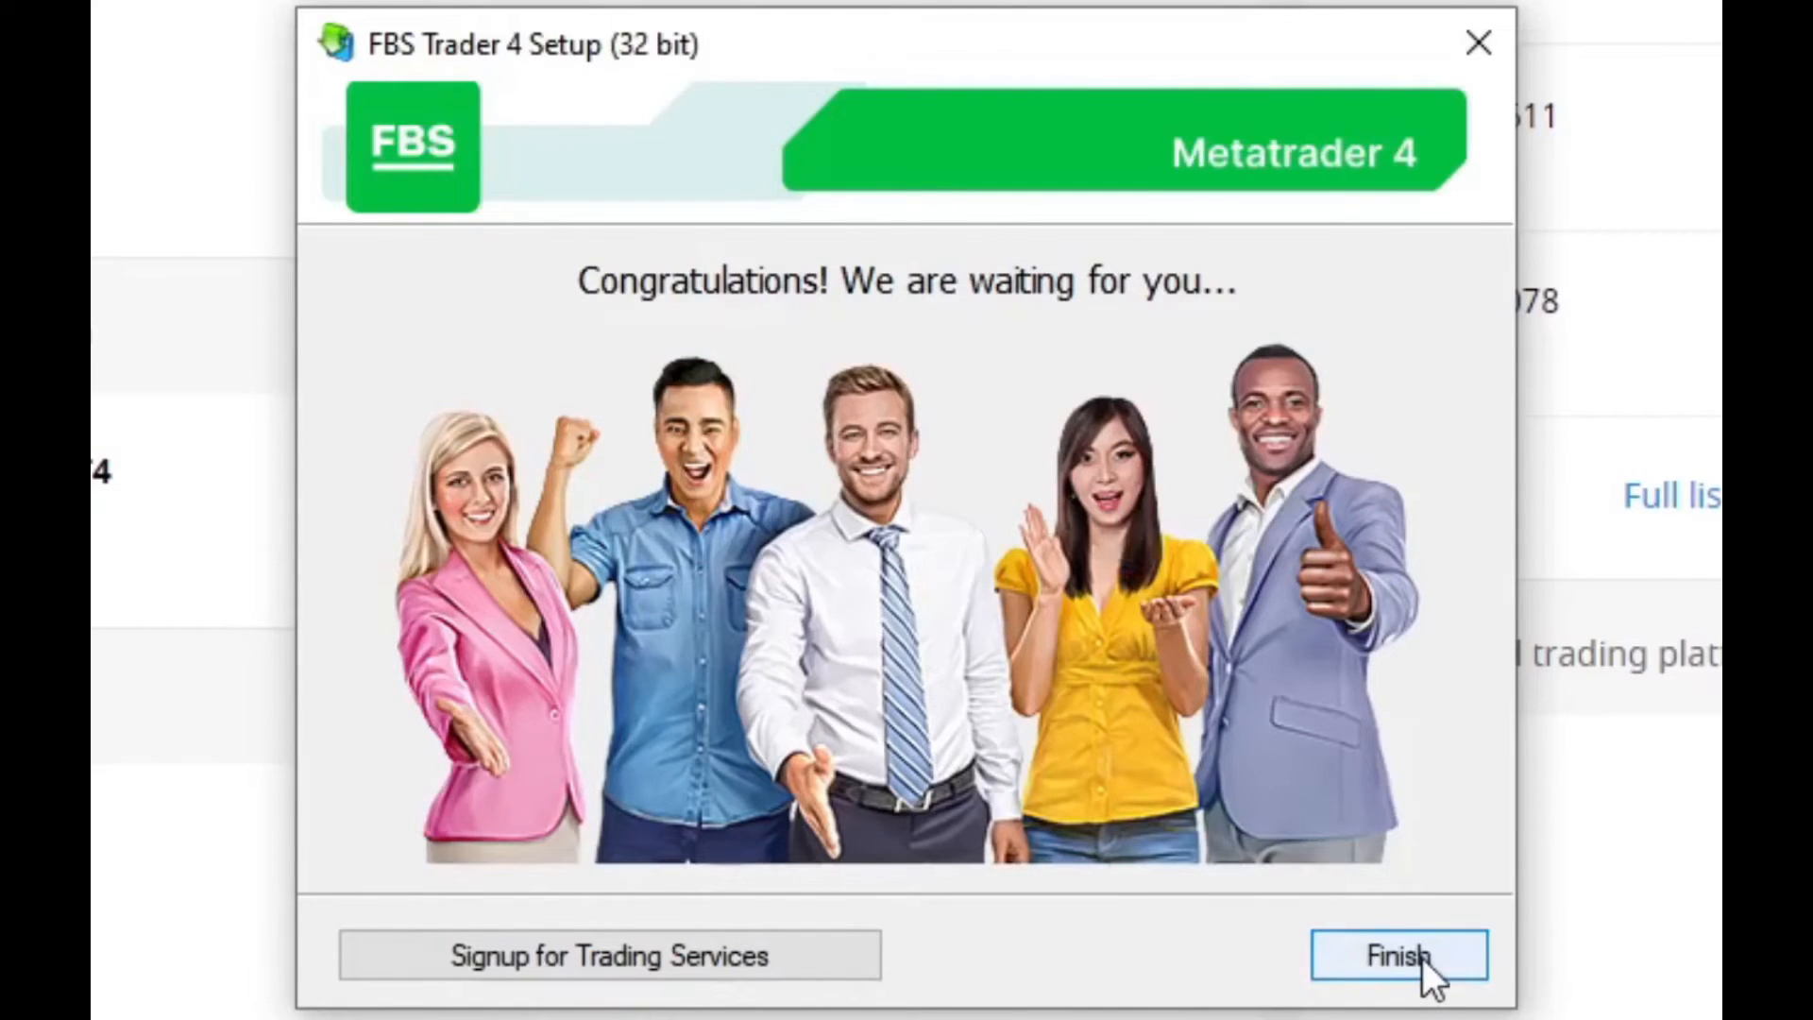
left_click(1400, 956)
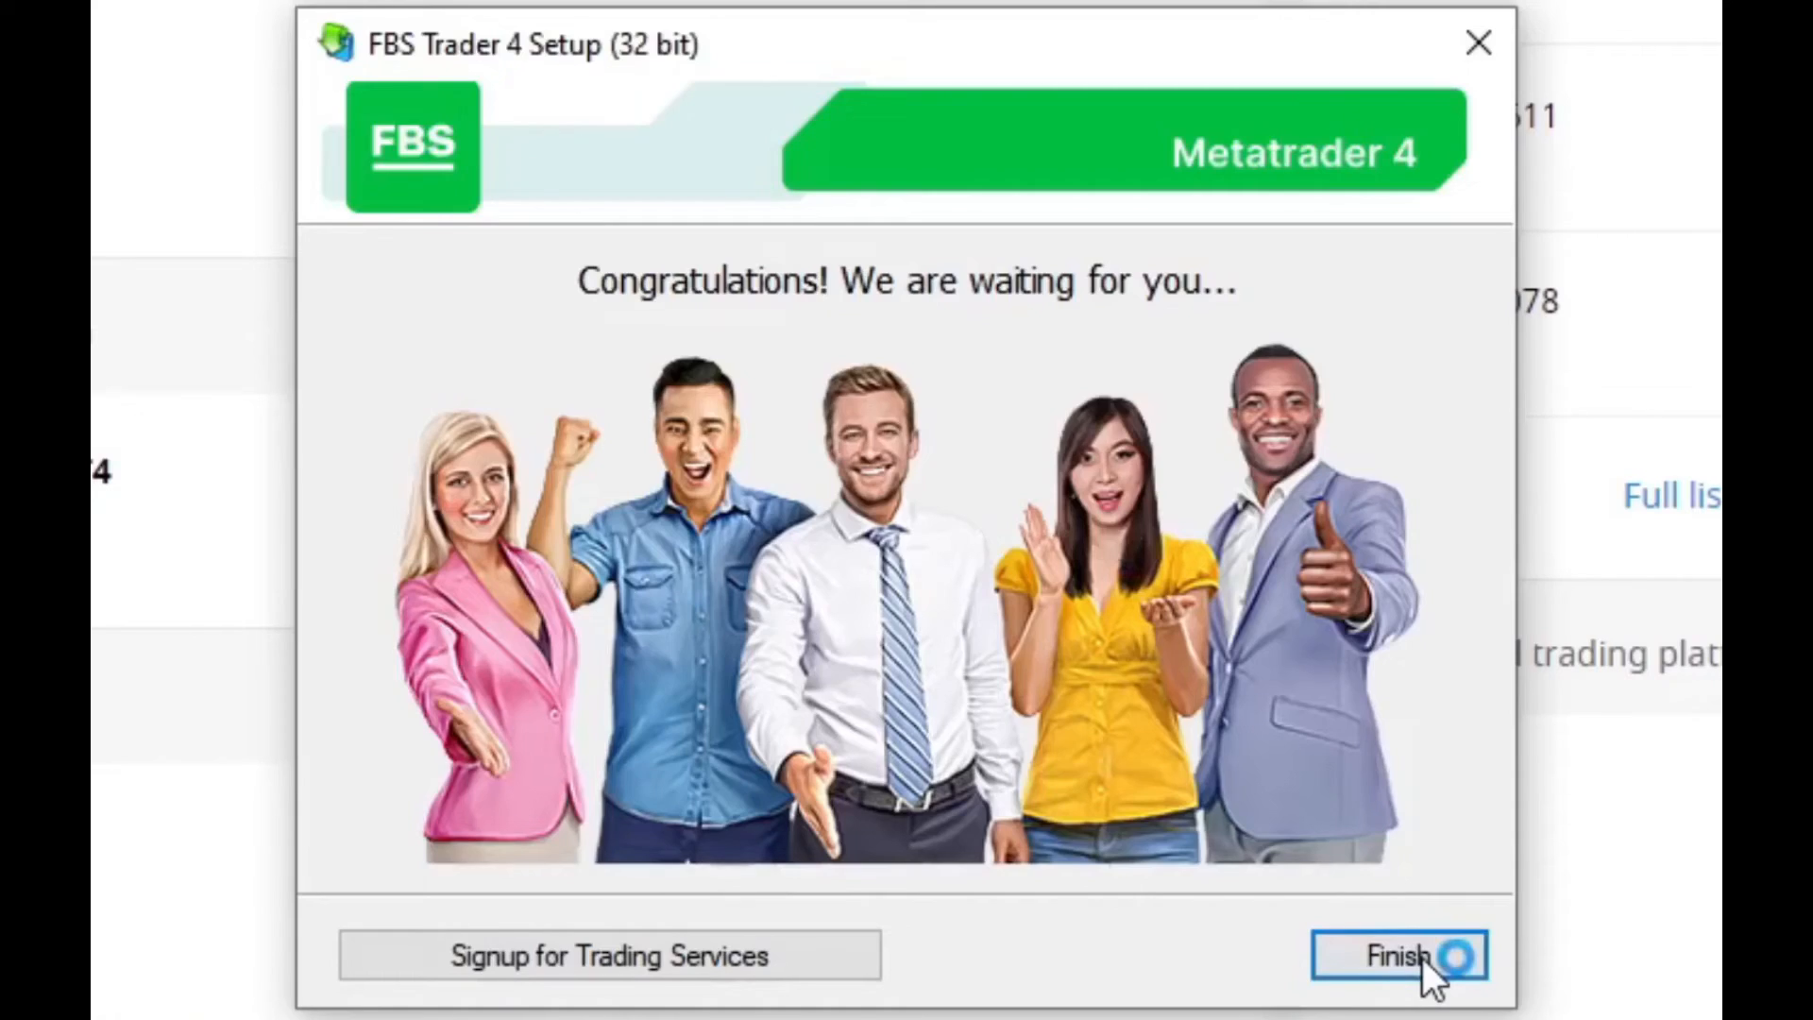
left_click(1396, 956)
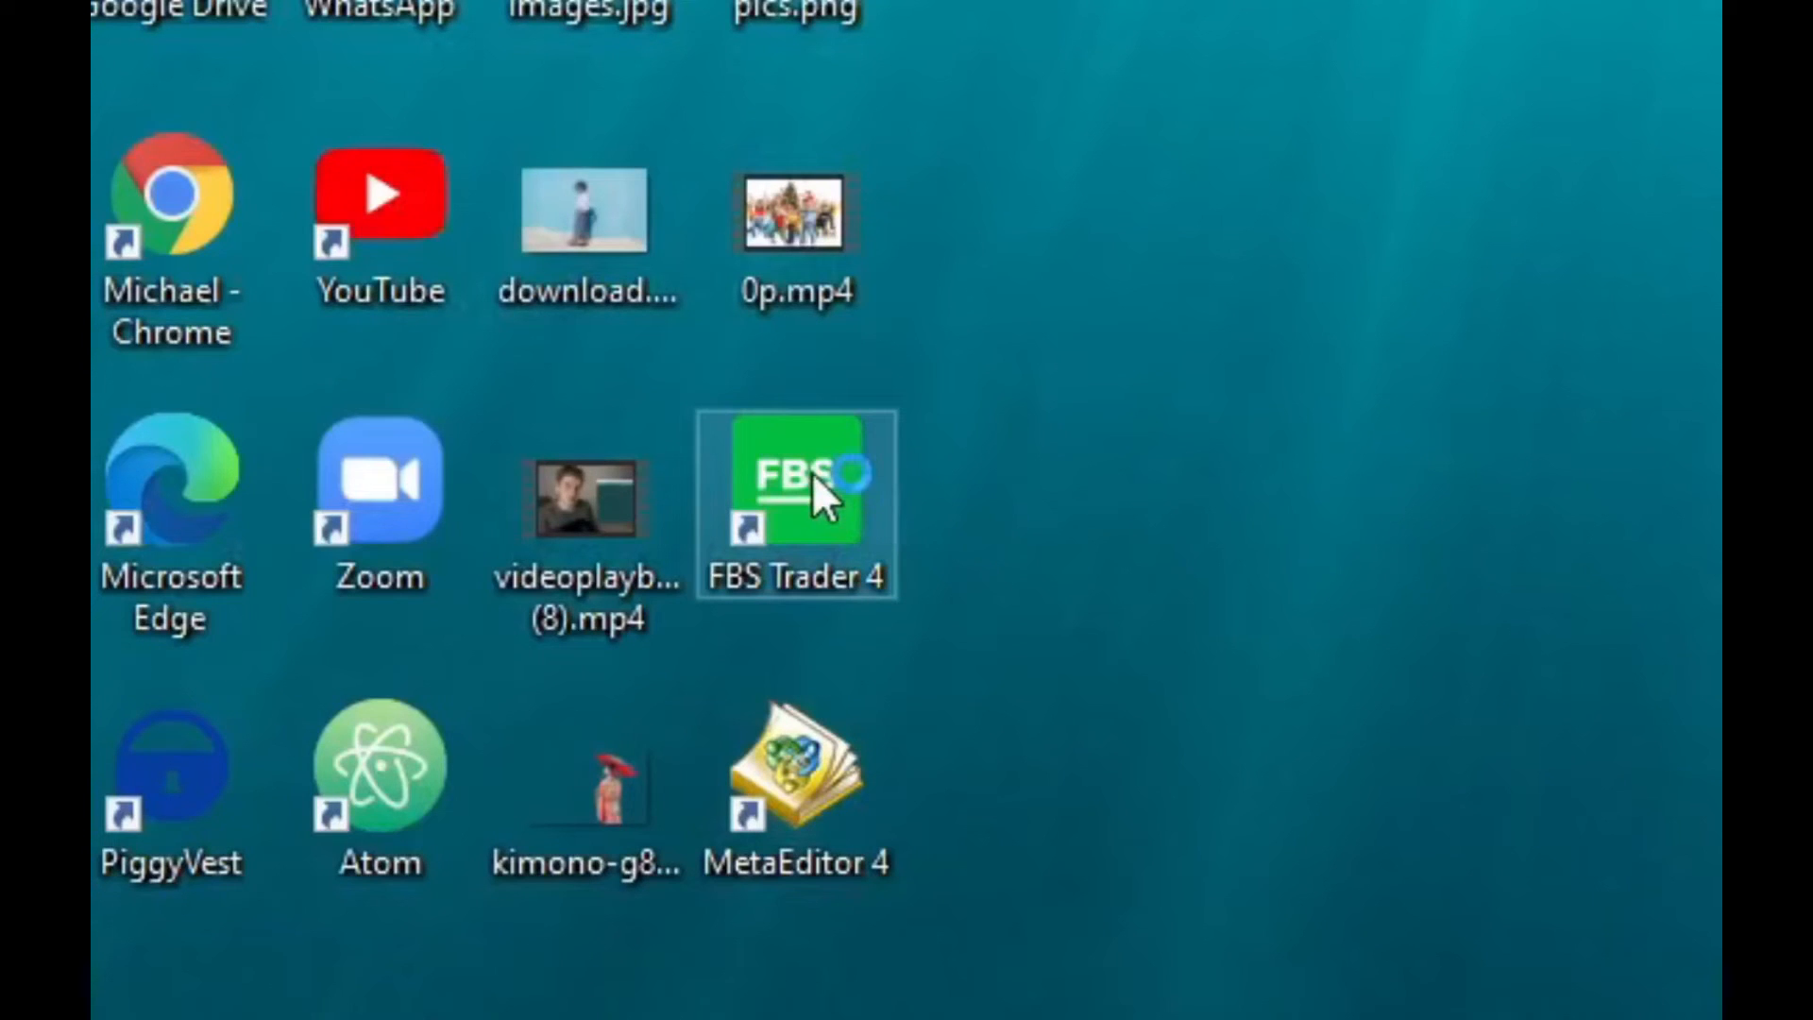
mouse_move(795, 497)
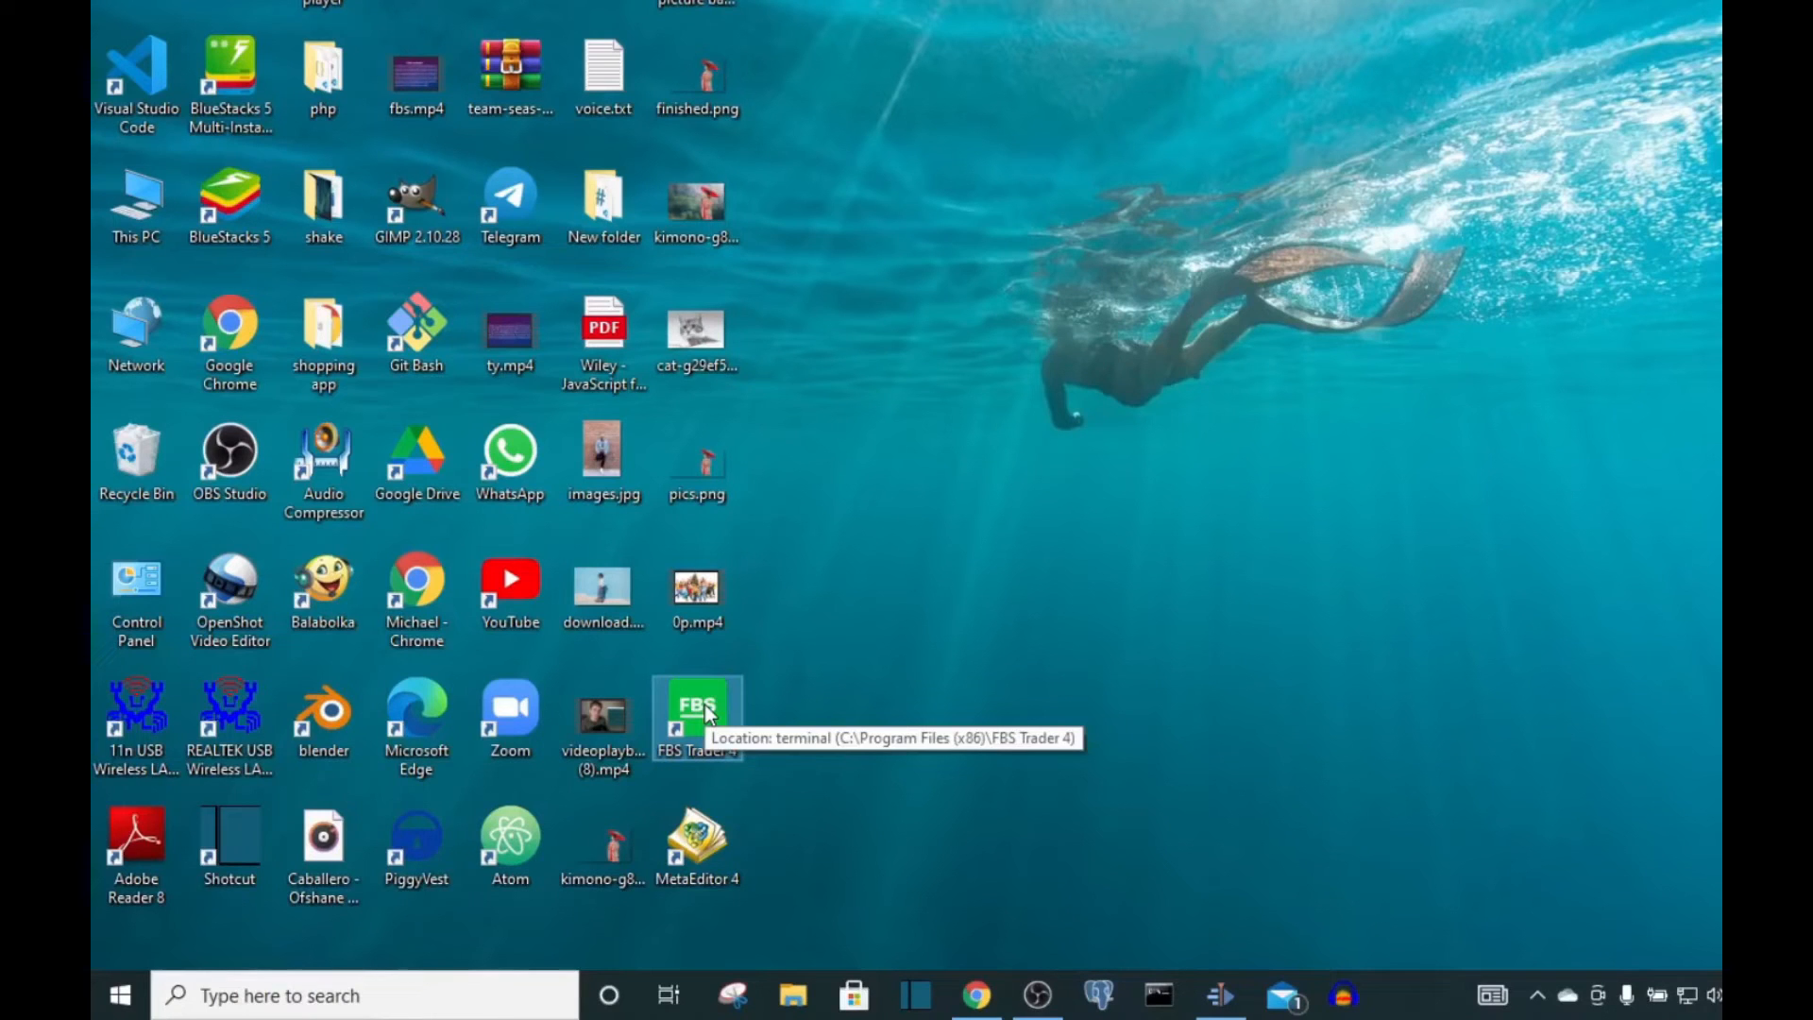
Step: Start FBS Trader 4 from its desktop shortcut, reaching the Open an Account dialog
double_click(697, 713)
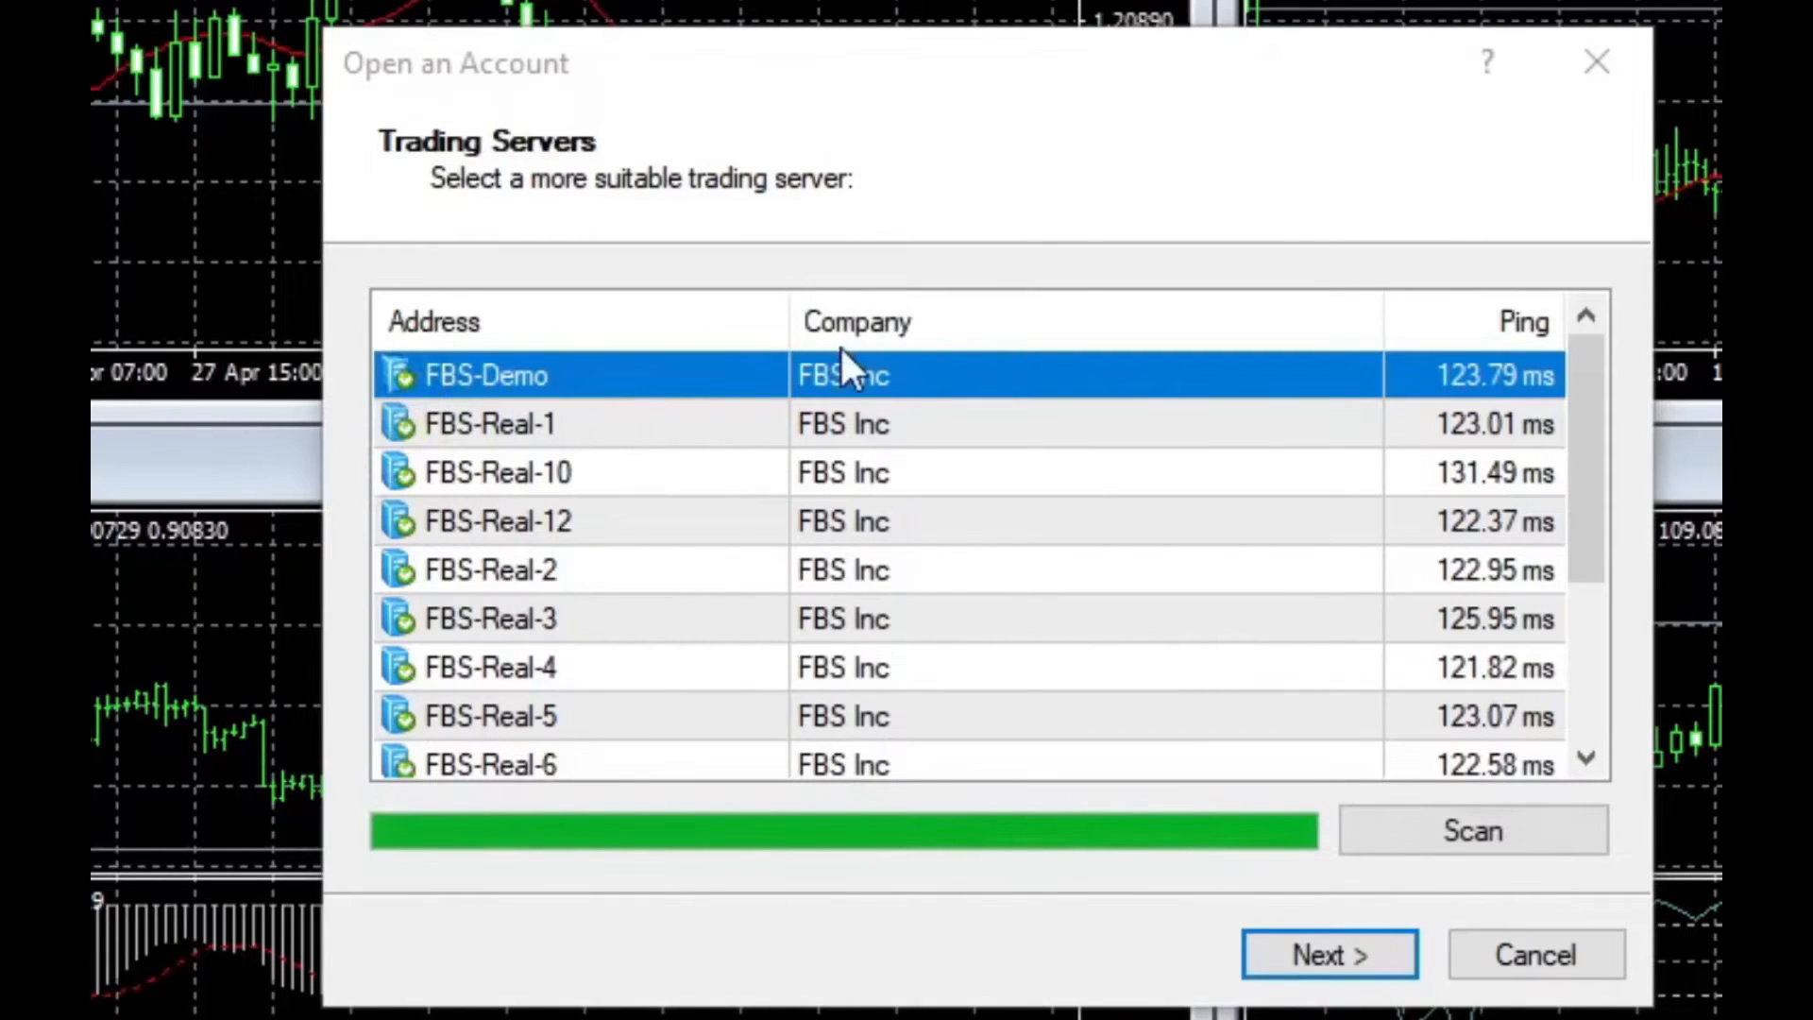
mouse_move(816, 496)
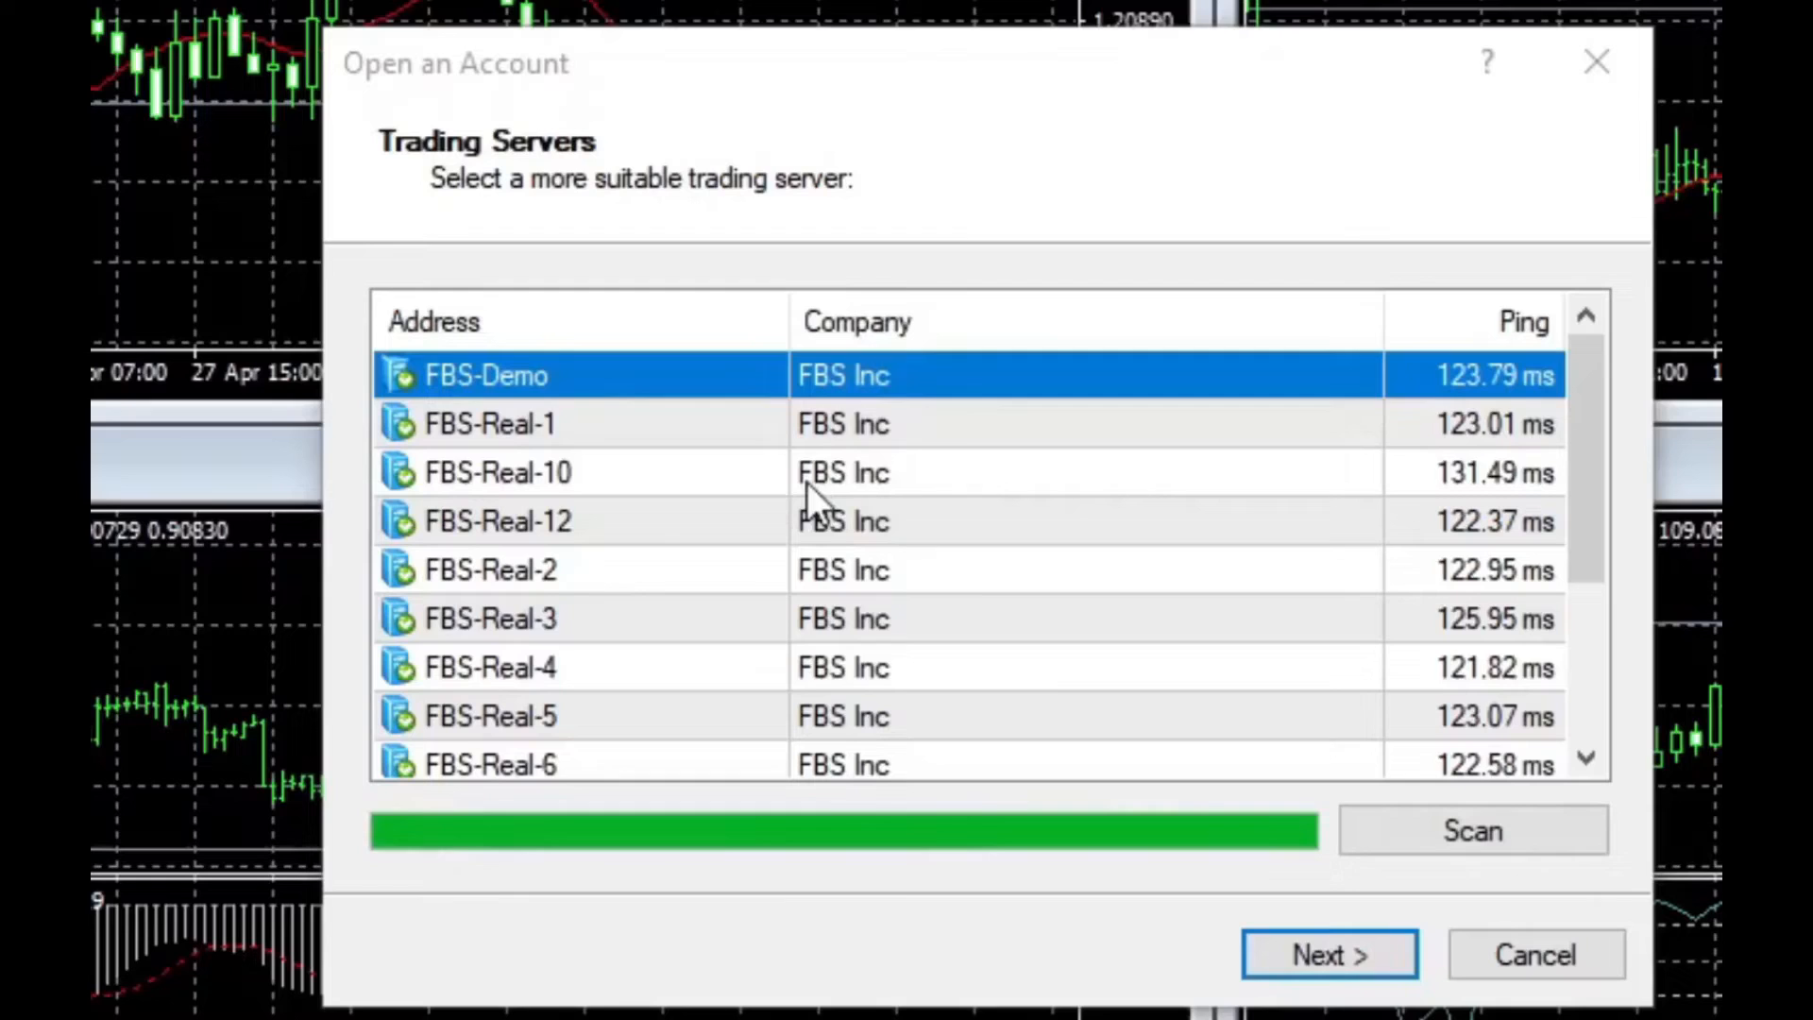
mouse_move(879, 451)
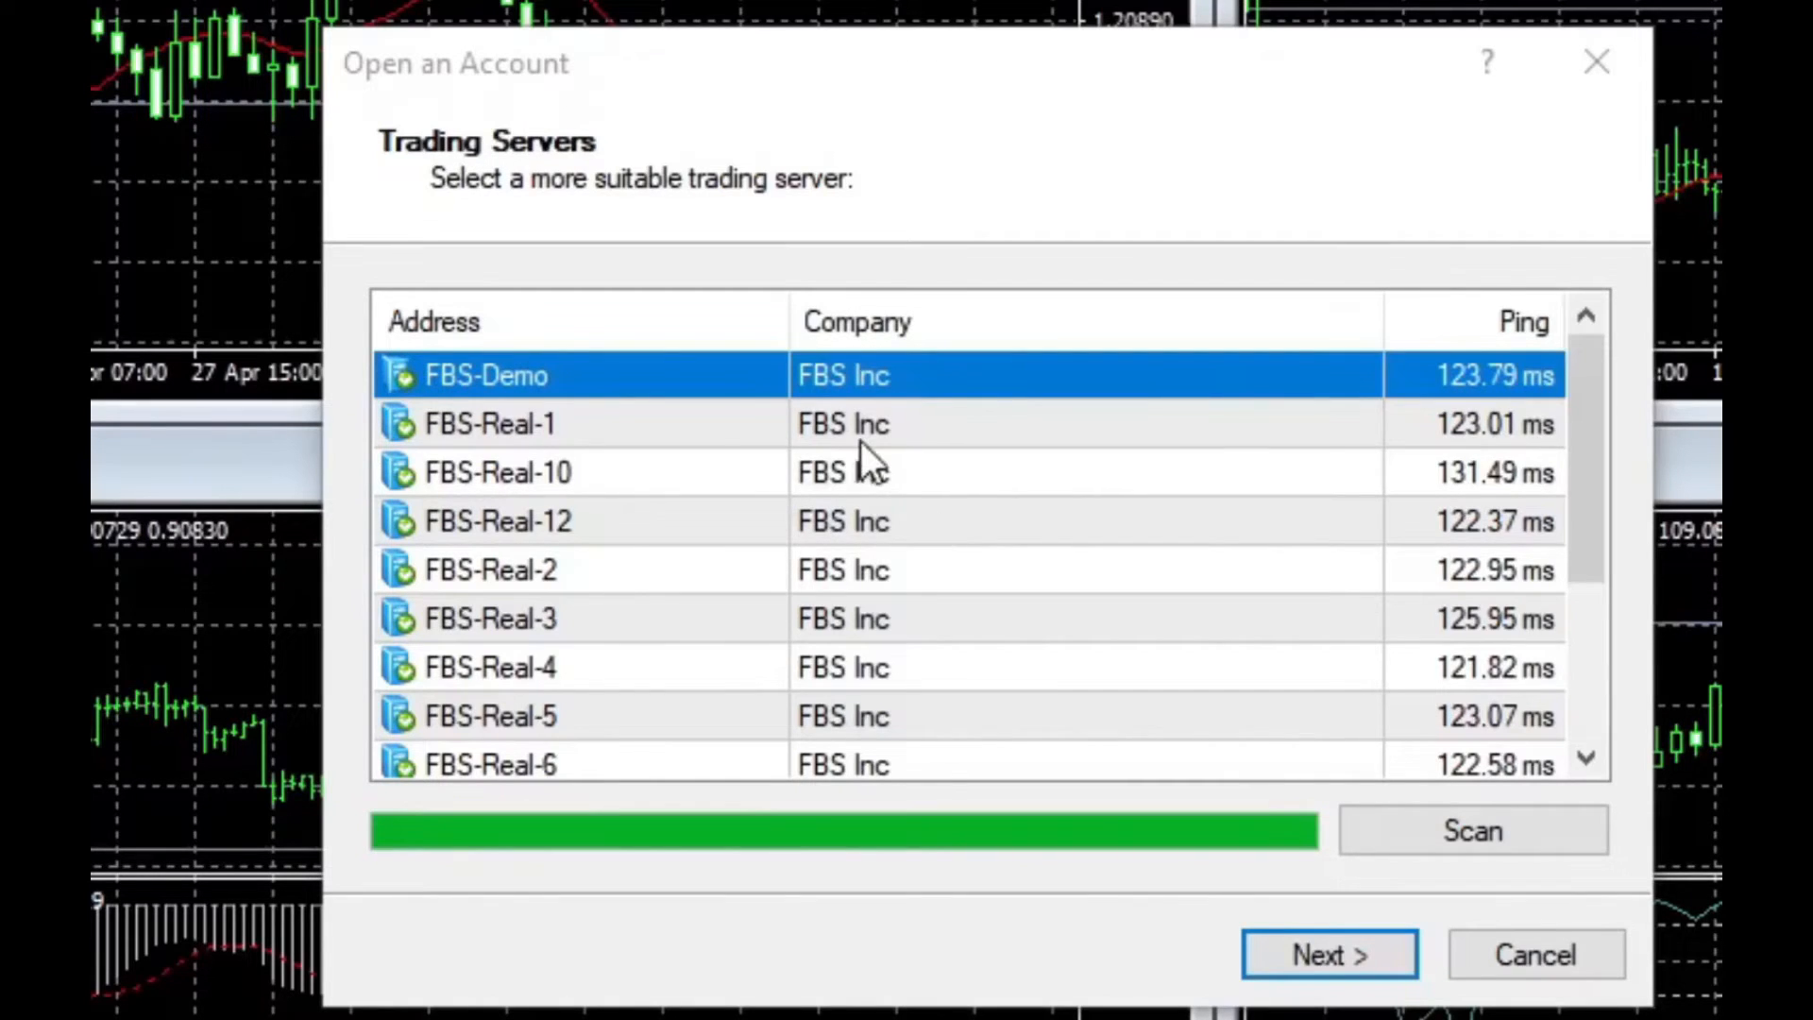
mouse_move(460, 480)
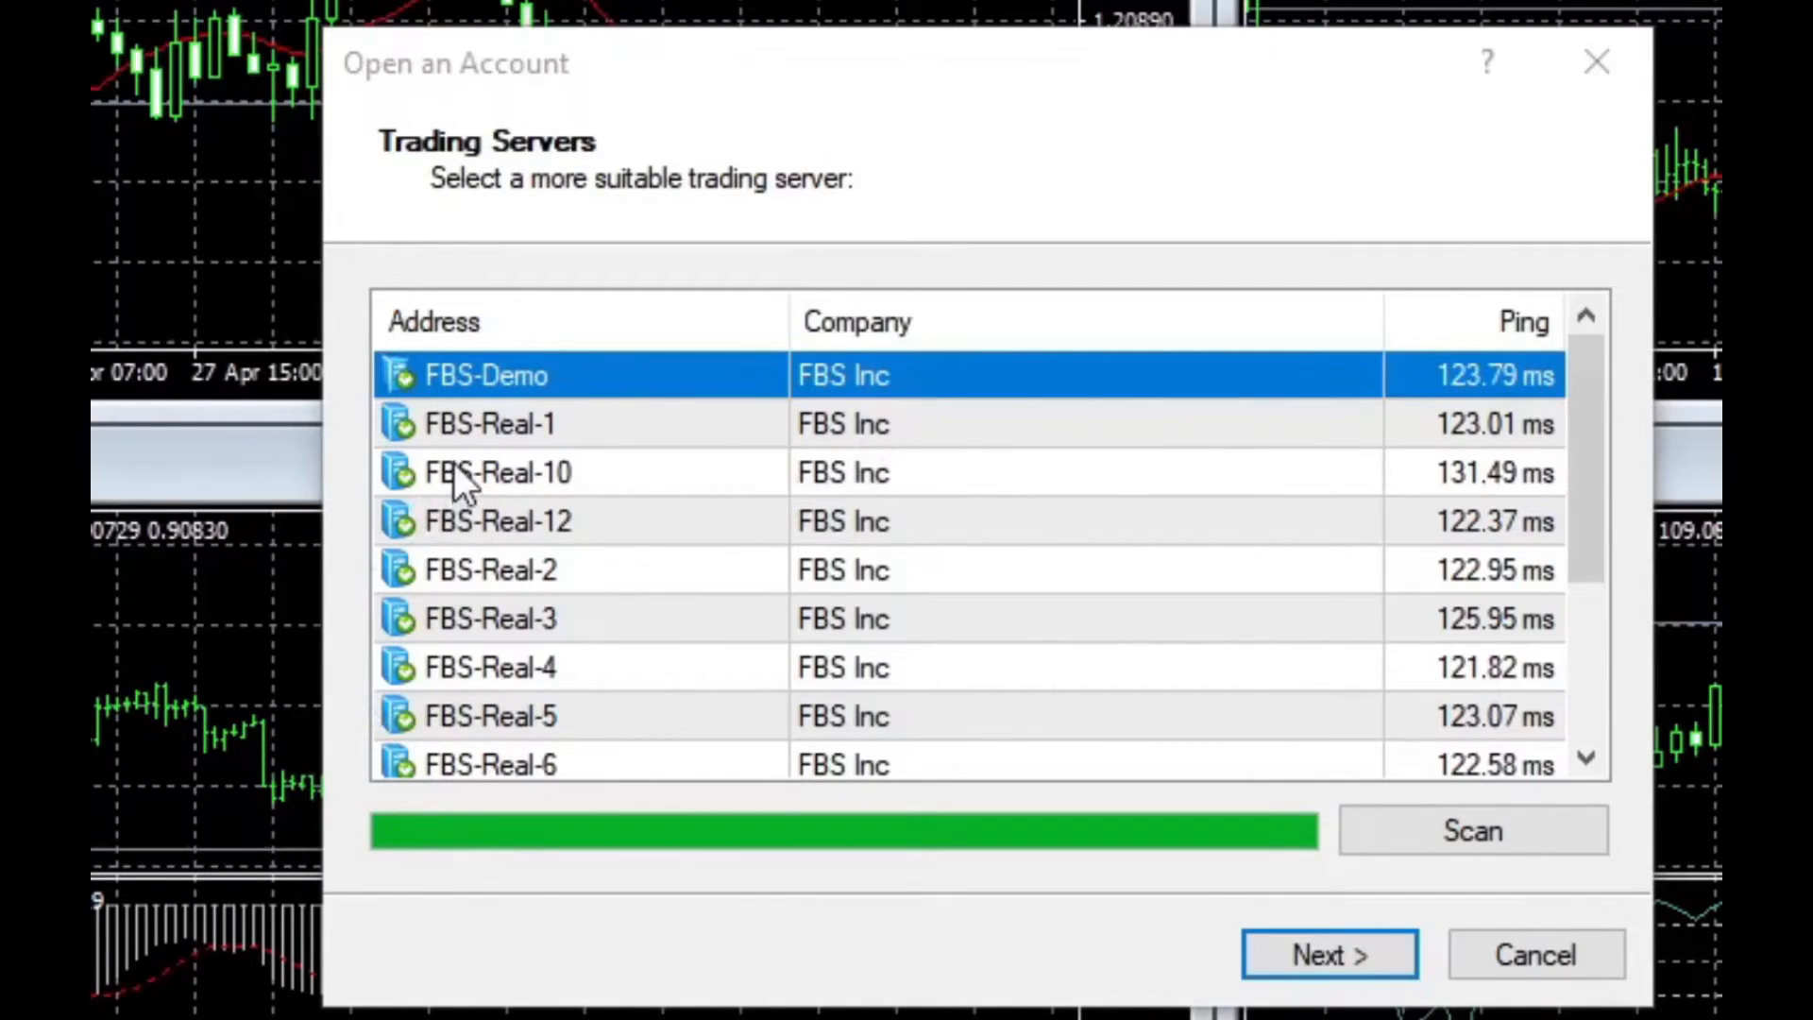
mouse_move(508, 450)
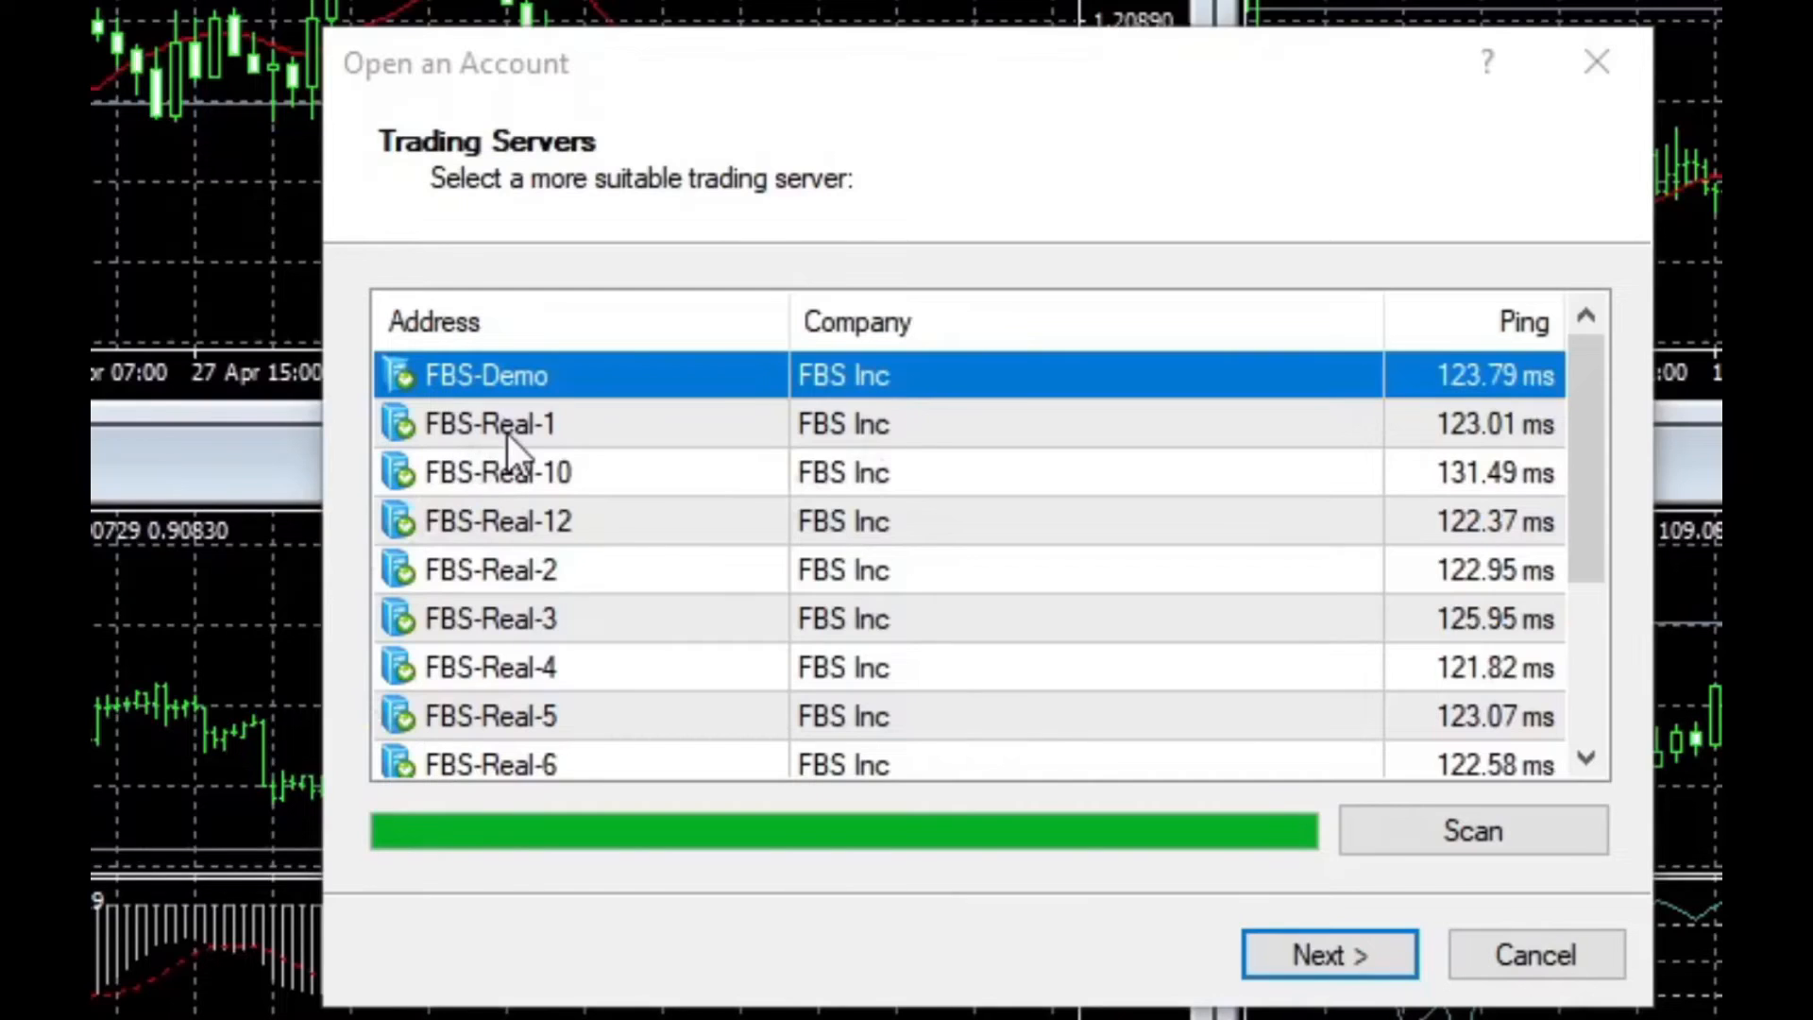
mouse_move(462, 480)
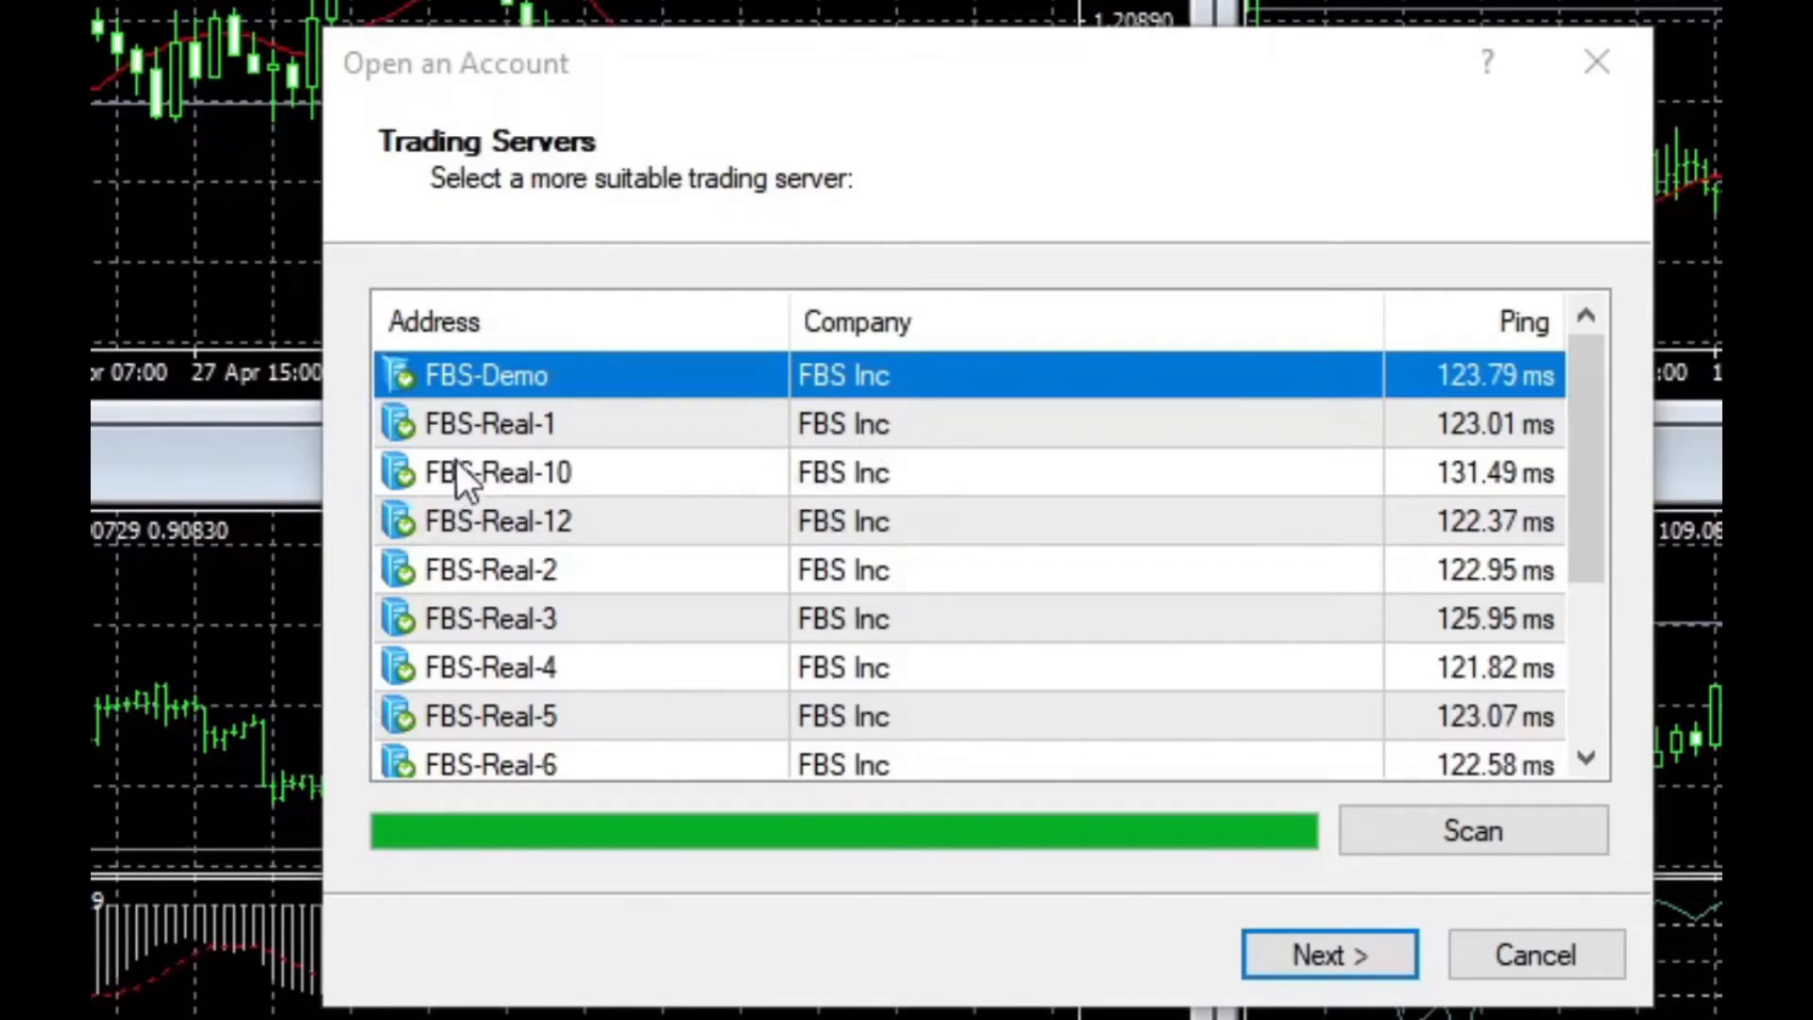
mouse_move(620, 704)
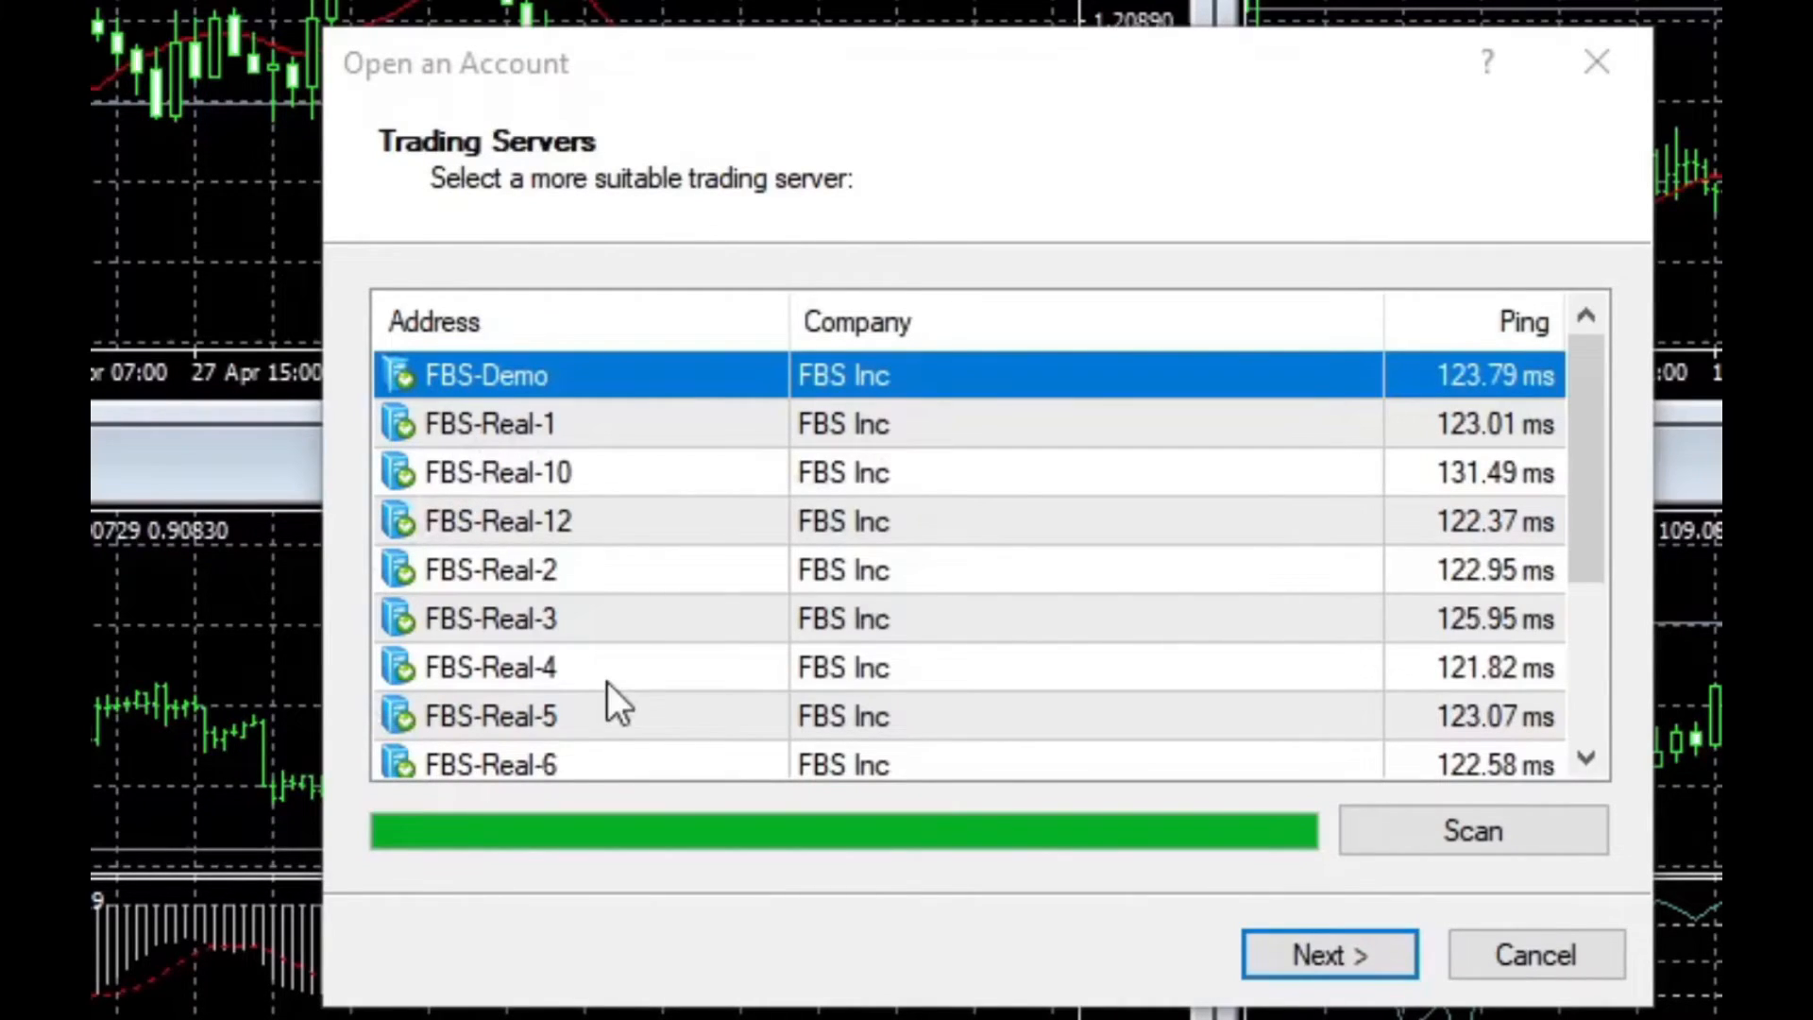
Step: Scroll the Trading Servers list down to the blank add-new-broker entry
scroll("down", 3)
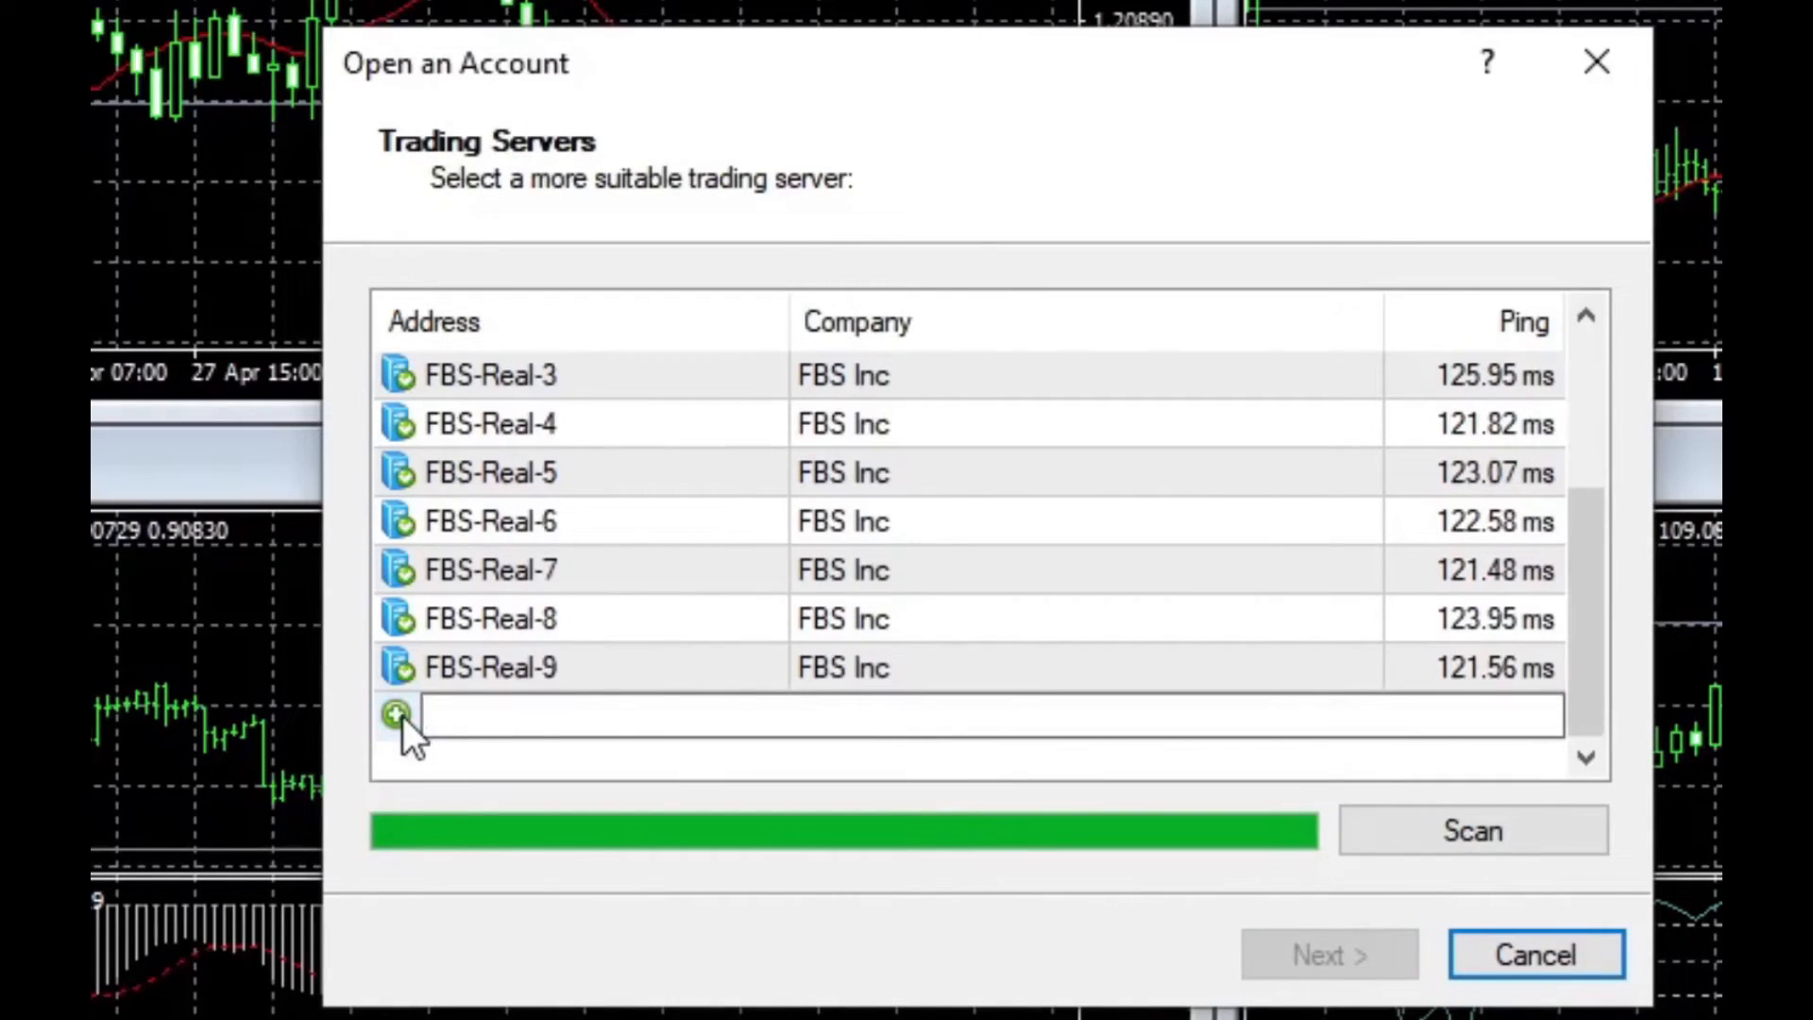
Step: Scan for the broker 'forextime', adding the ForexTime and FXTM servers to the list
type("f")
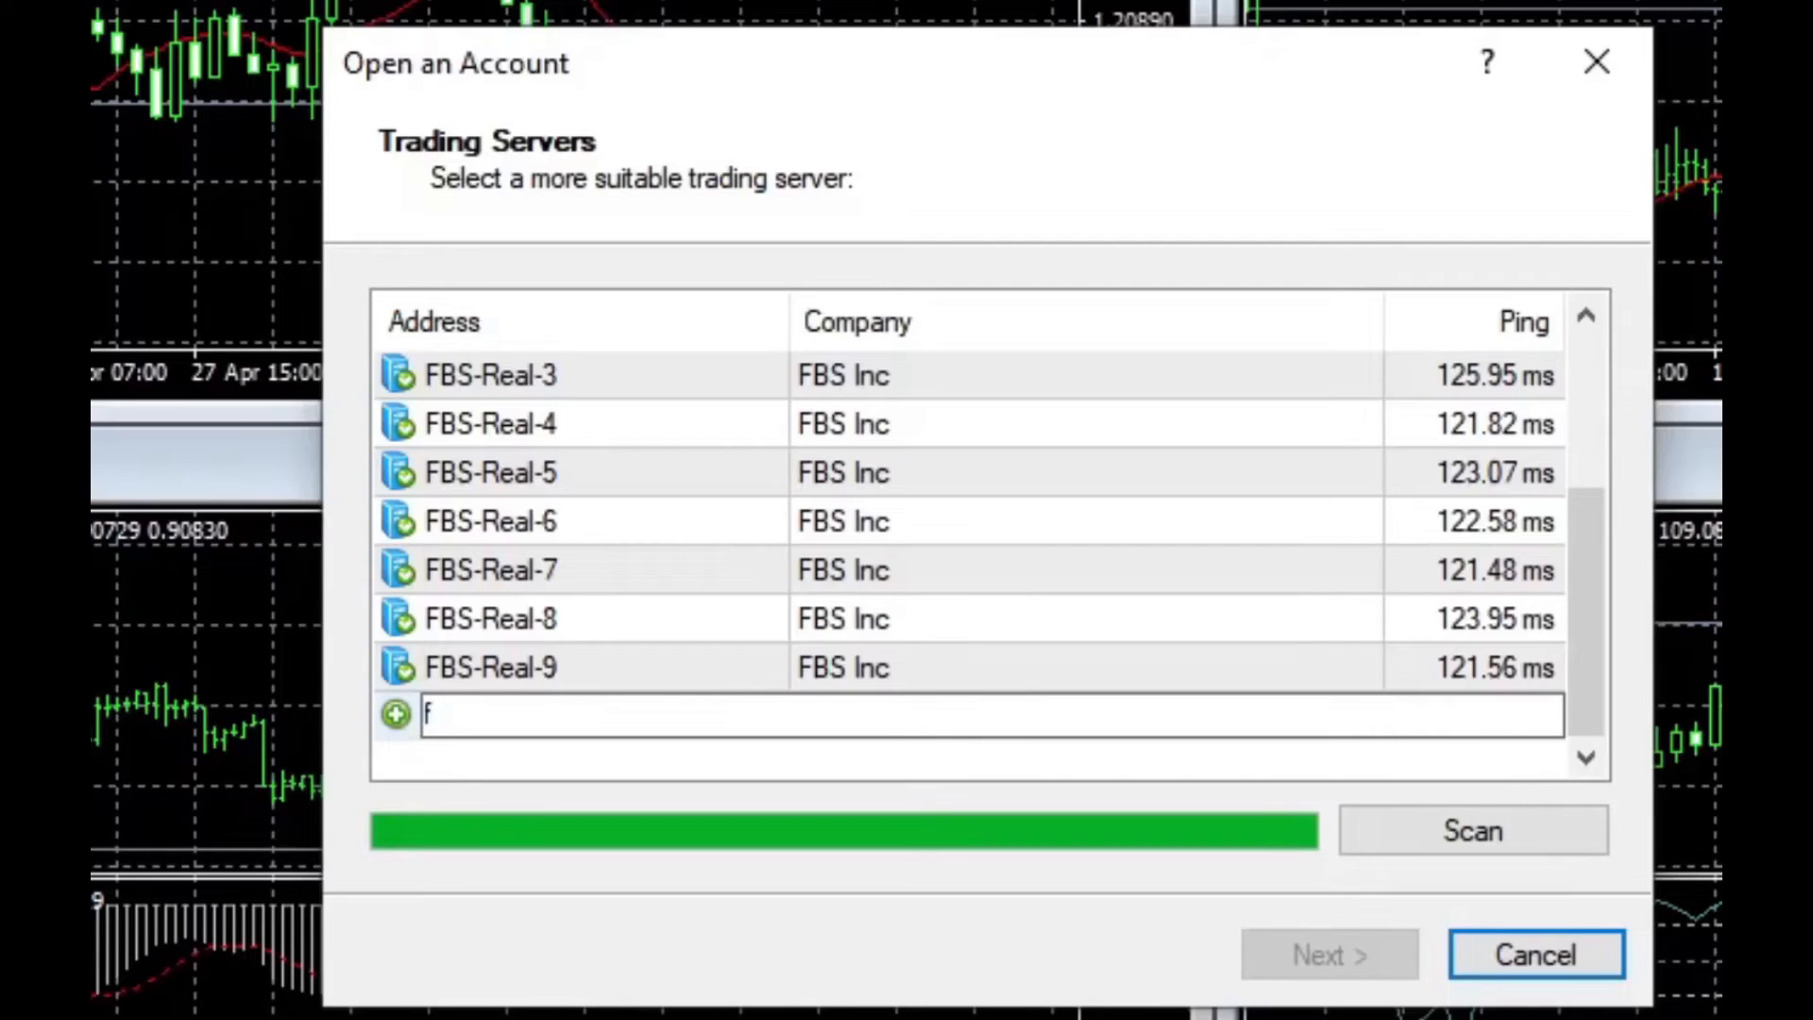
type("orexti")
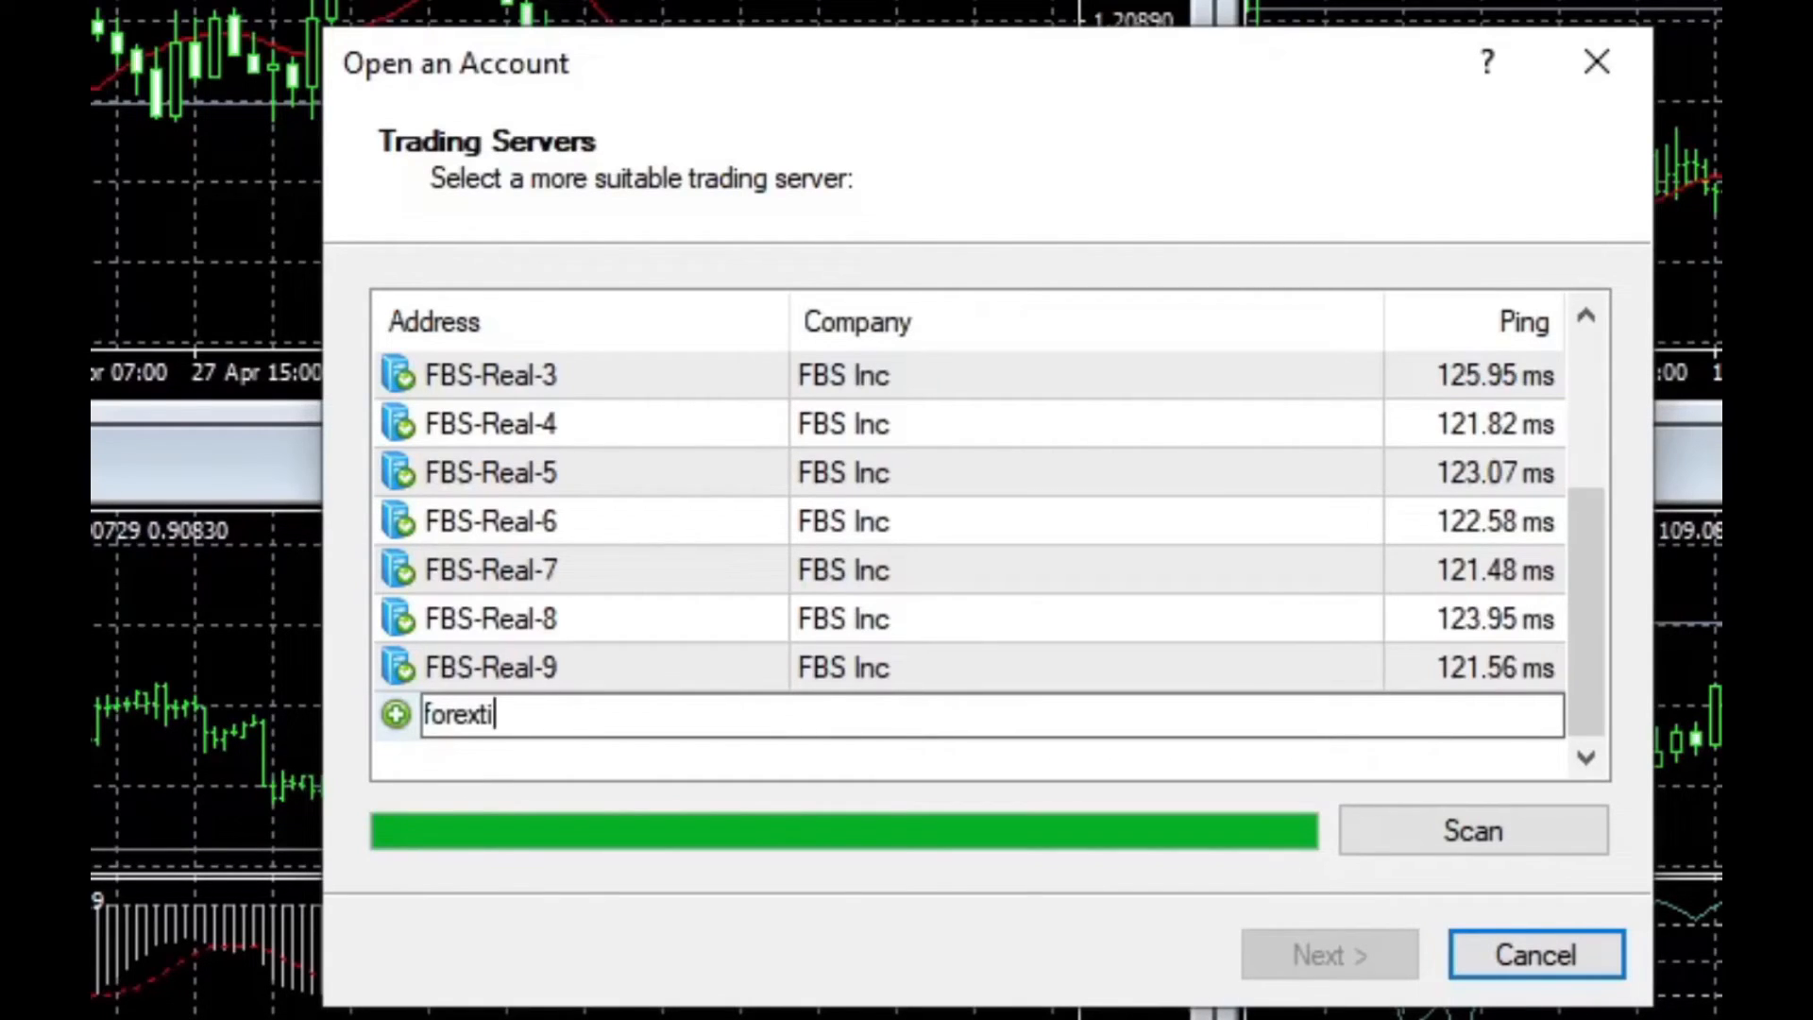
type("me")
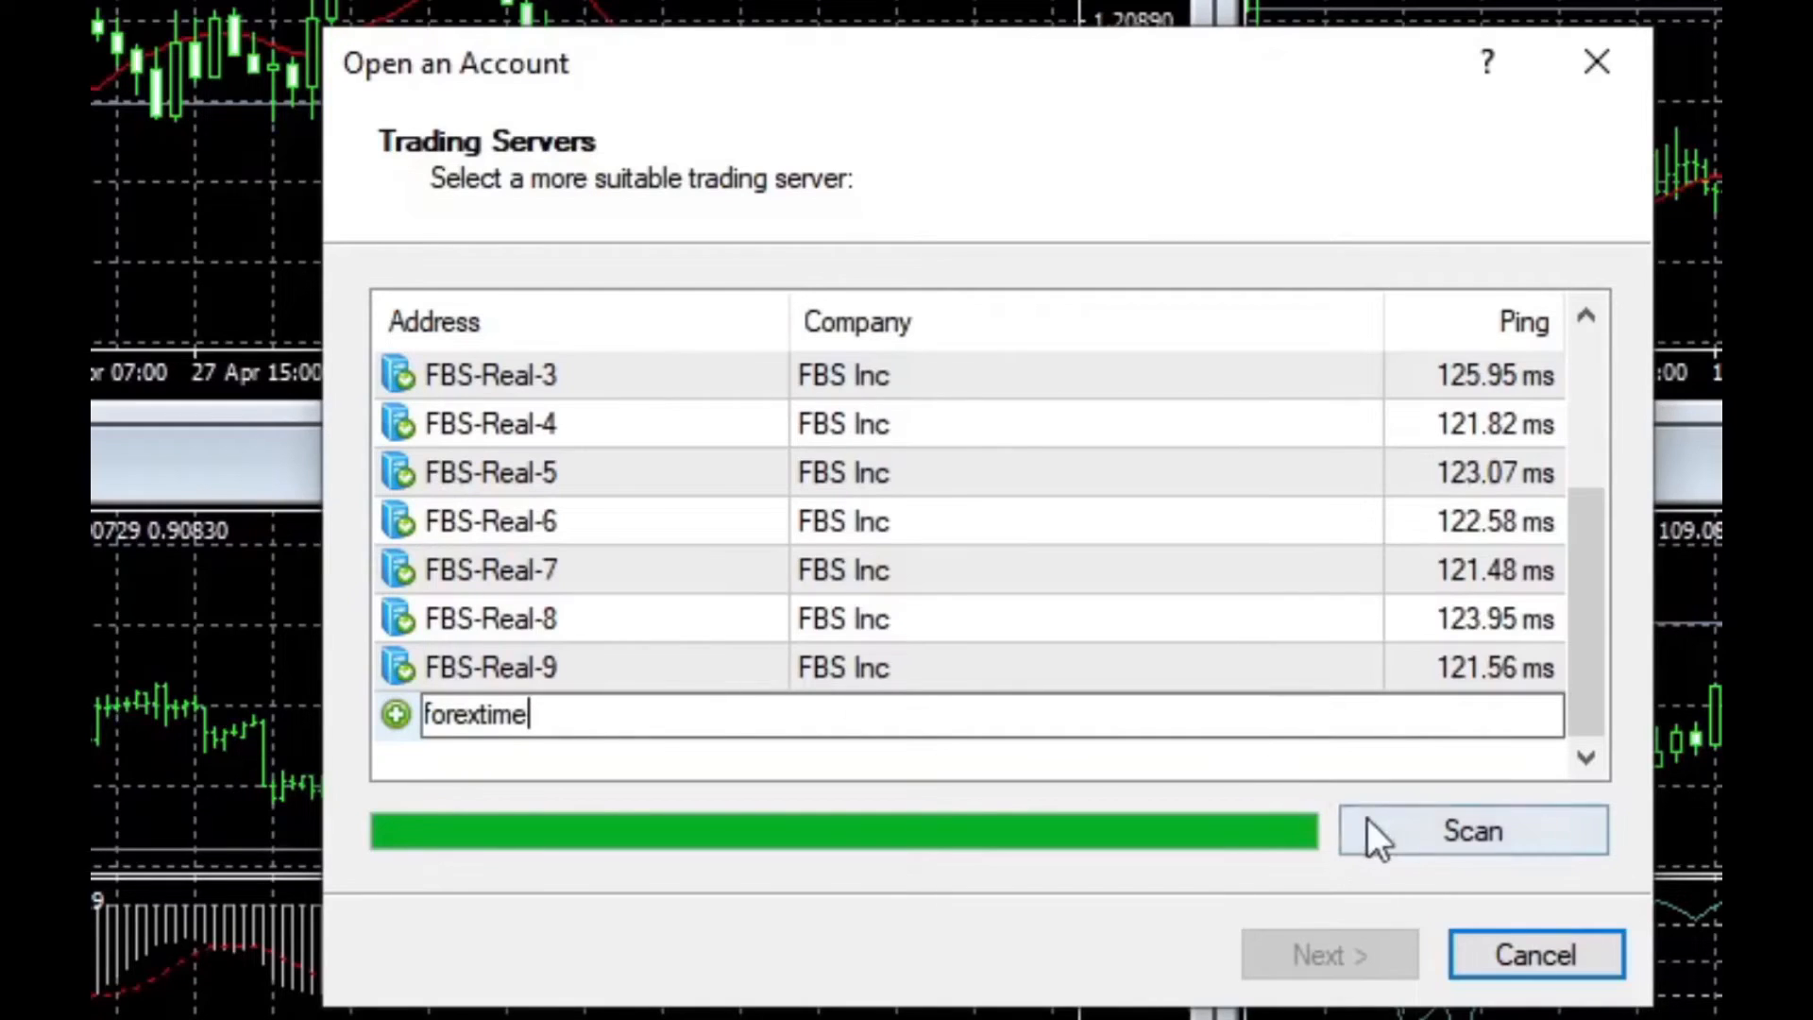
left_click(1471, 831)
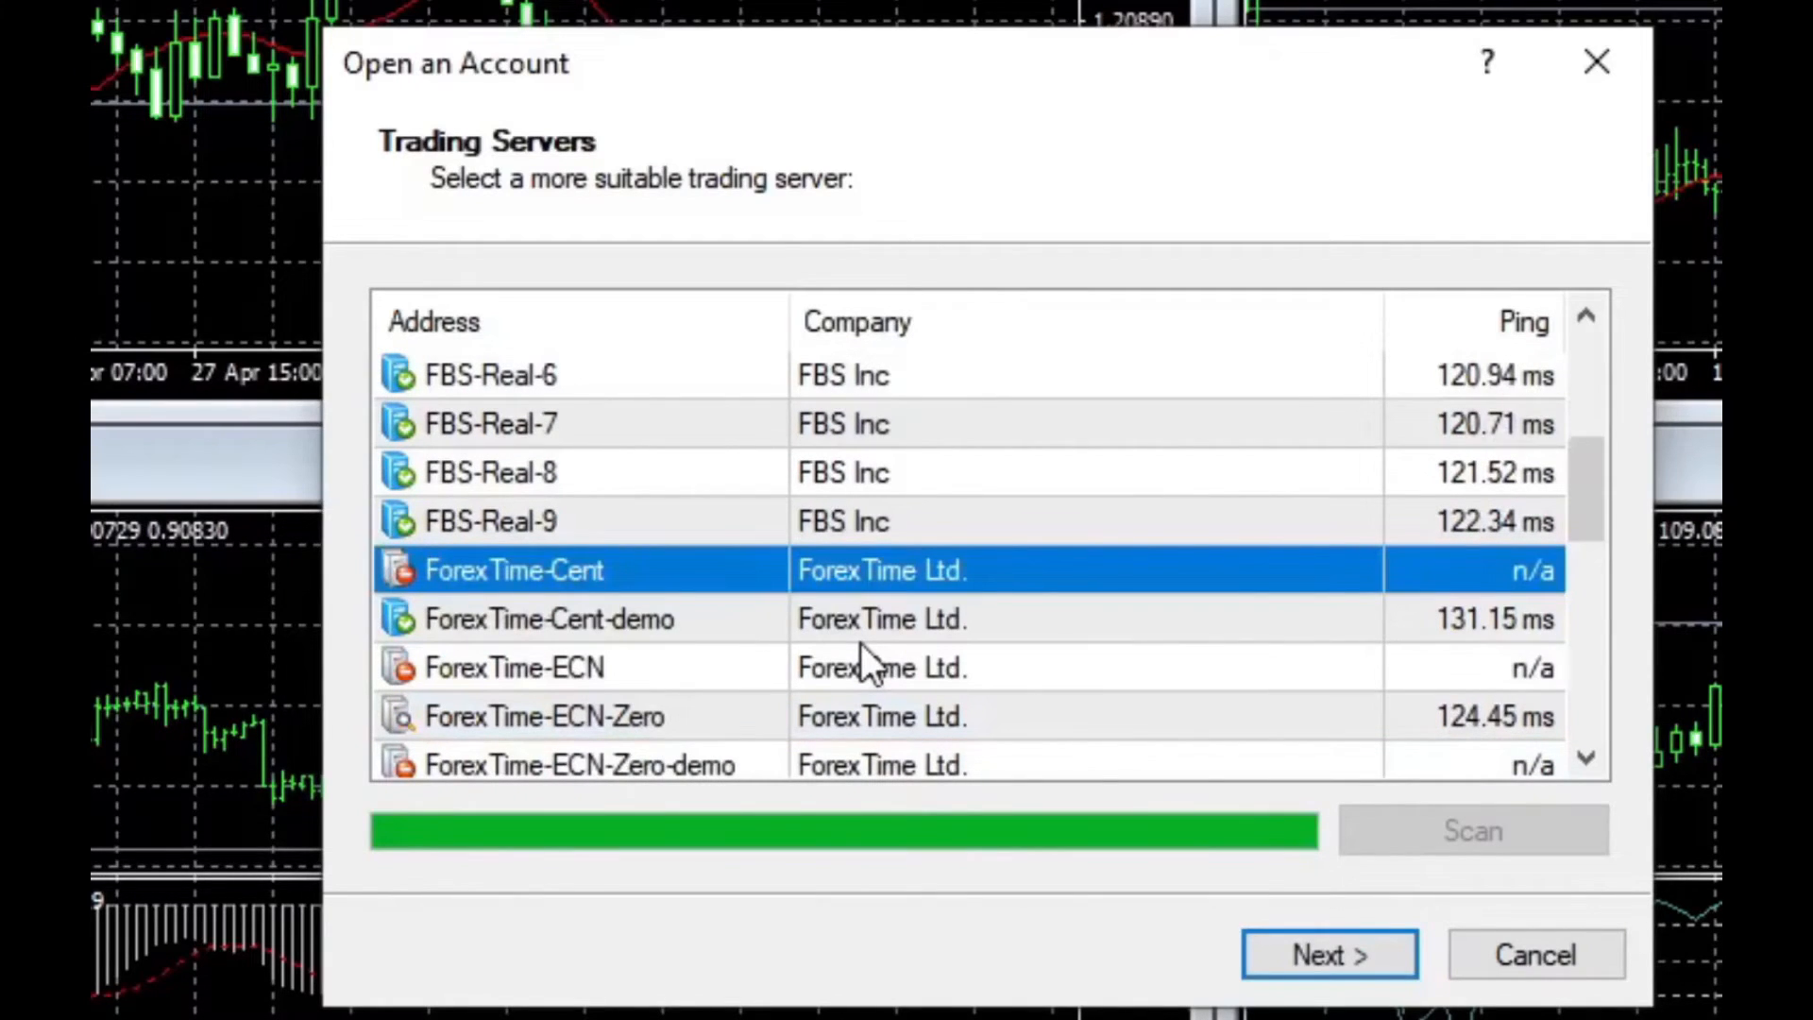
scroll("down", 3)
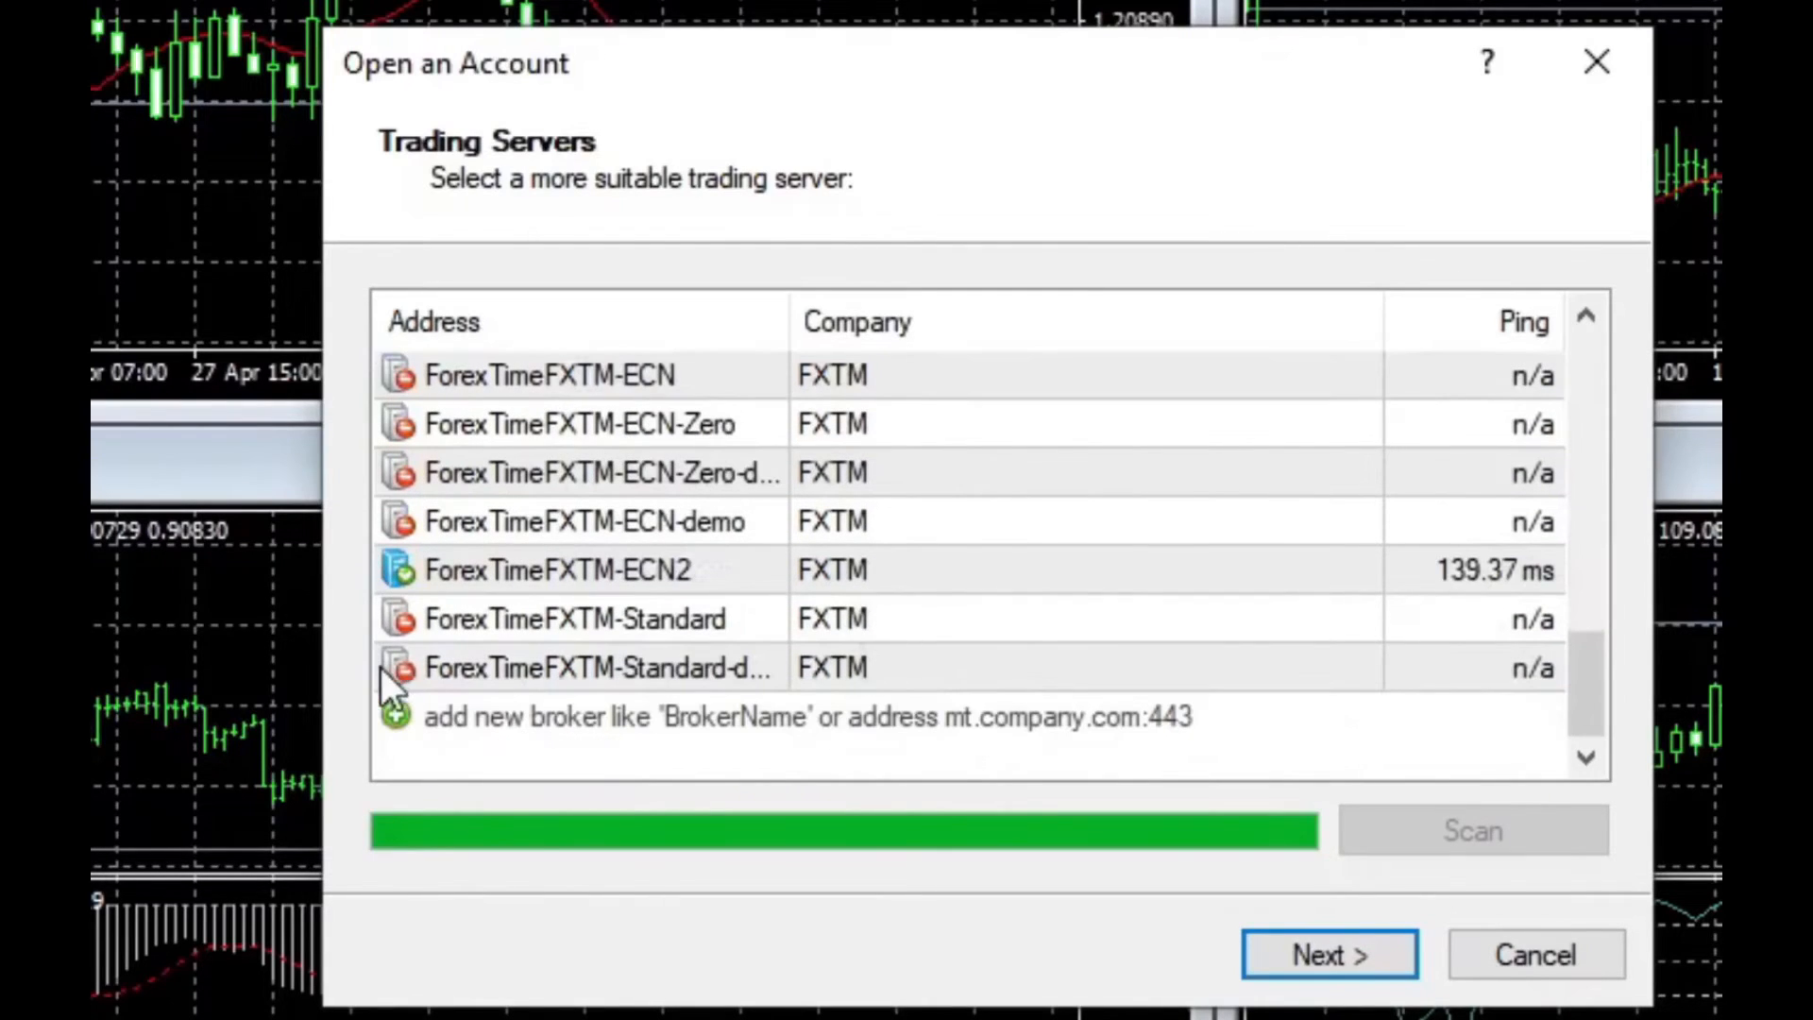
mouse_move(497, 590)
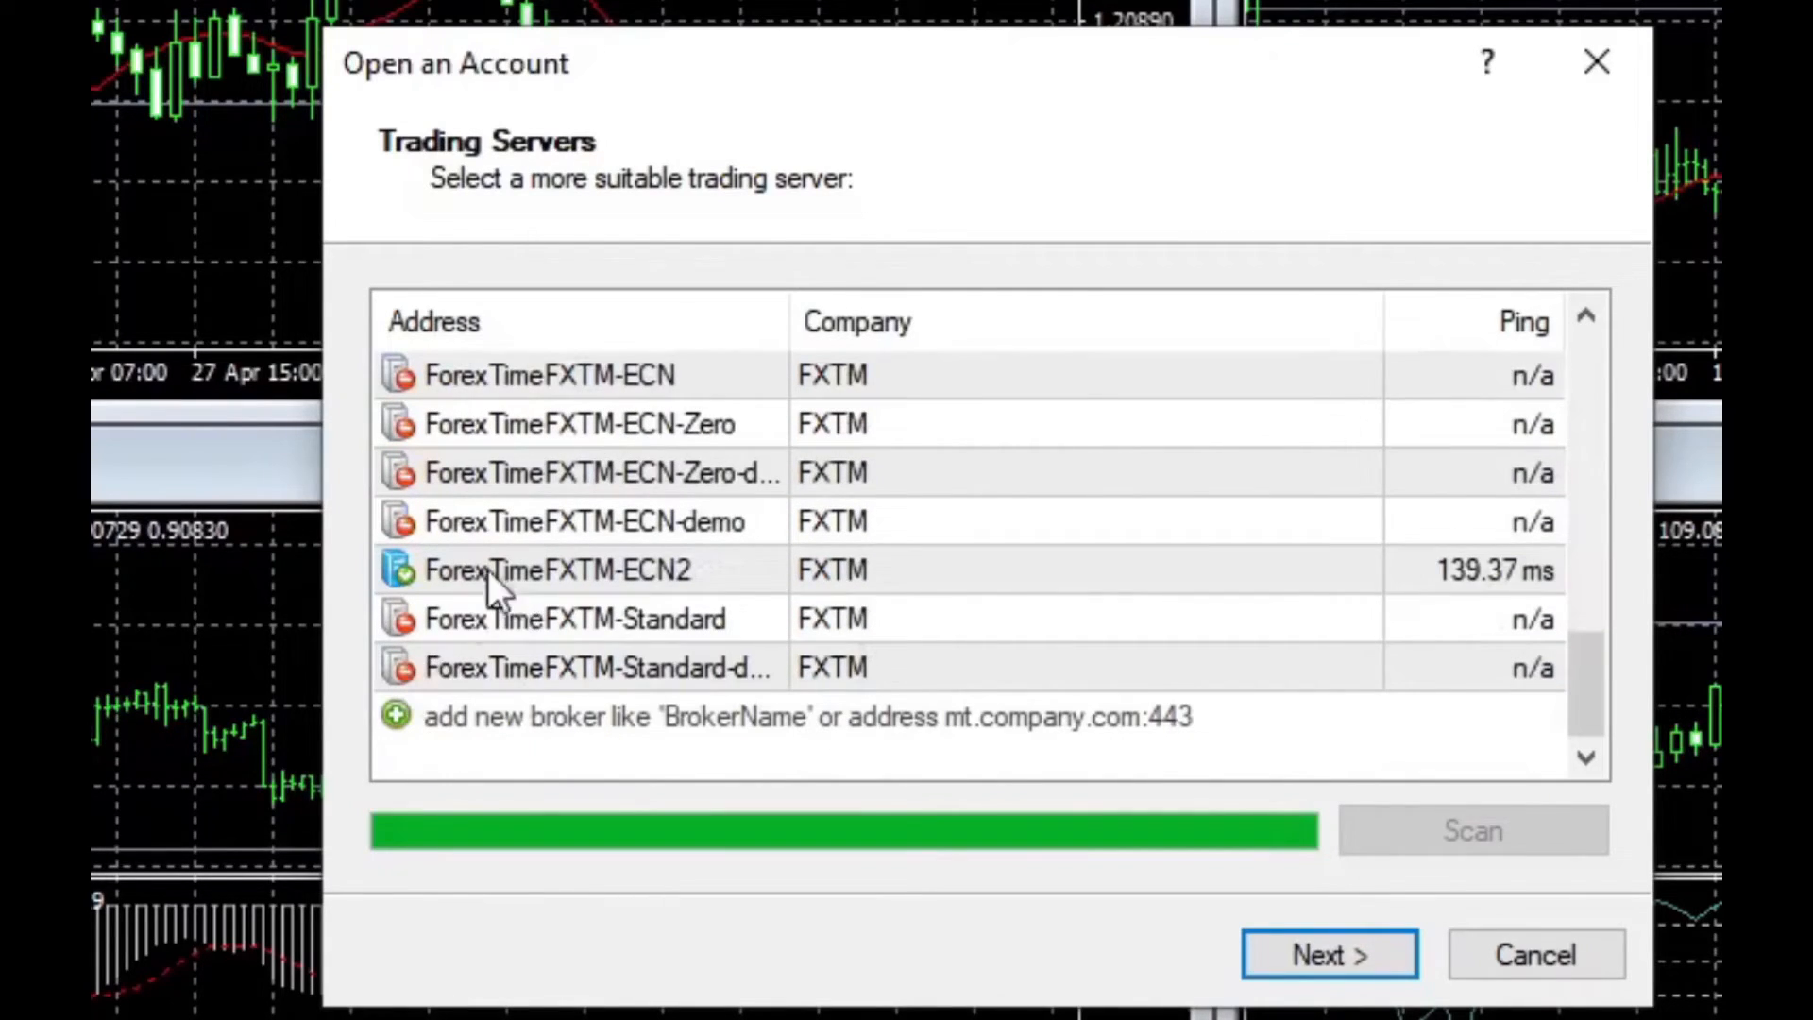
mouse_move(527, 429)
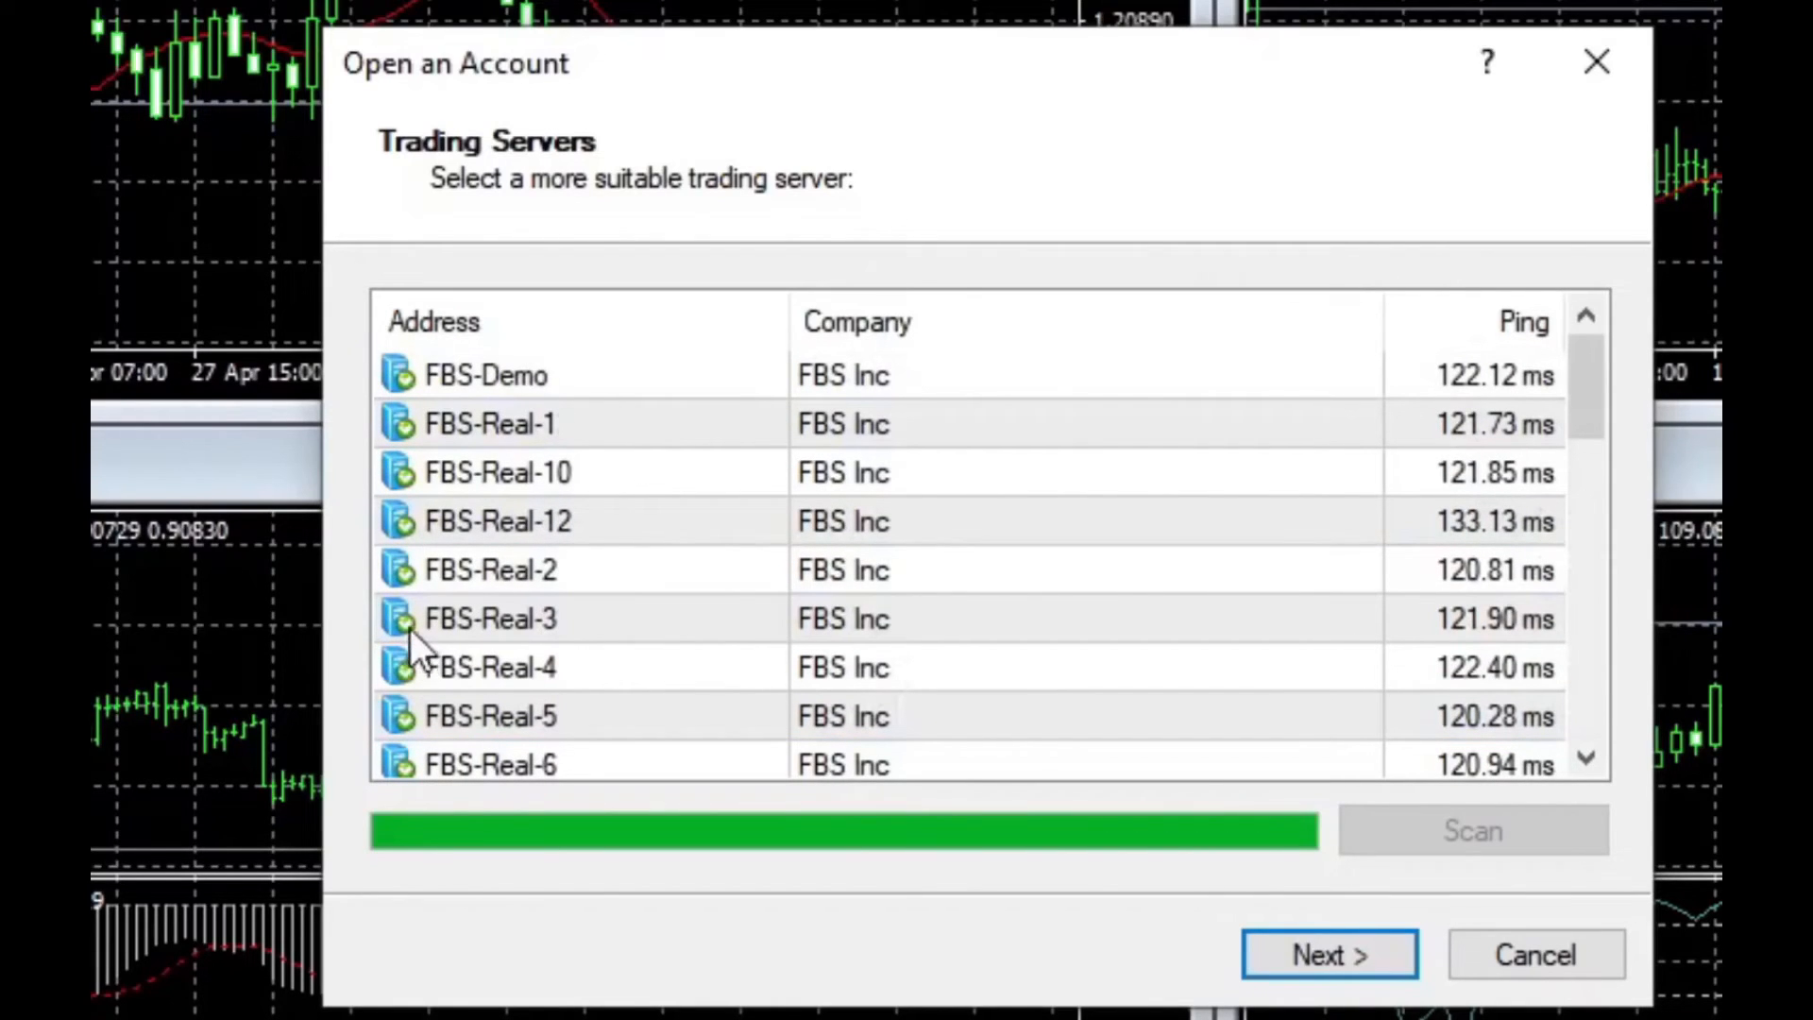
mouse_move(429, 654)
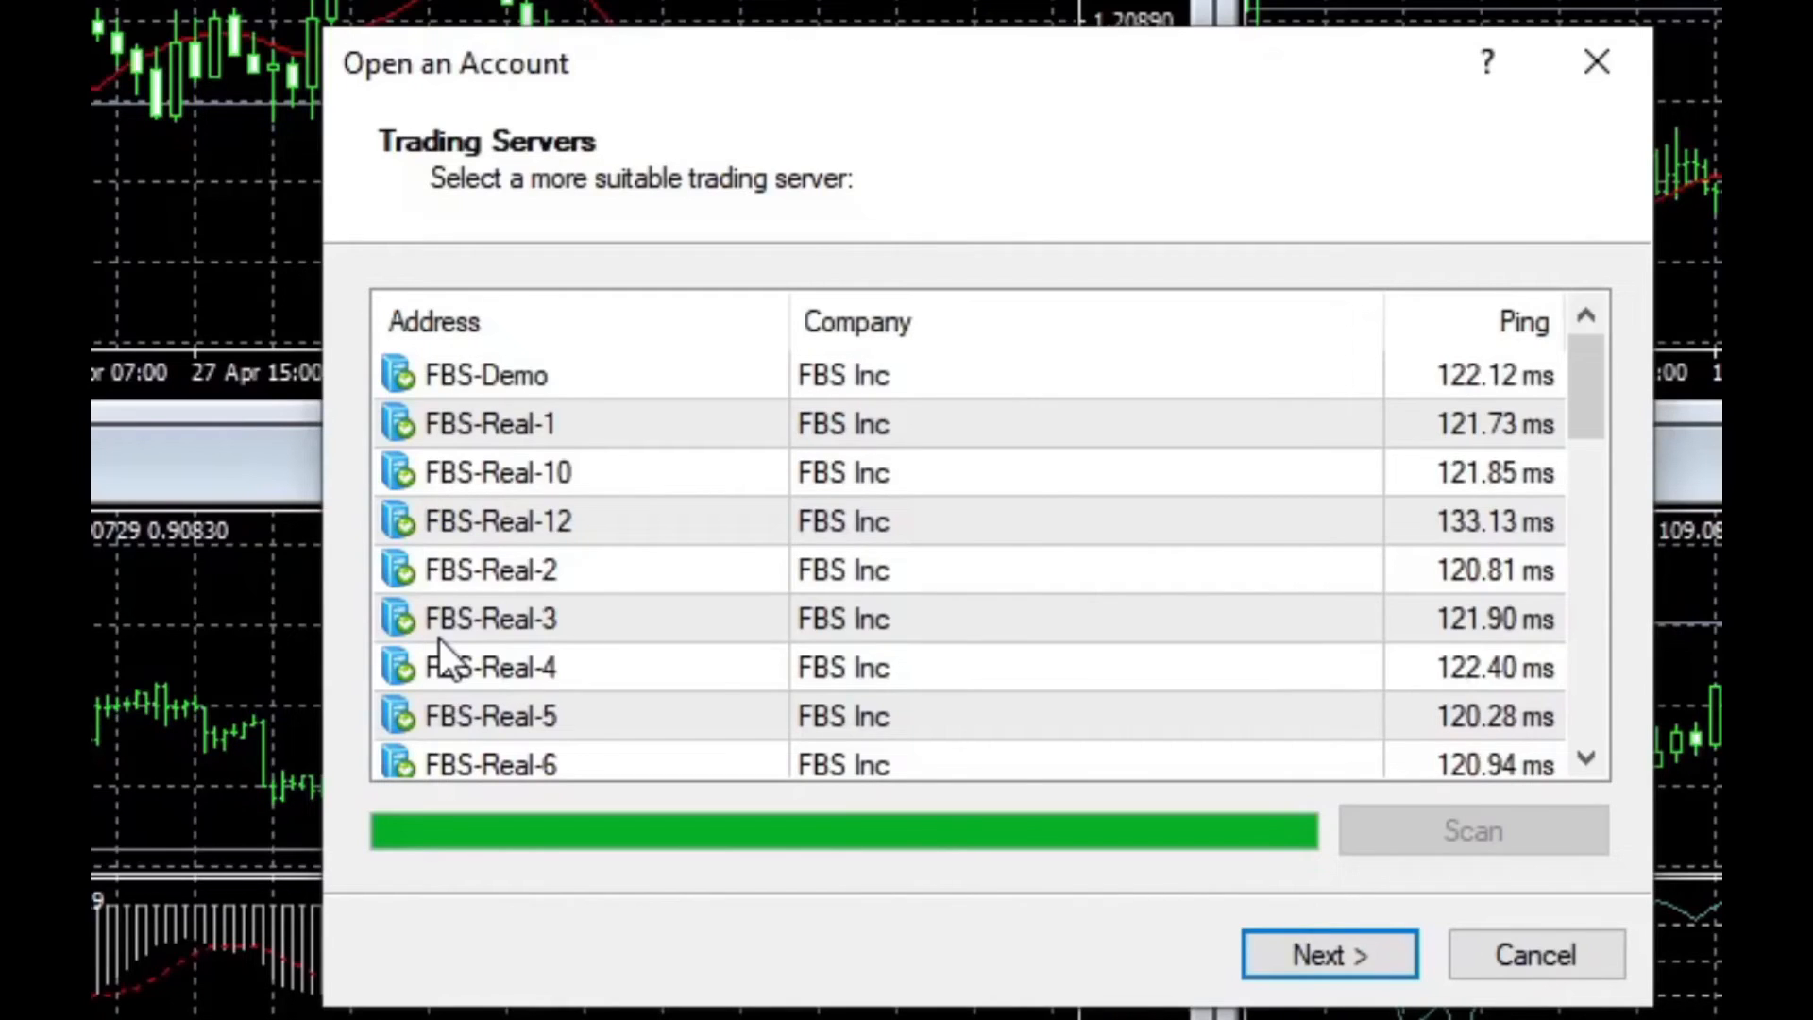
scroll("down", 3)
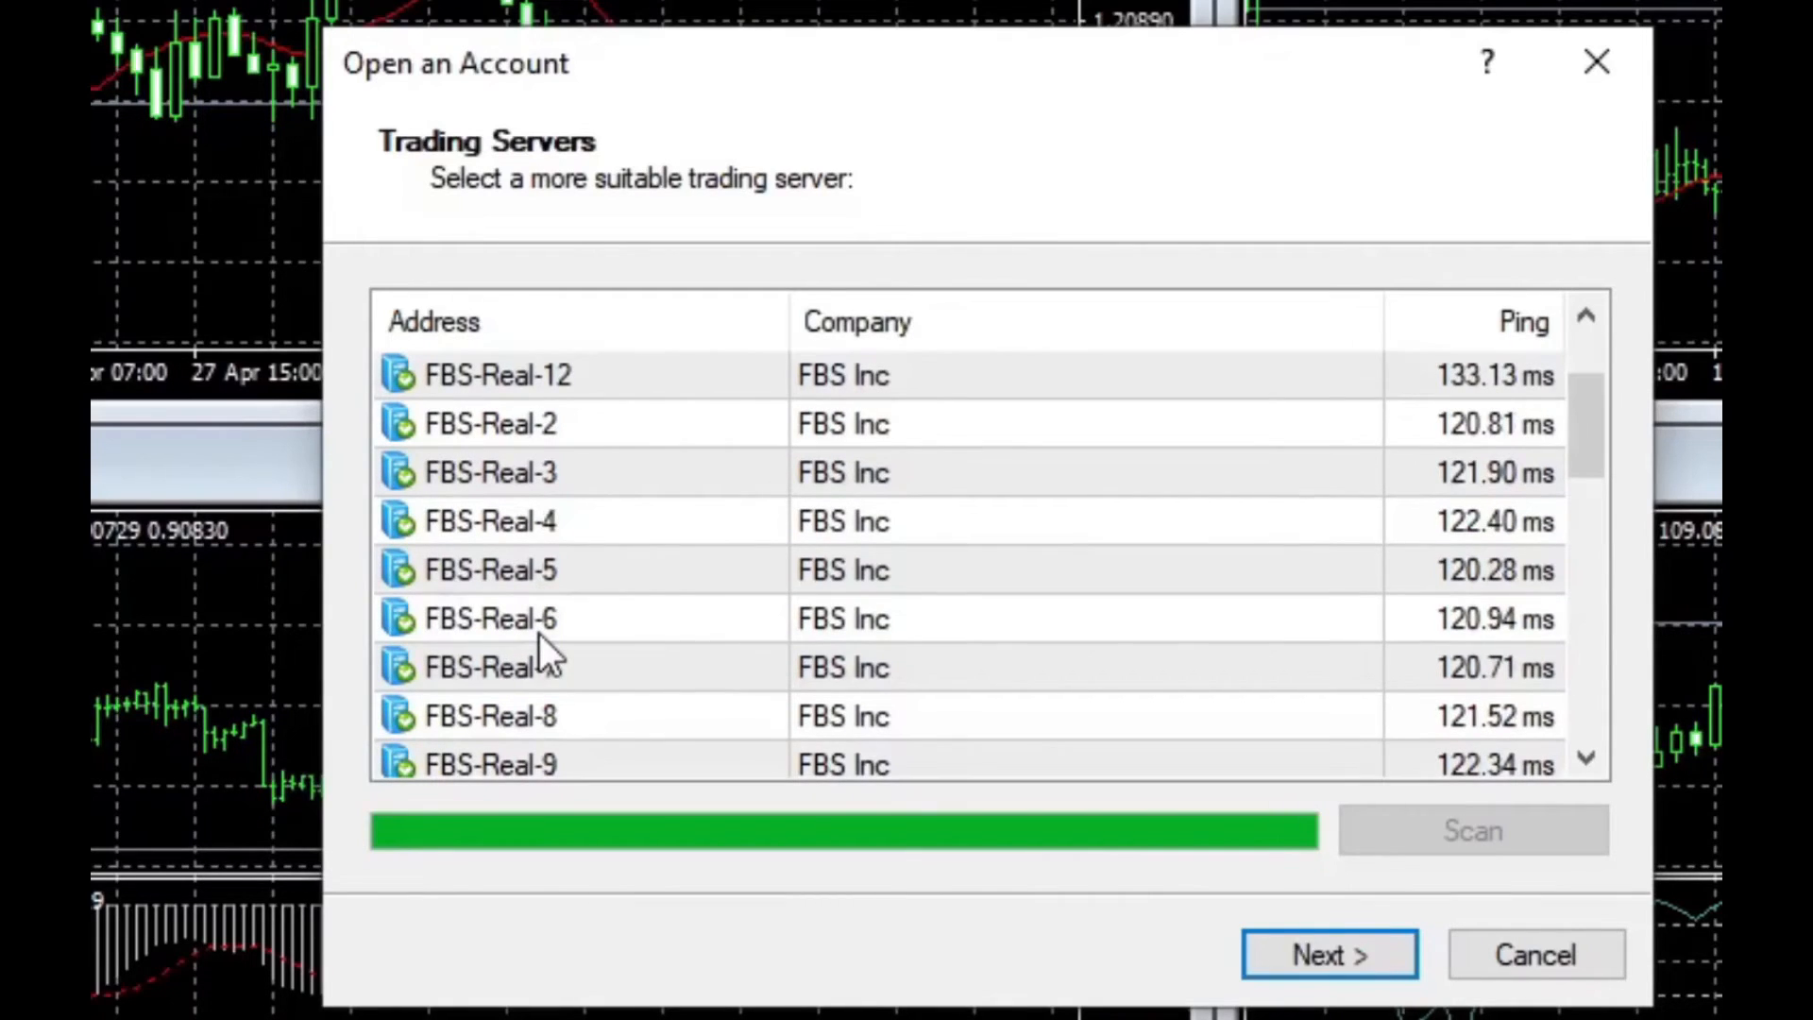
mouse_move(528, 385)
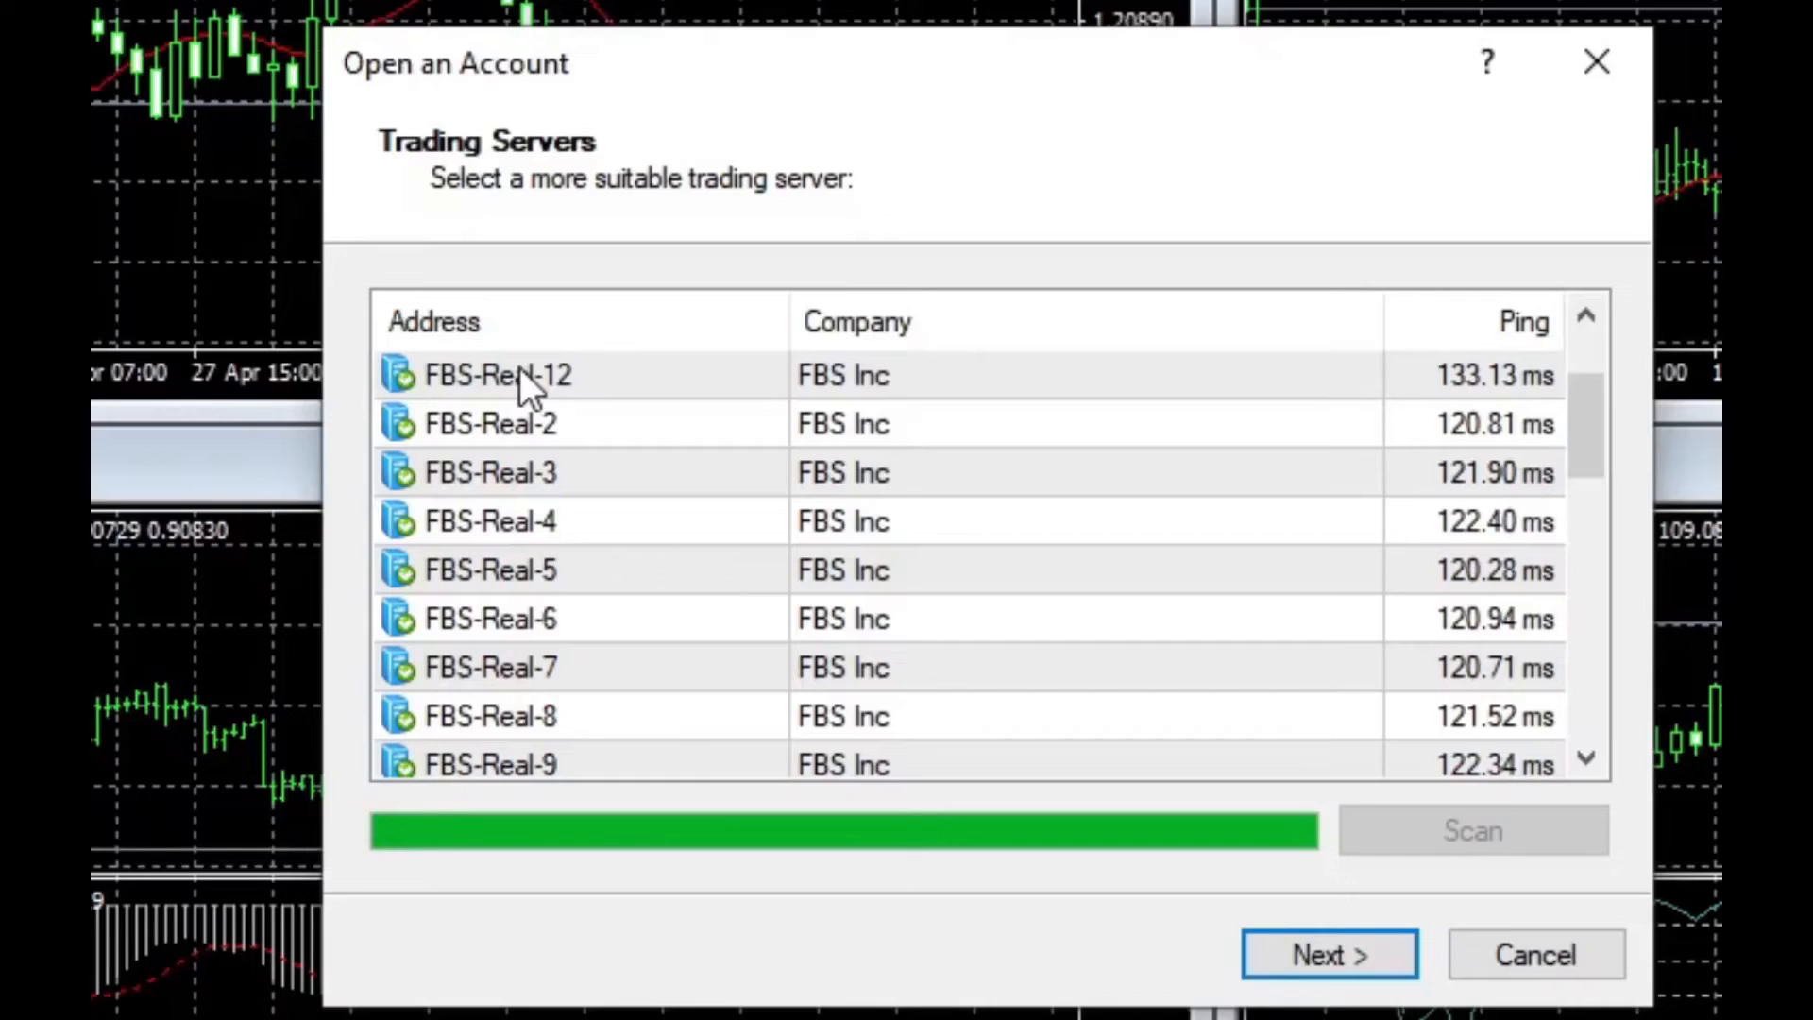
mouse_move(544, 761)
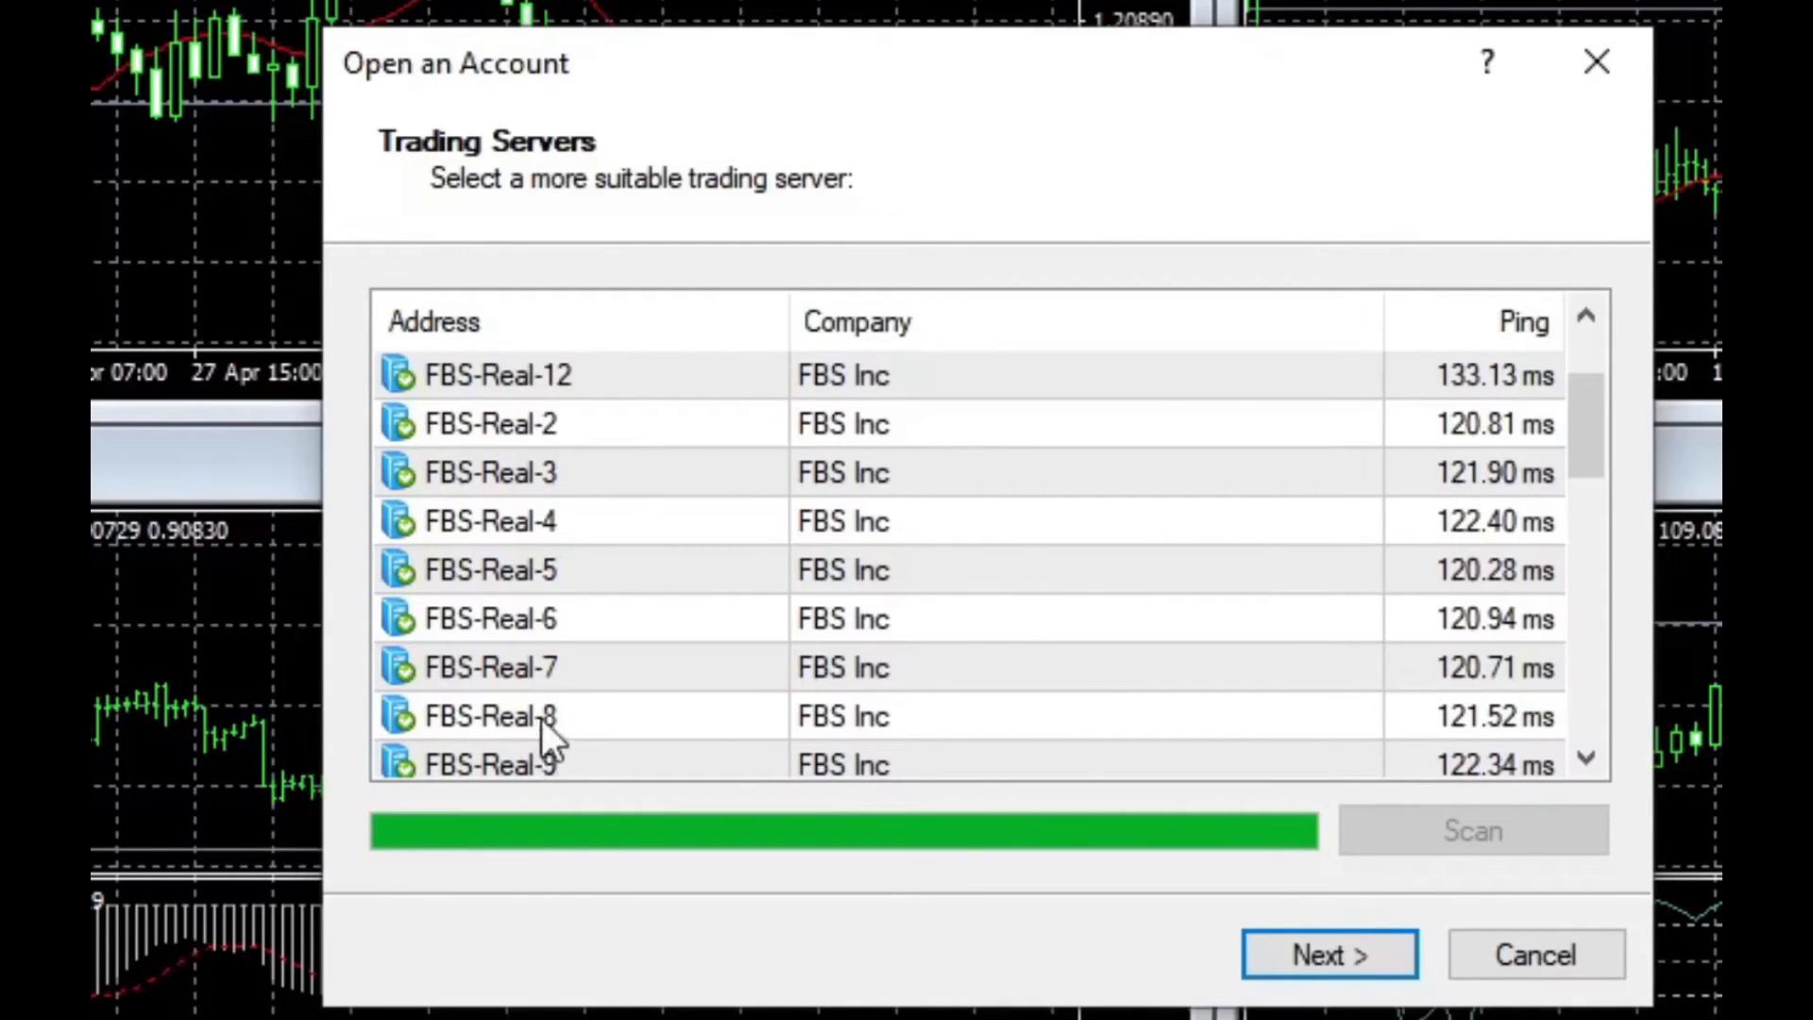
Step: Advance the Open an Account dialog to the Select account type page
left_click(1328, 954)
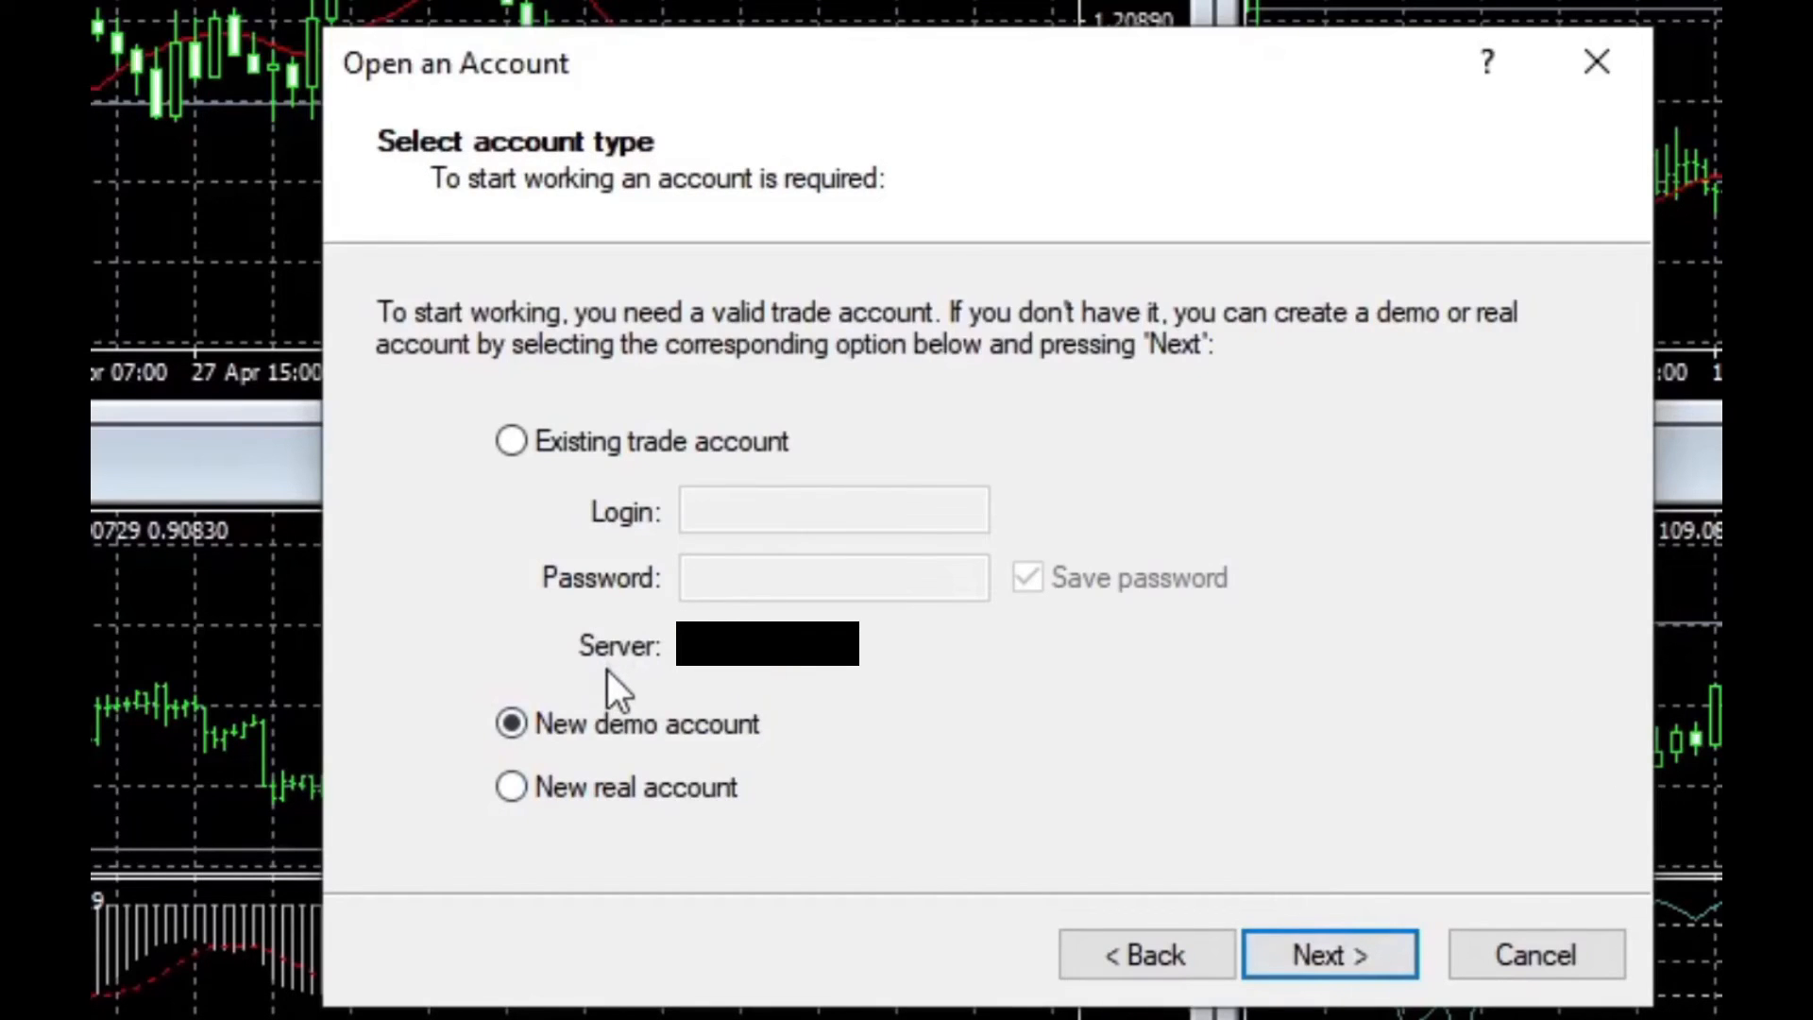
mouse_move(704, 670)
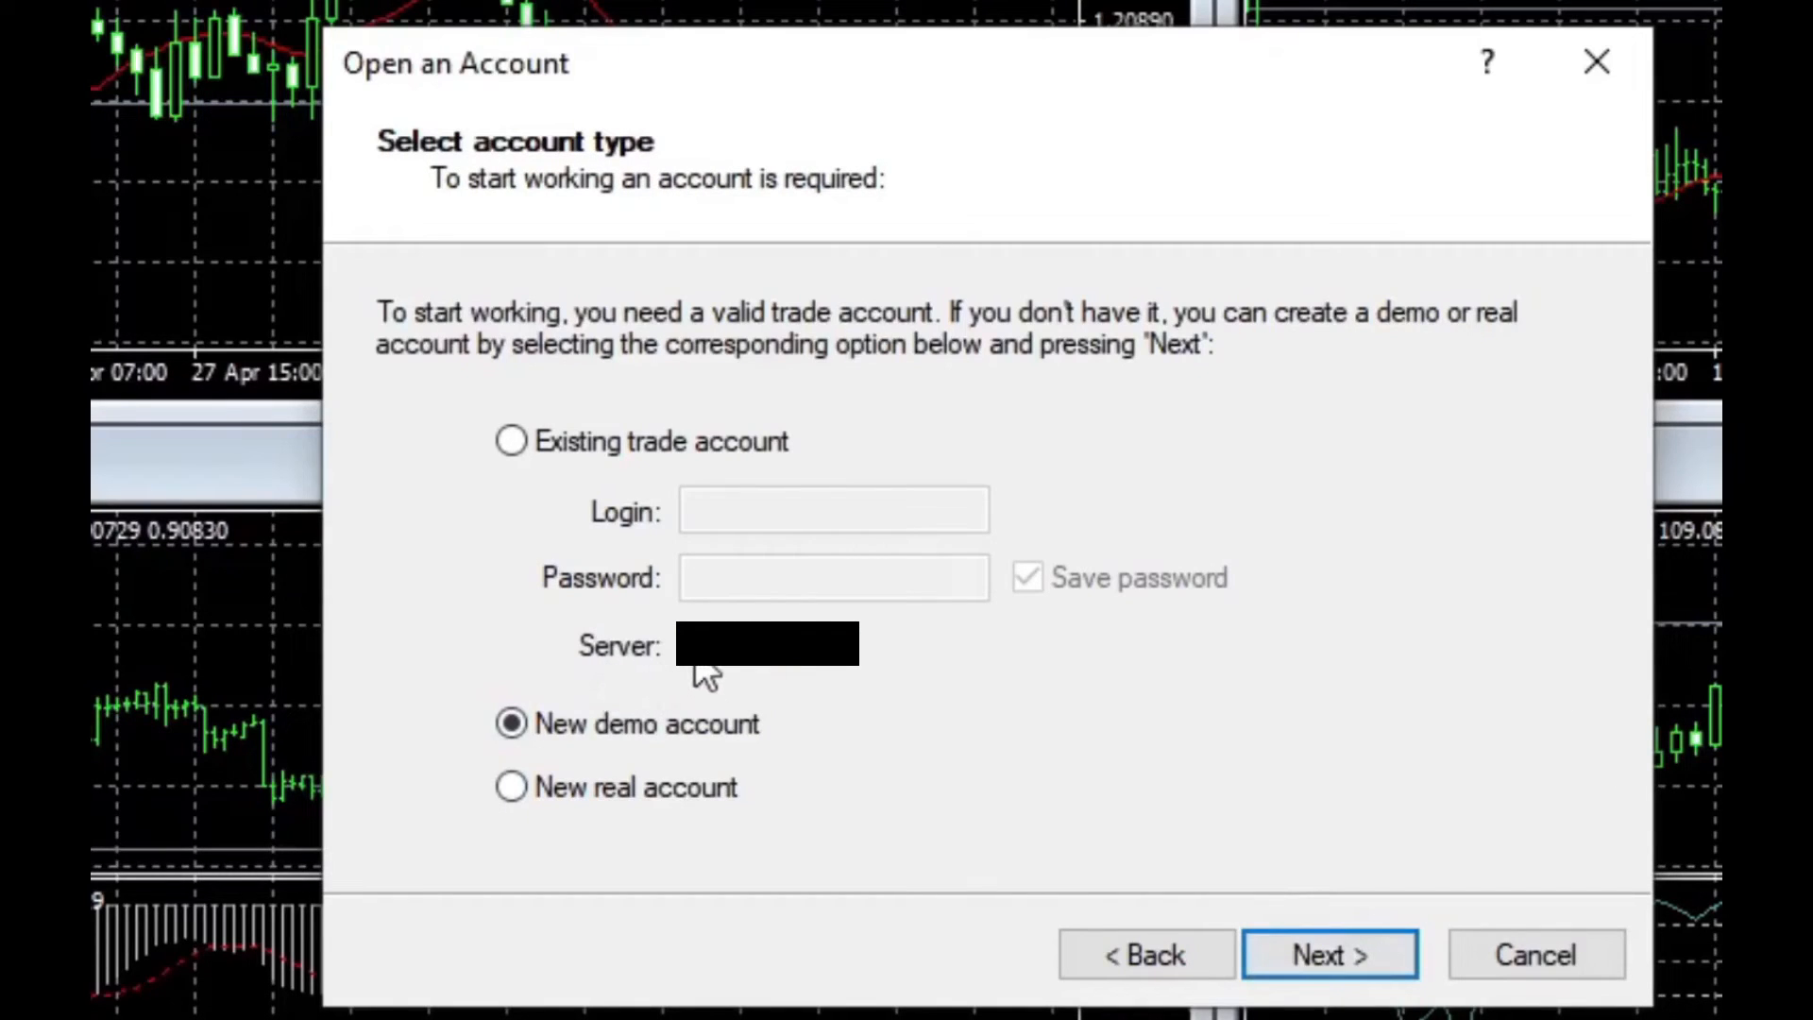
mouse_move(676, 480)
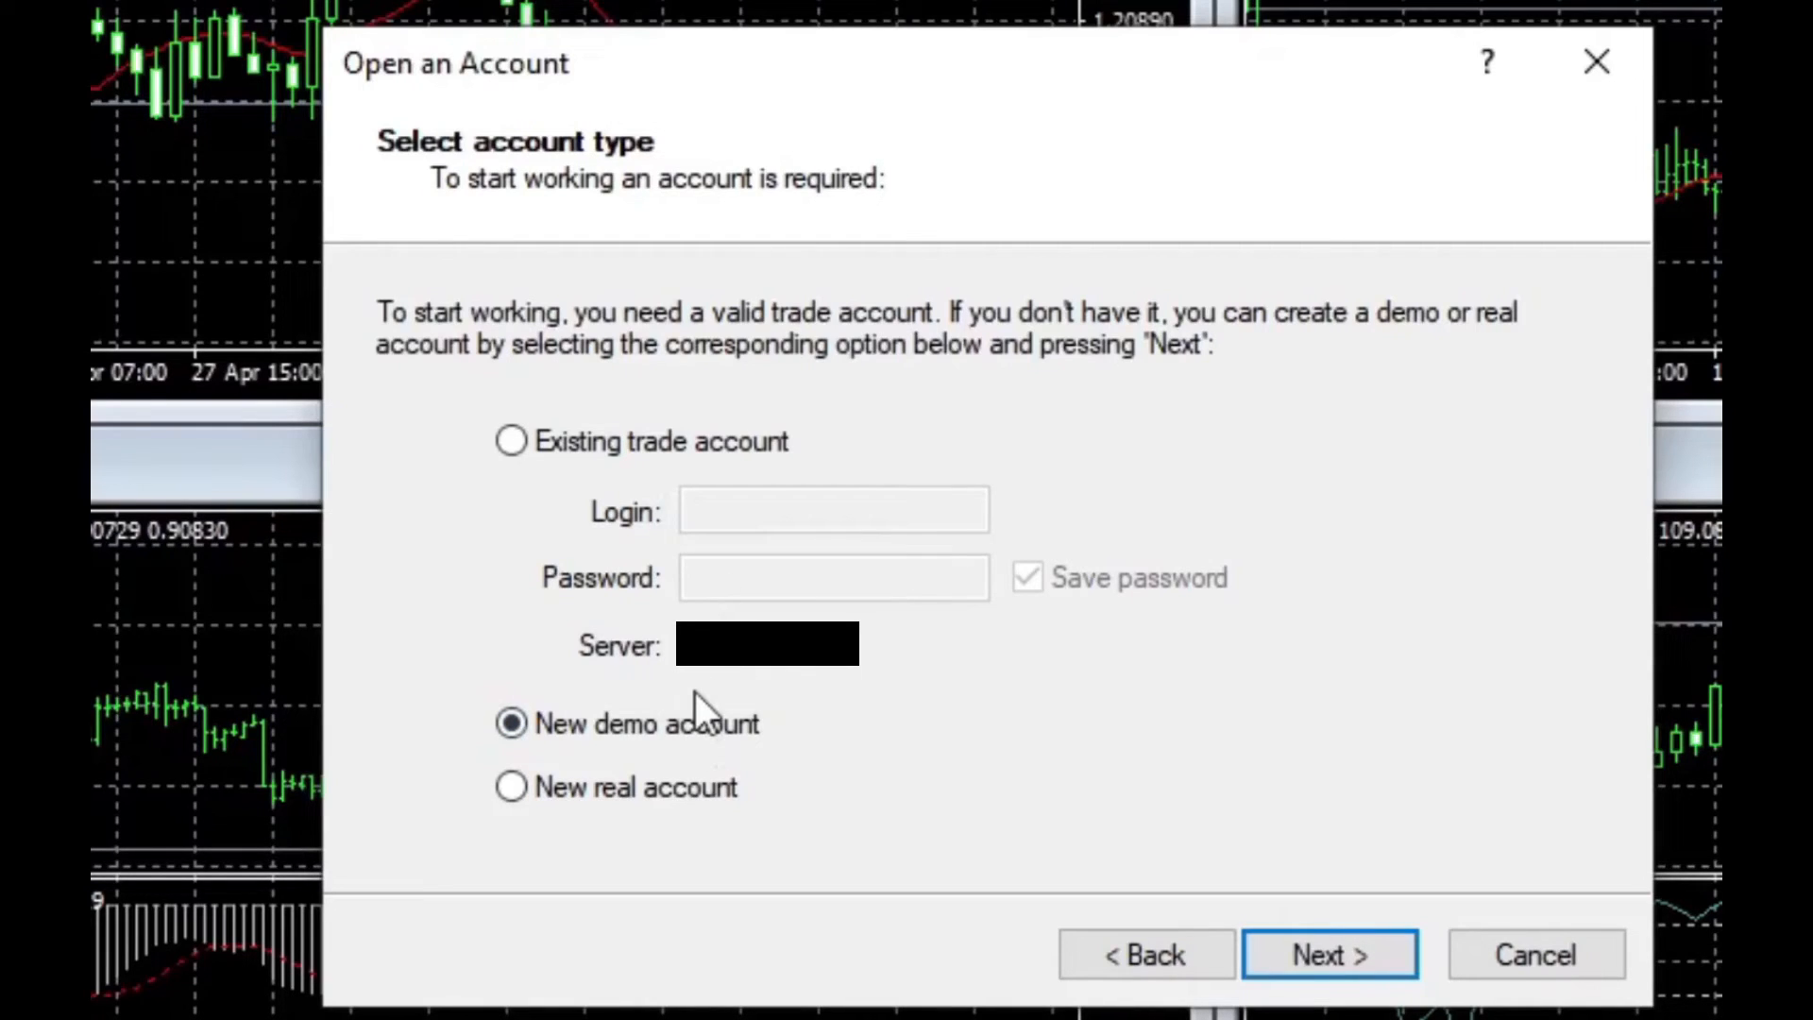
mouse_move(786, 532)
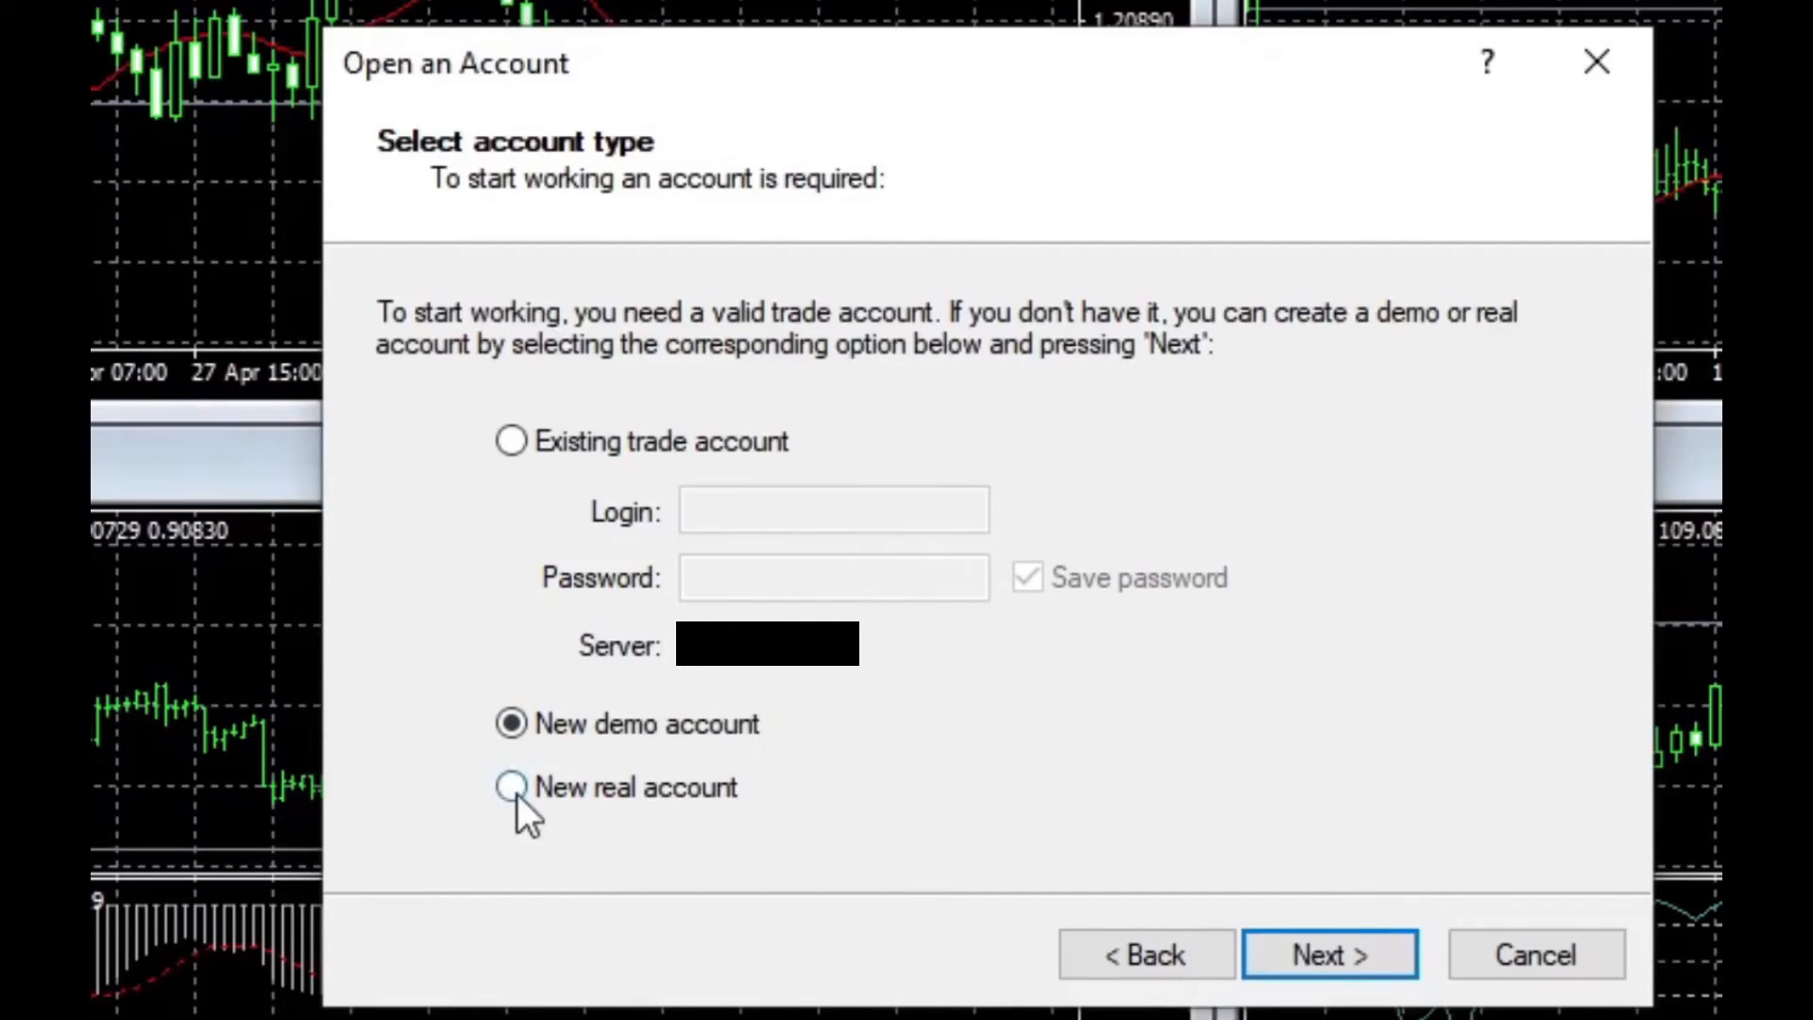
mouse_move(665, 801)
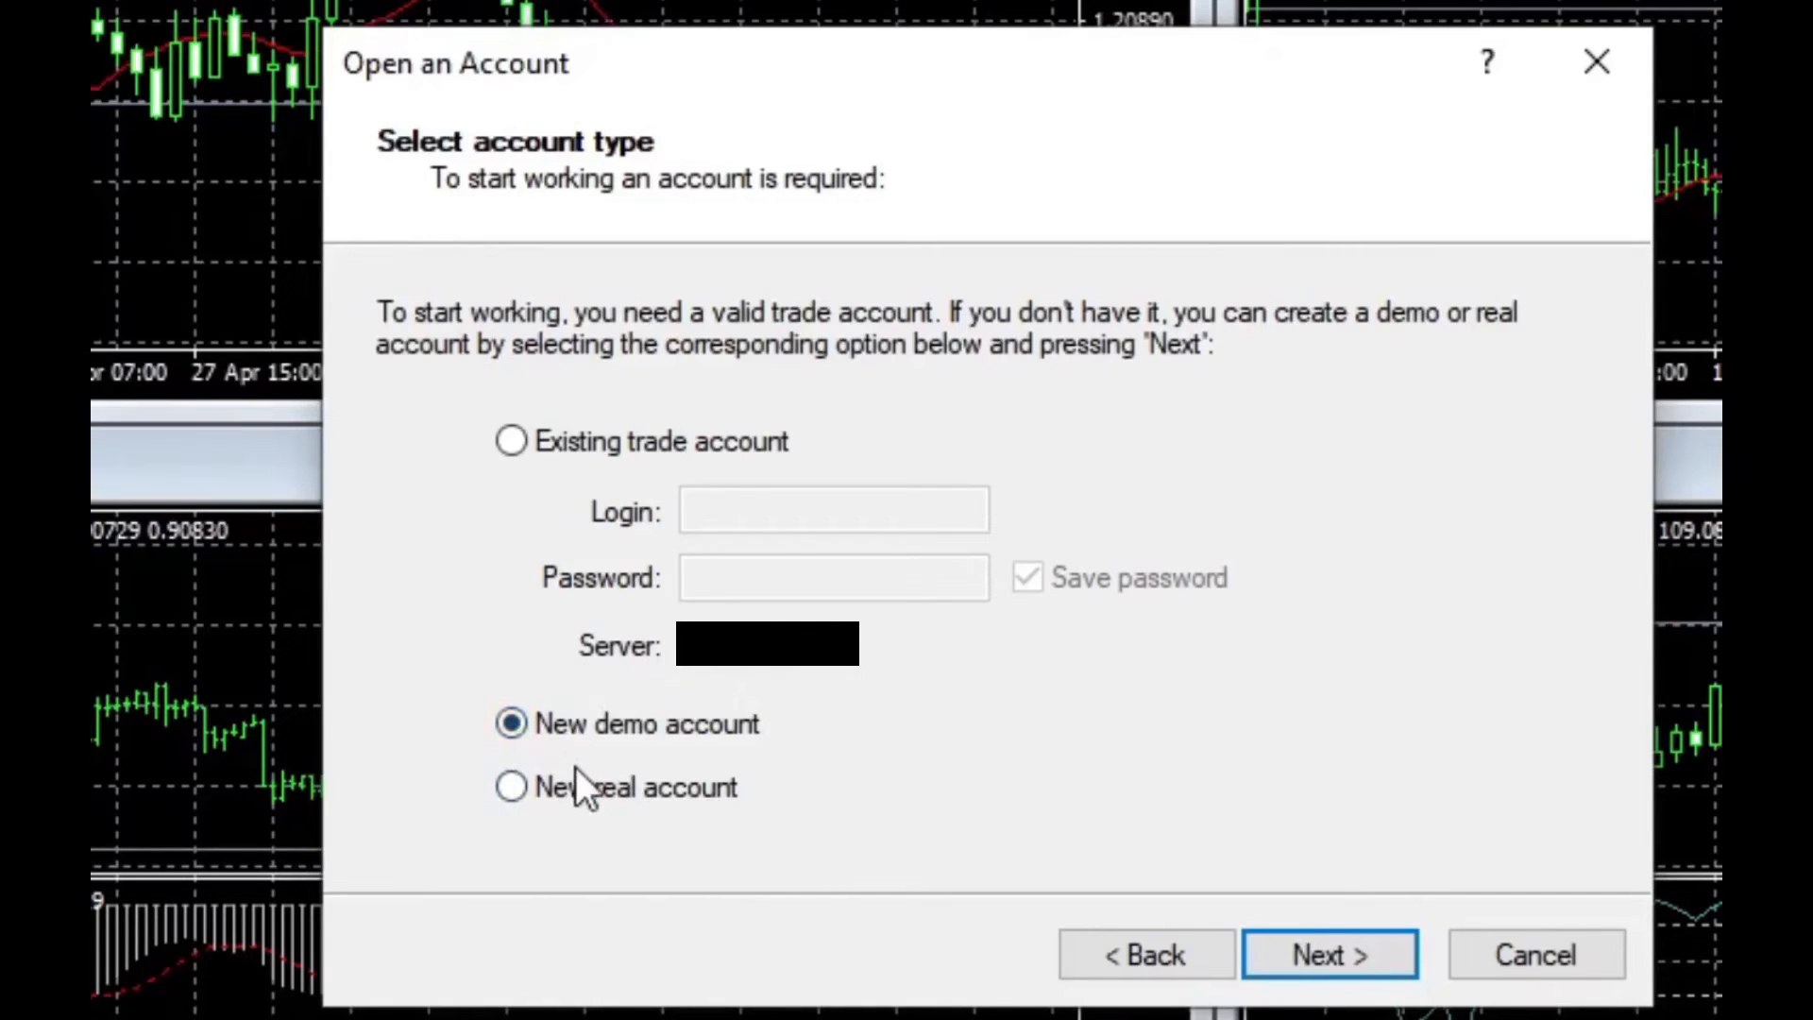
mouse_move(532, 425)
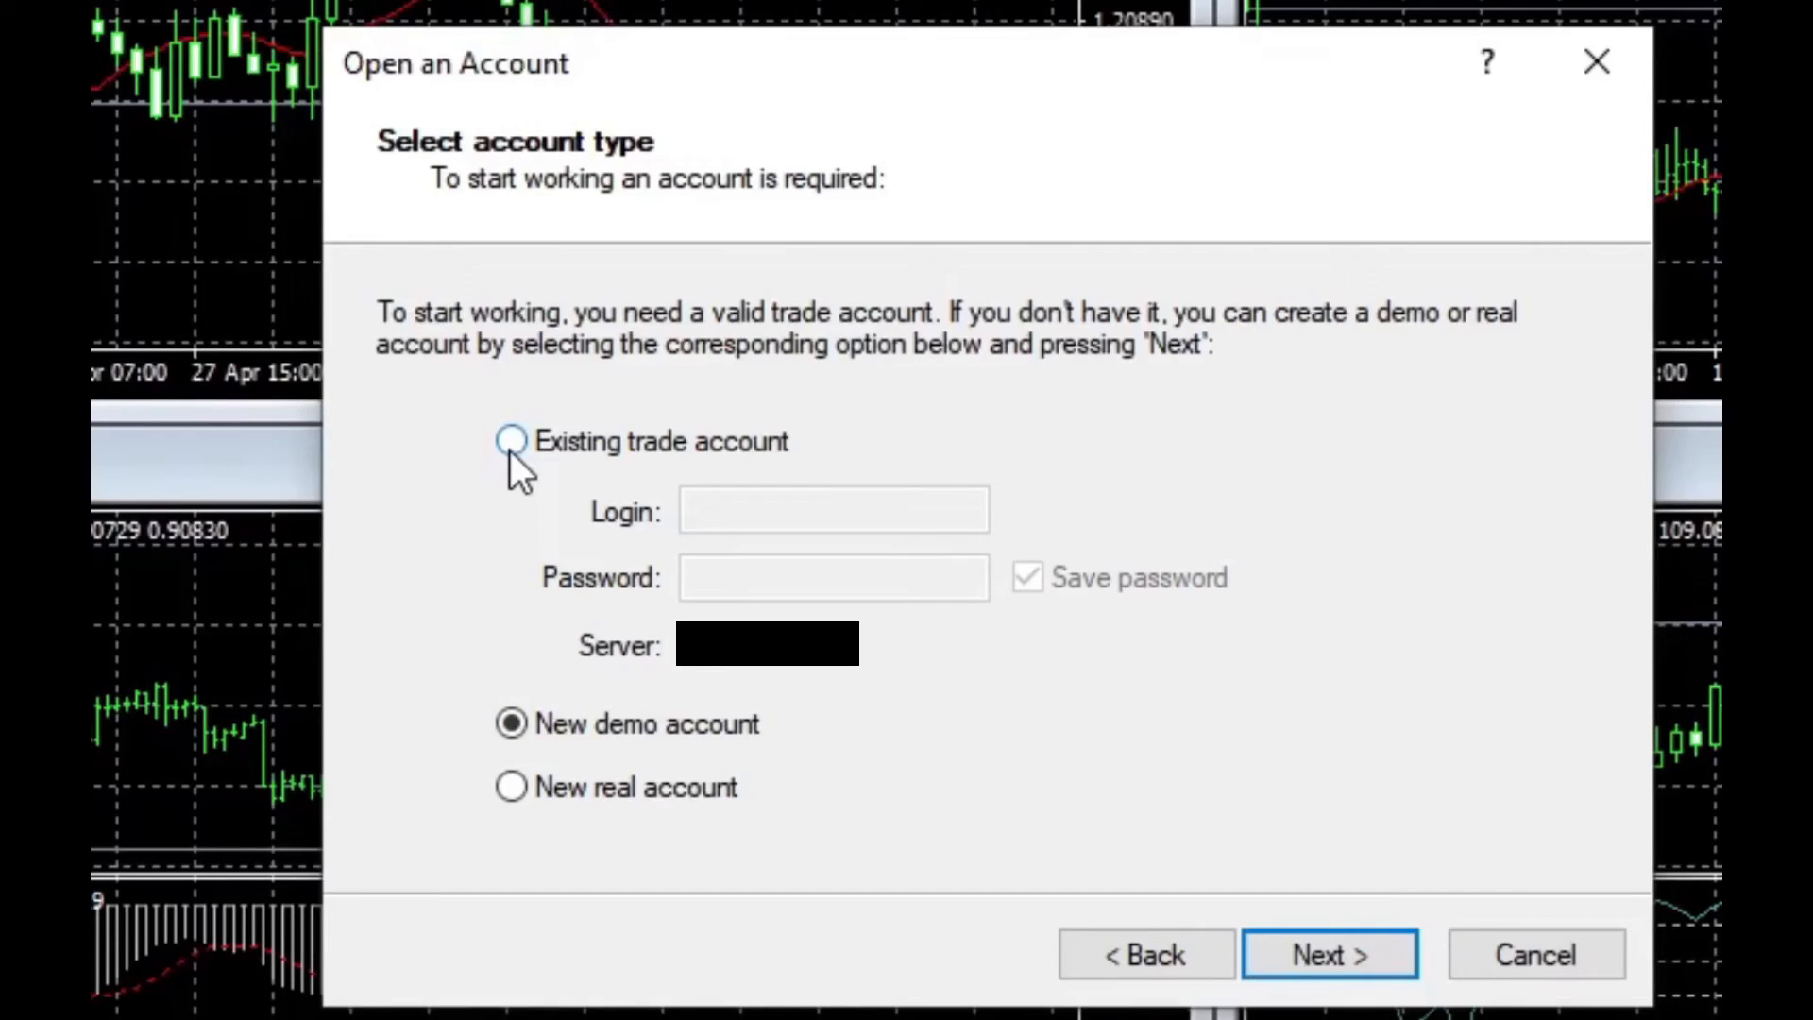
mouse_move(514, 469)
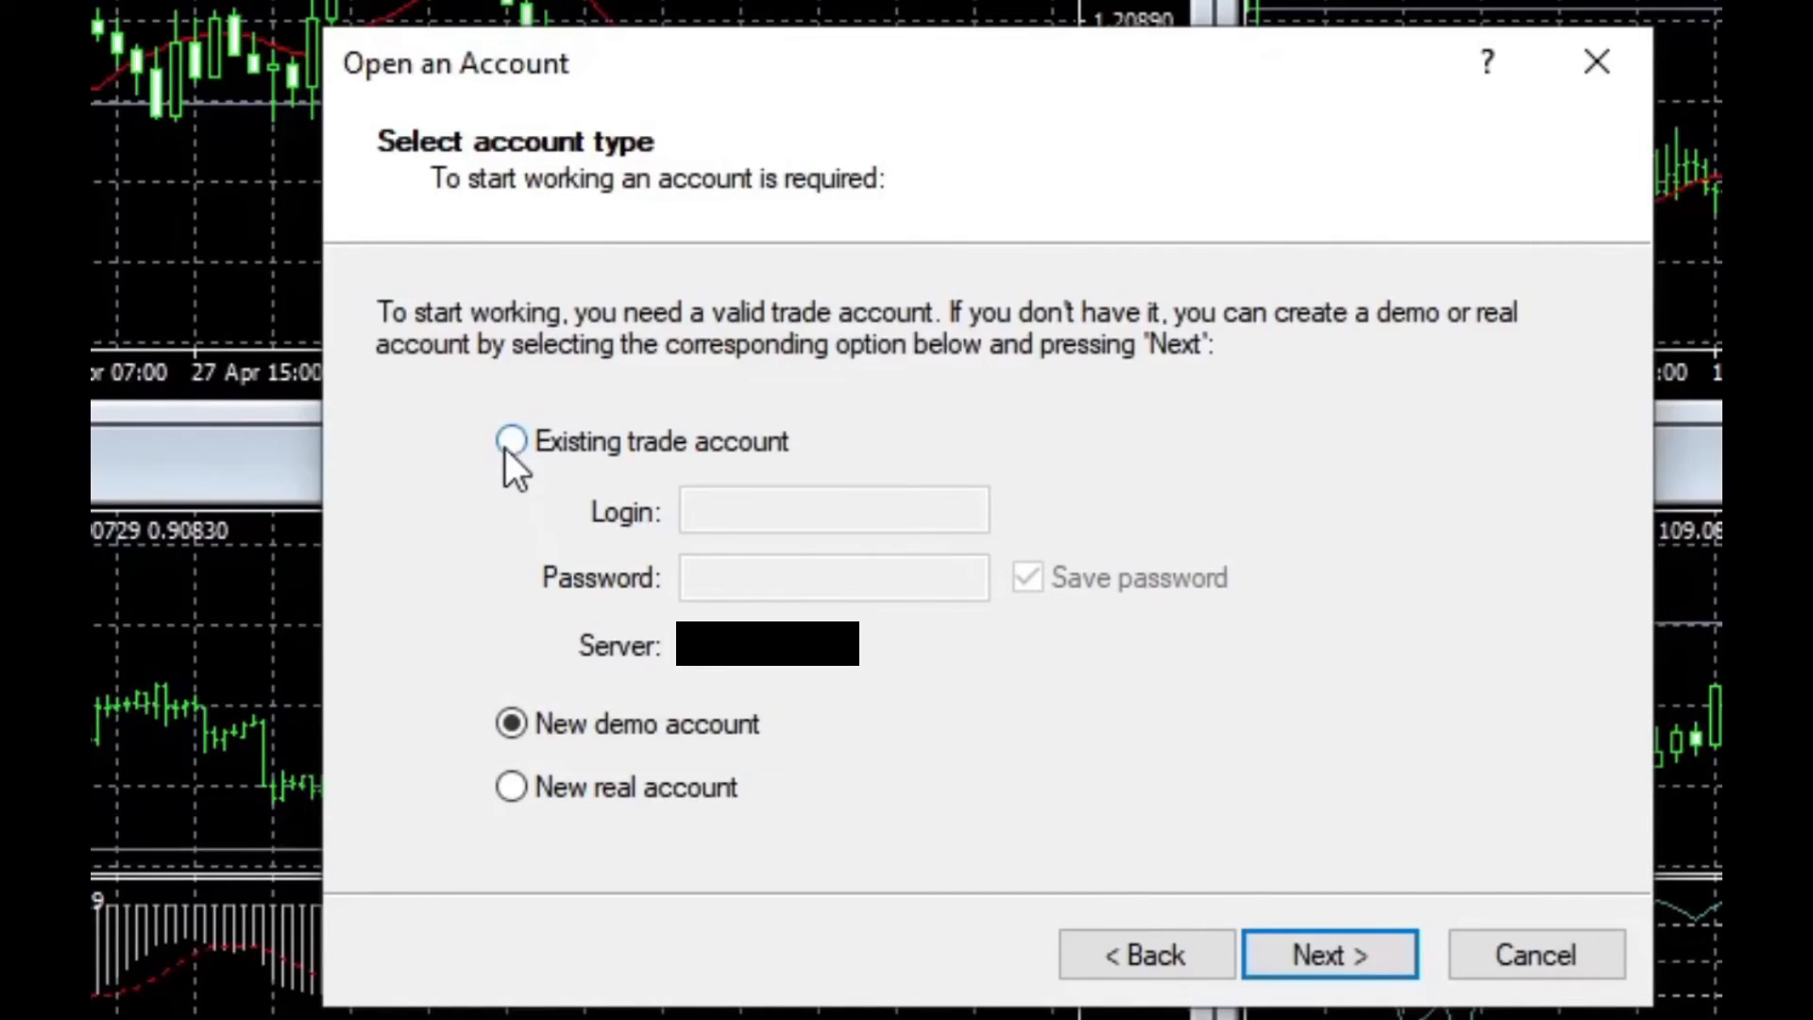
Step: Select Existing trade account and focus the Login field for the credentials
left_click(508, 442)
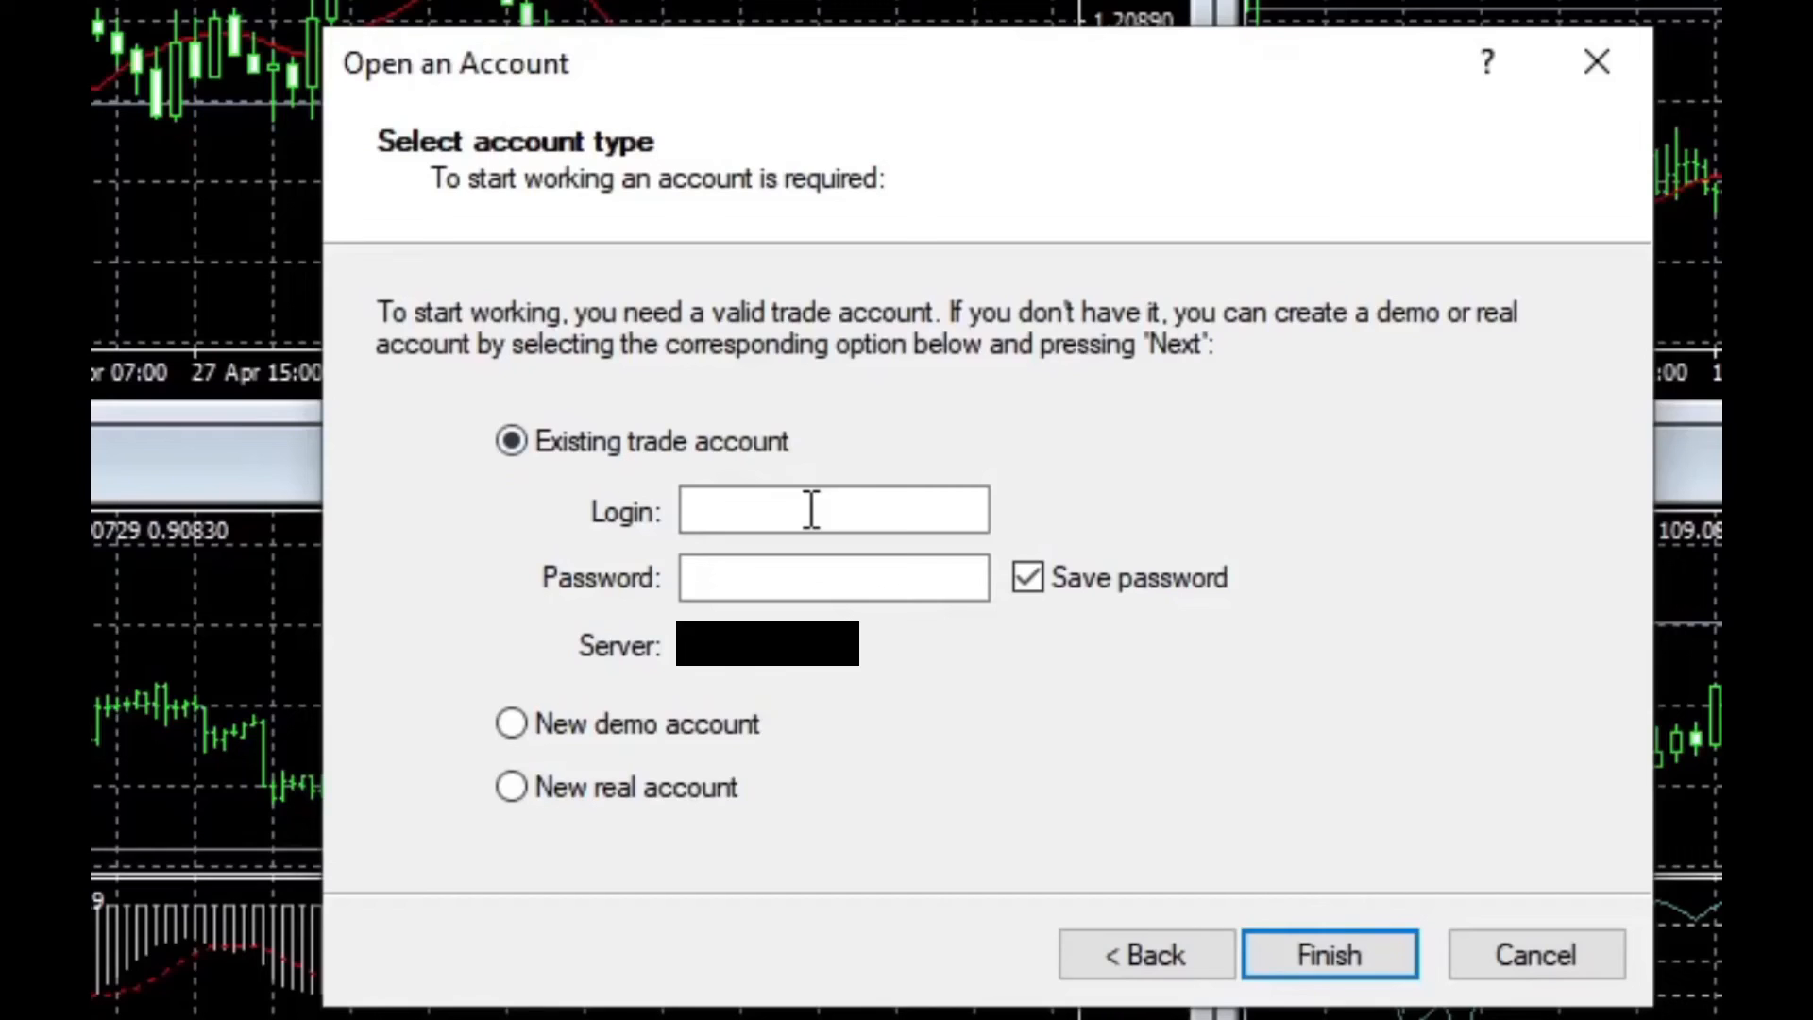
left_click(833, 510)
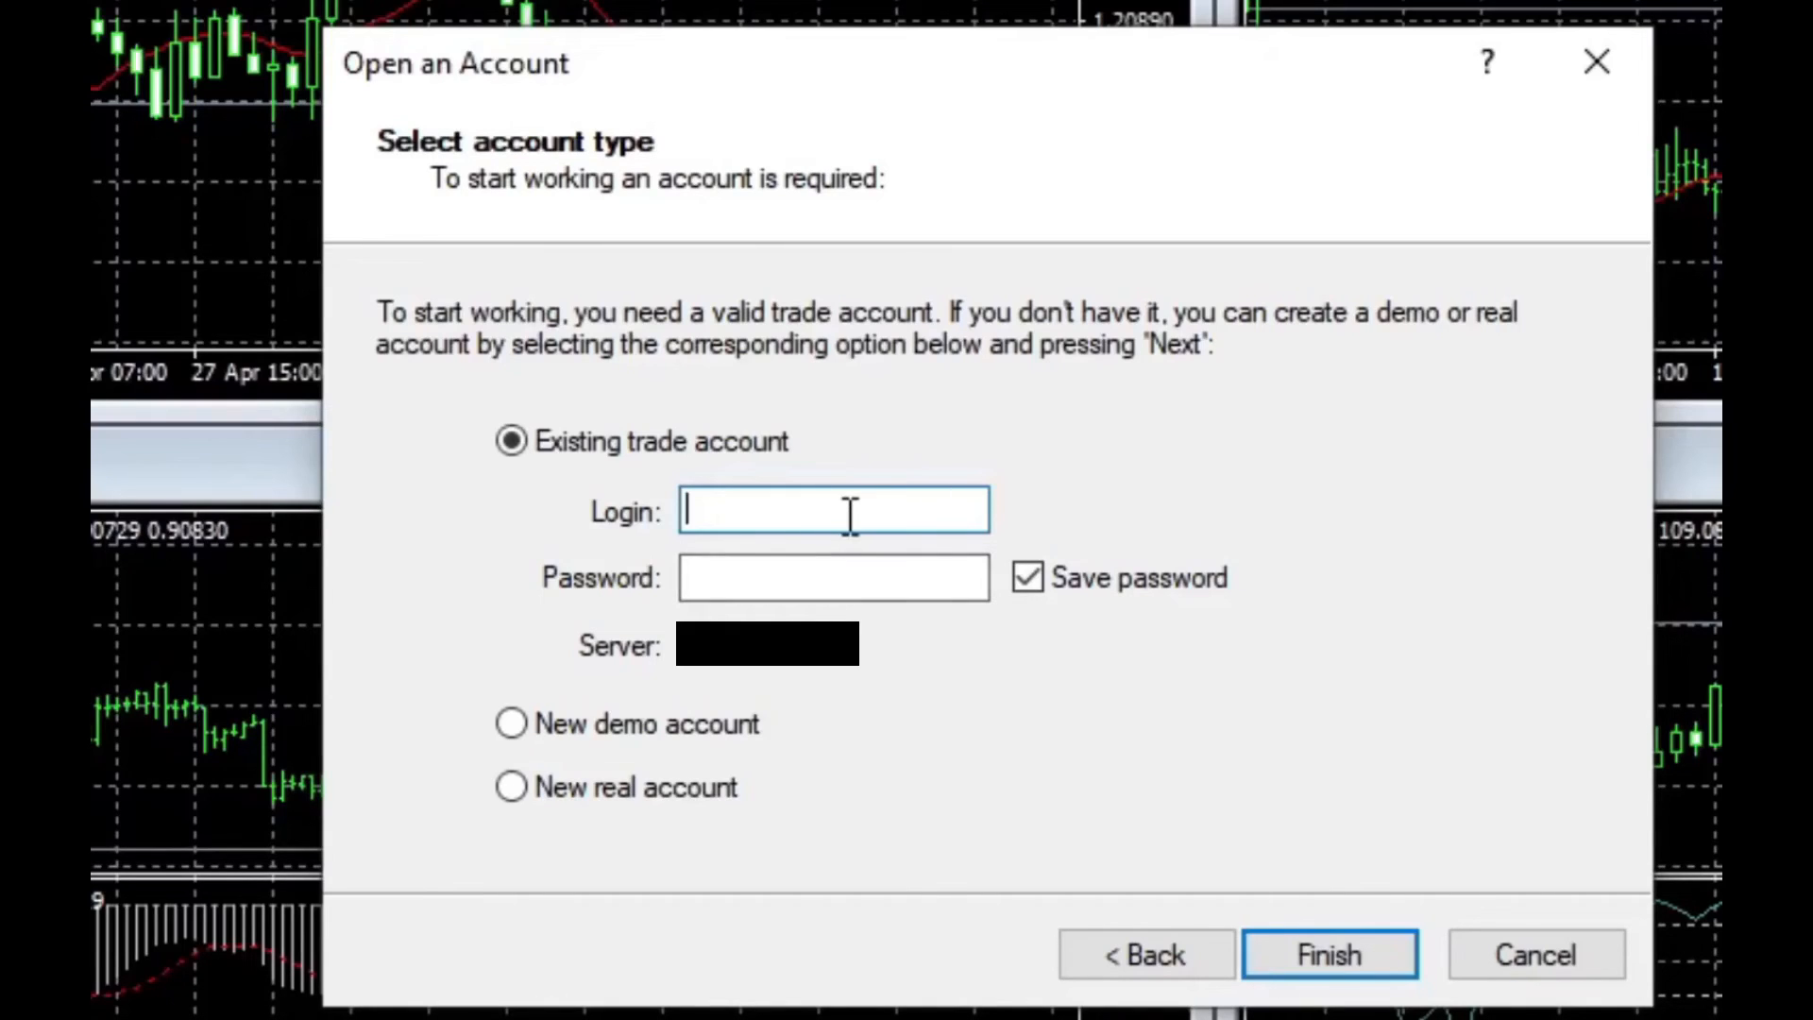
mouse_move(912, 502)
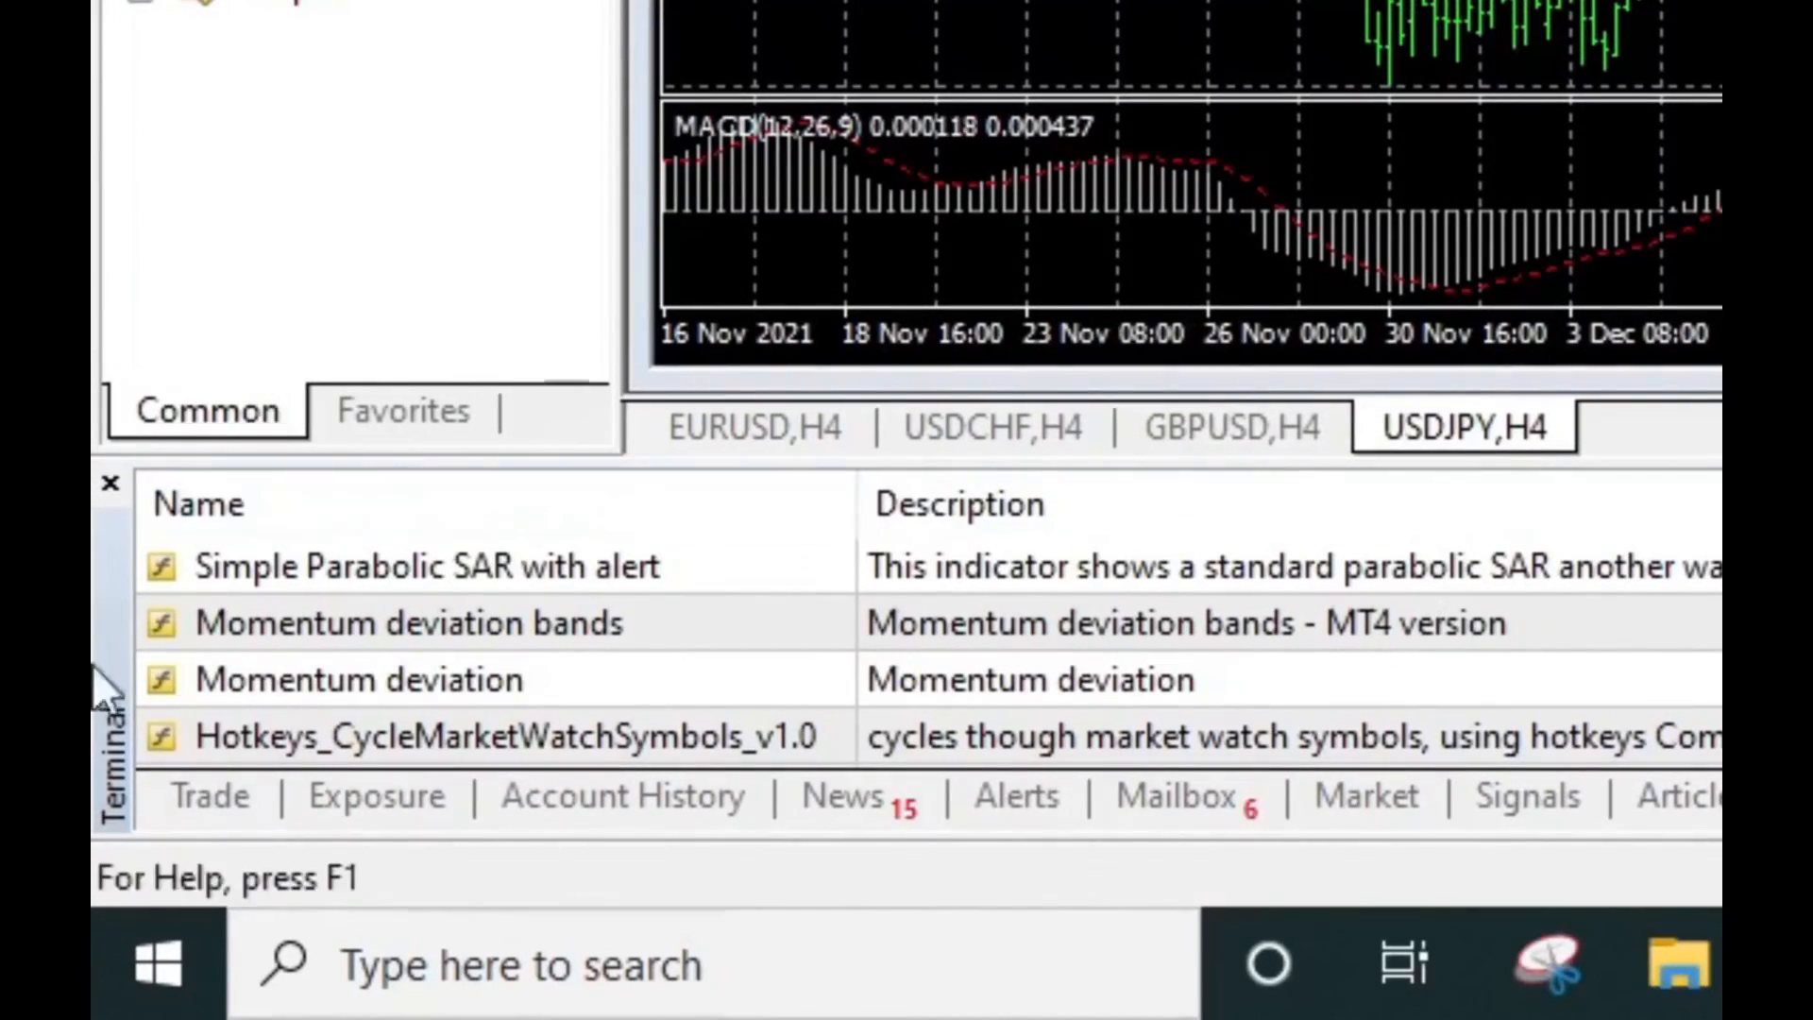
Step: Switch the Terminal panel to the Trade tab listing the 0.01-lot open orders
left_click(210, 796)
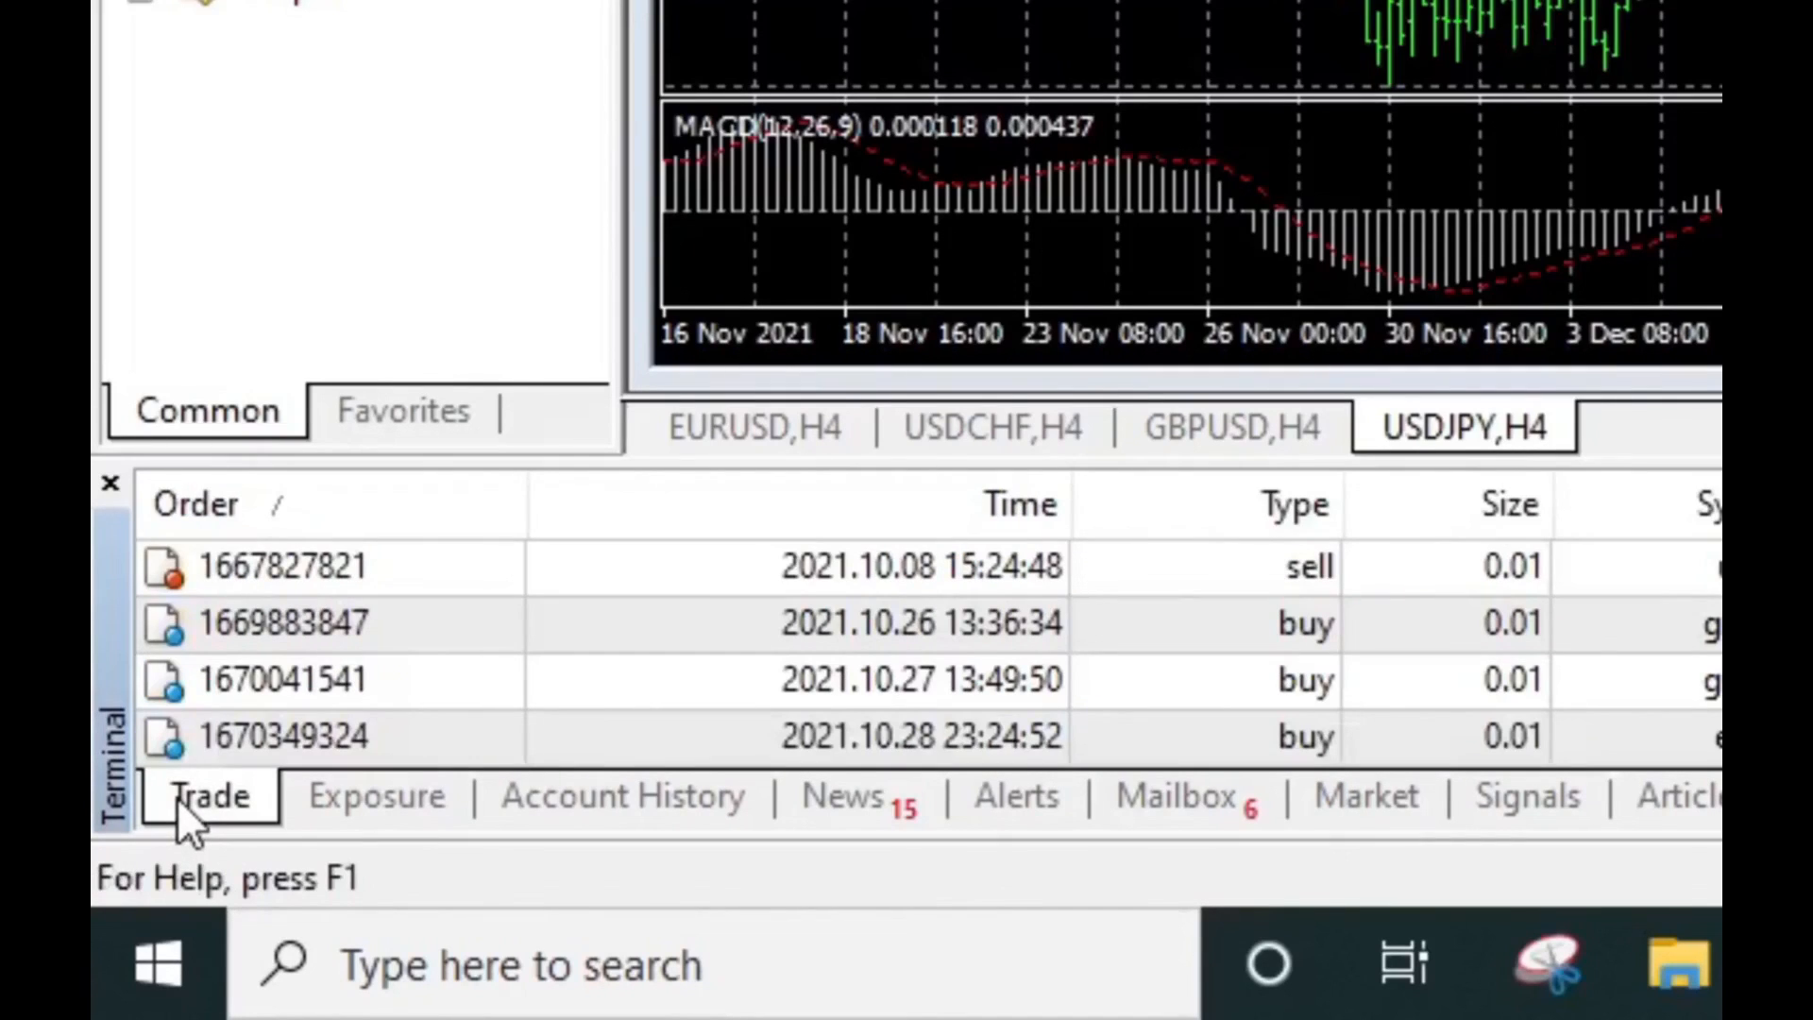